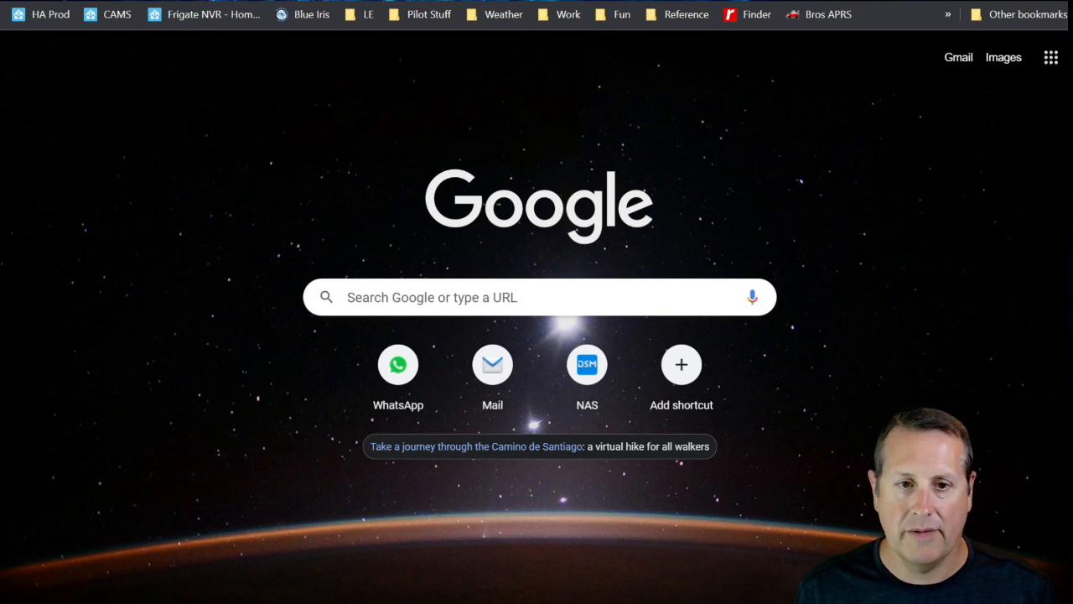
mouse_move(152, 307)
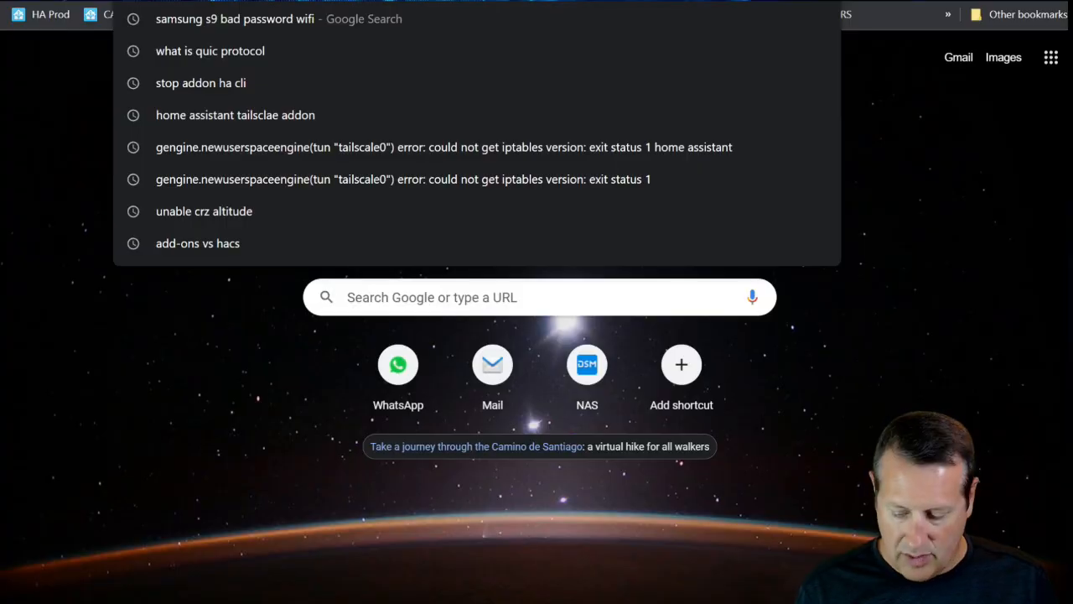
Navigate to the bulb's 192.168 local IP address to reach its WiFi setup page
type("192.168")
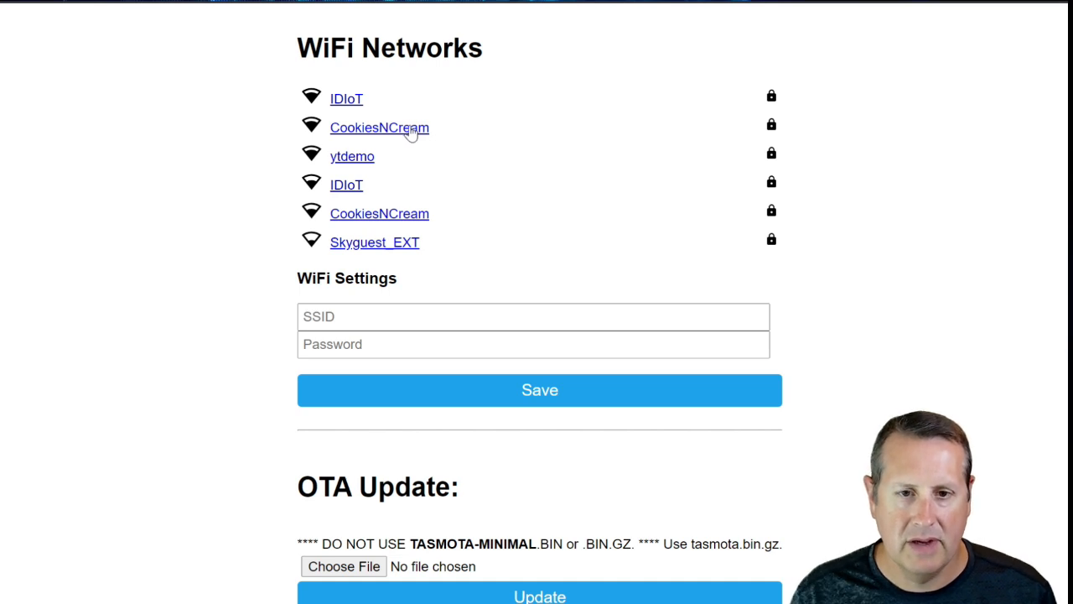
Connect the bulb to the CookiesNCream network with its password and save, dismissing the Bitwarden prompt
left_click(379, 128)
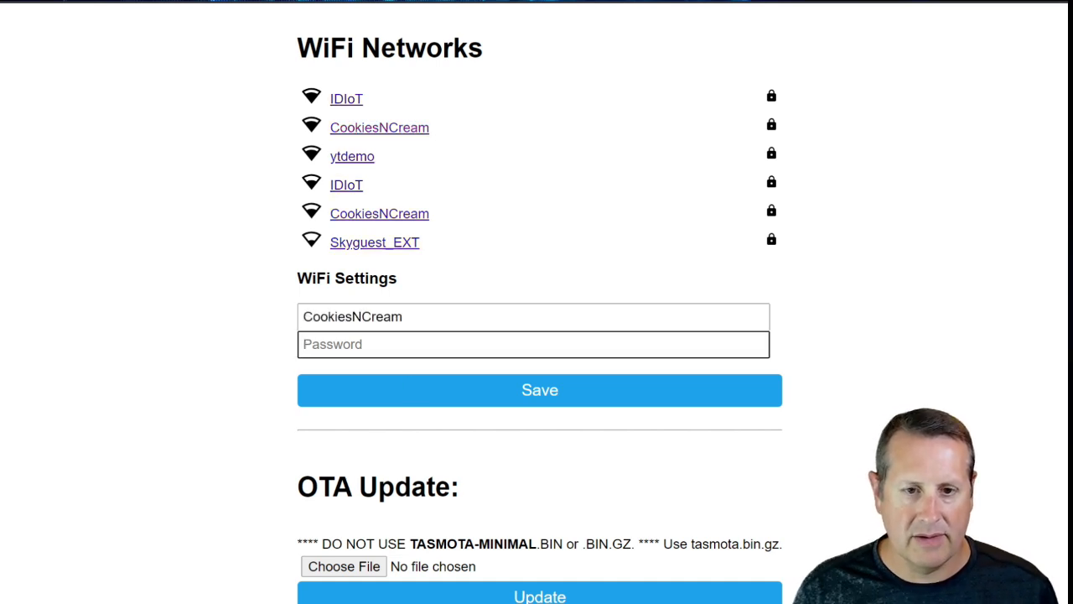
left_click(533, 344)
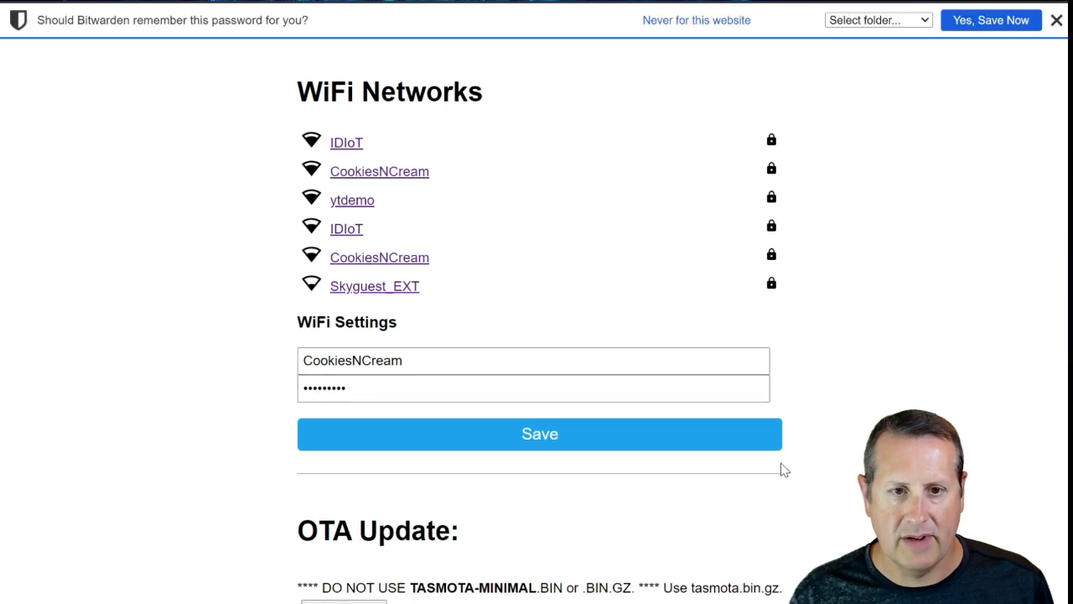
left_click(1056, 20)
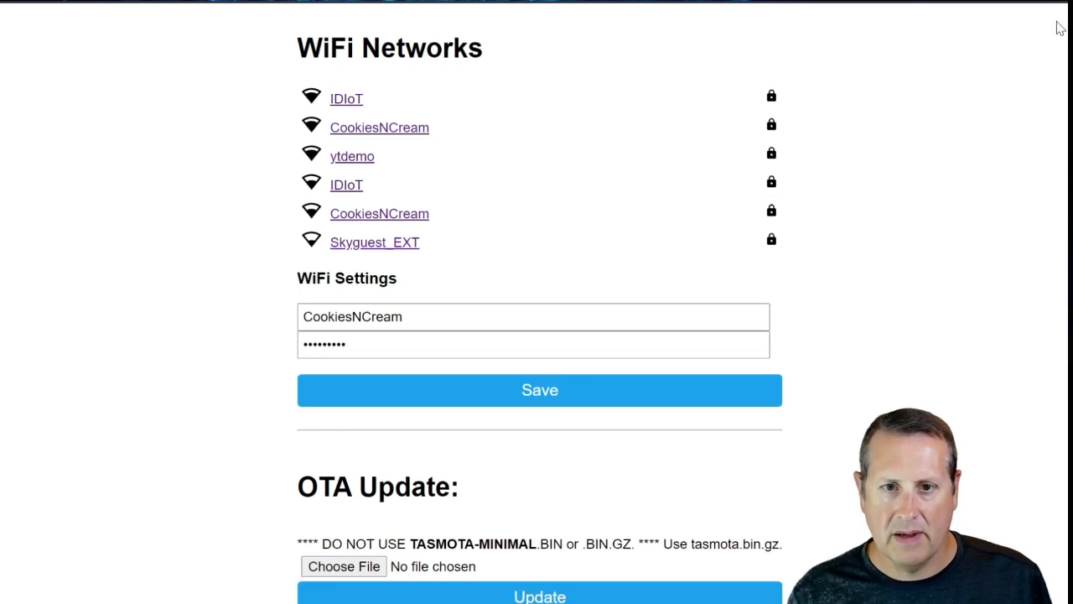
left_click(539, 389)
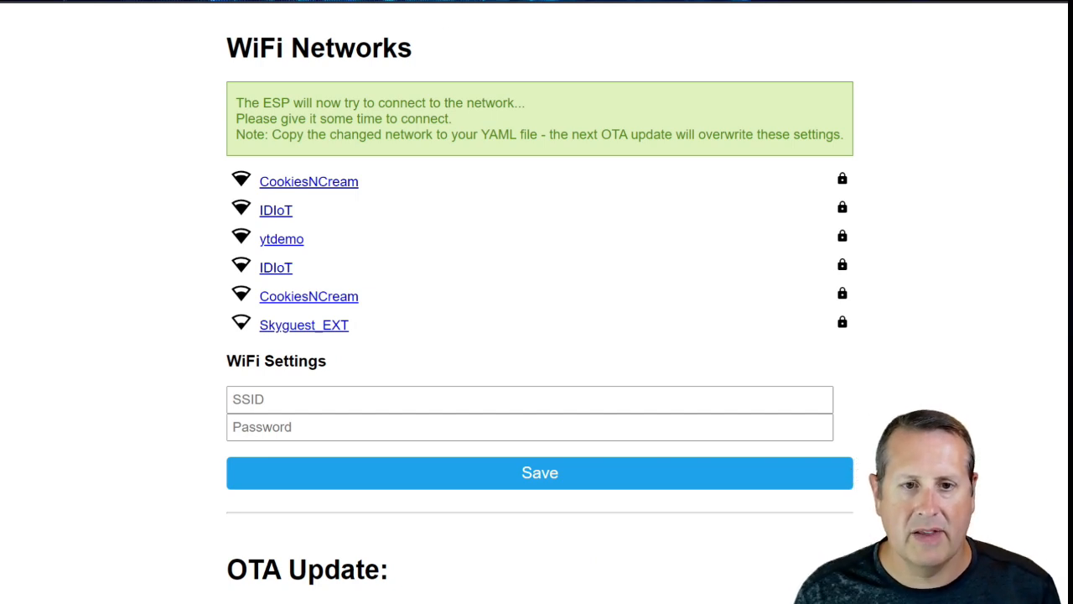
mouse_move(300, 195)
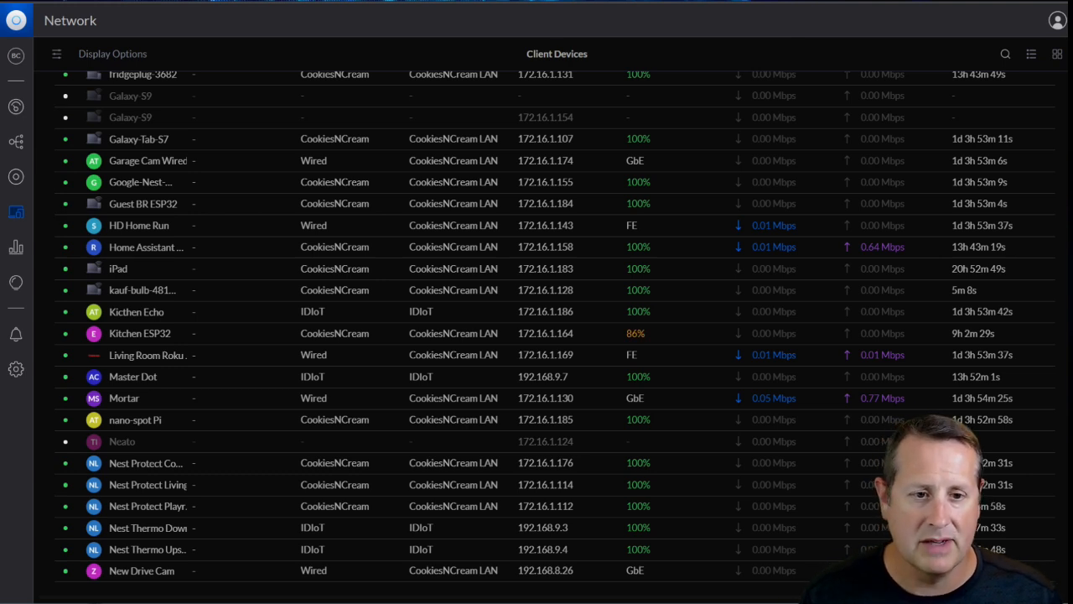
mouse_move(239, 270)
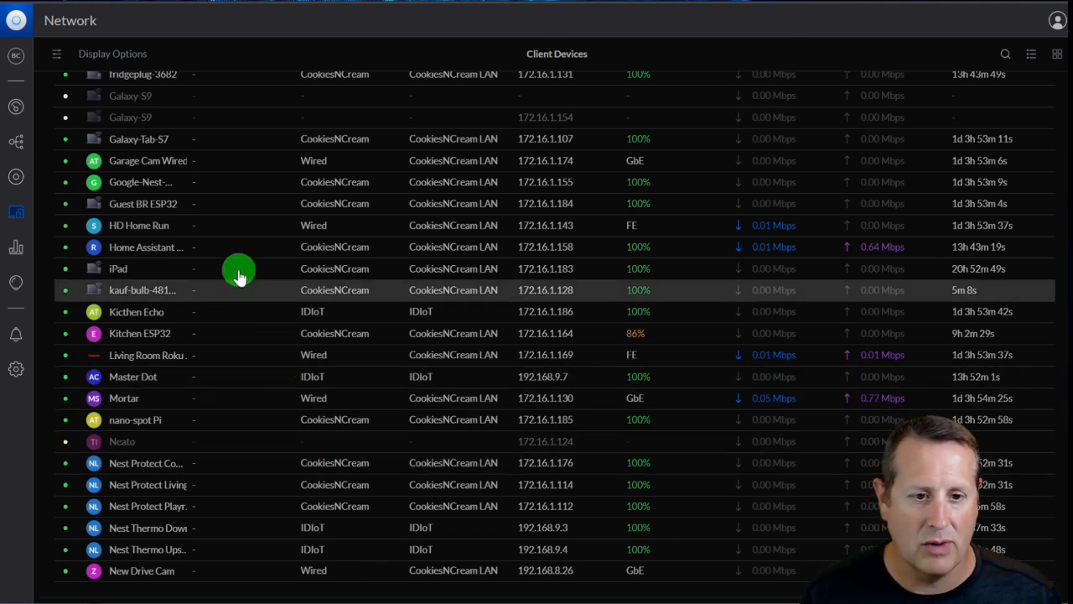
mouse_move(142, 290)
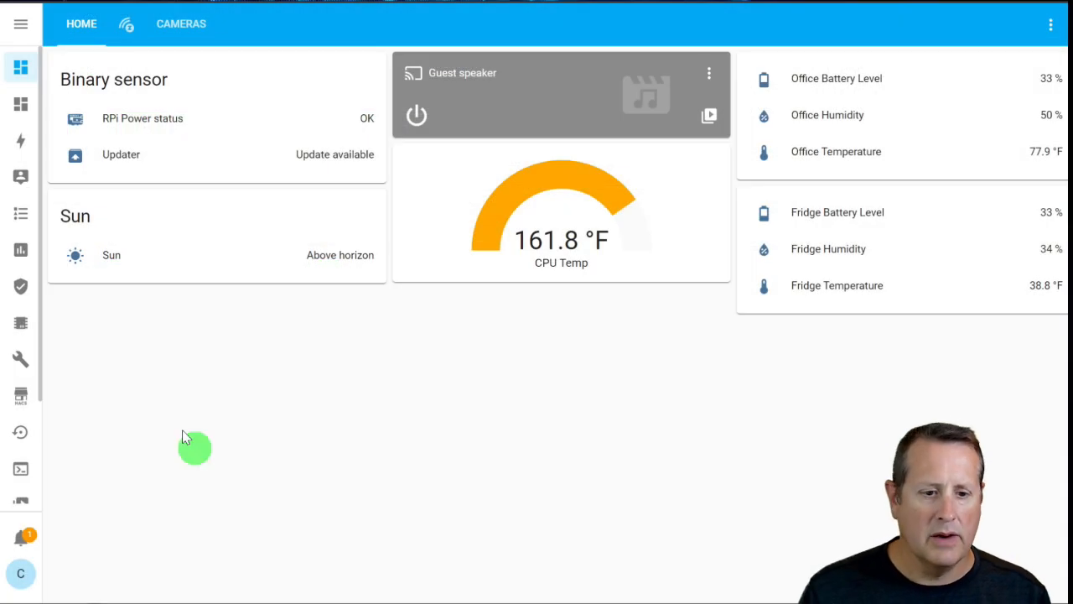
From the notification, configure the discovered kauf-bulb-481930 ESPHome node and finish without an area
left_click(20, 537)
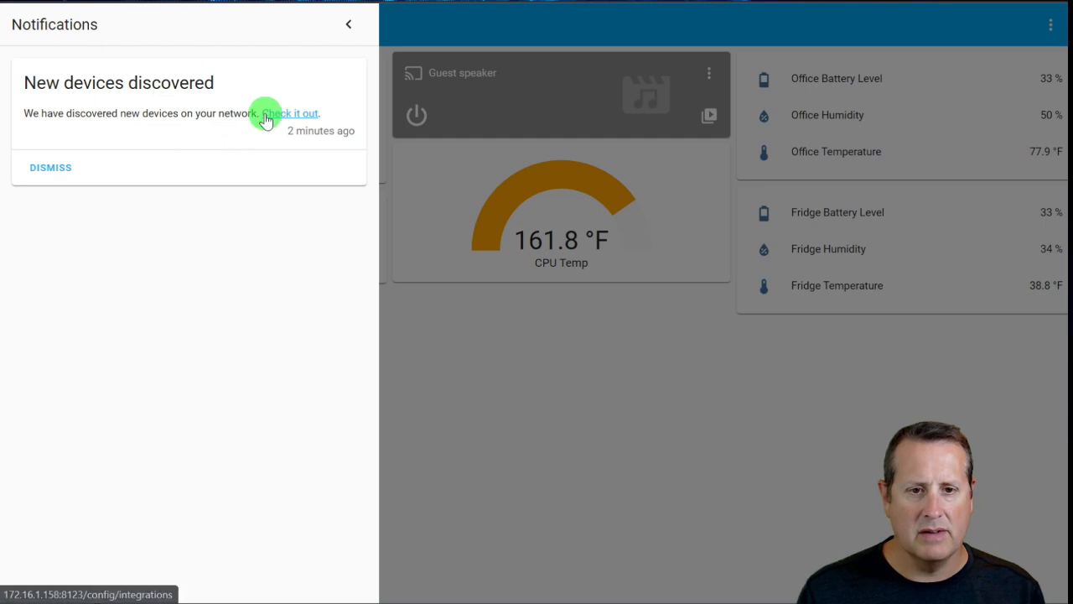
left_click(292, 114)
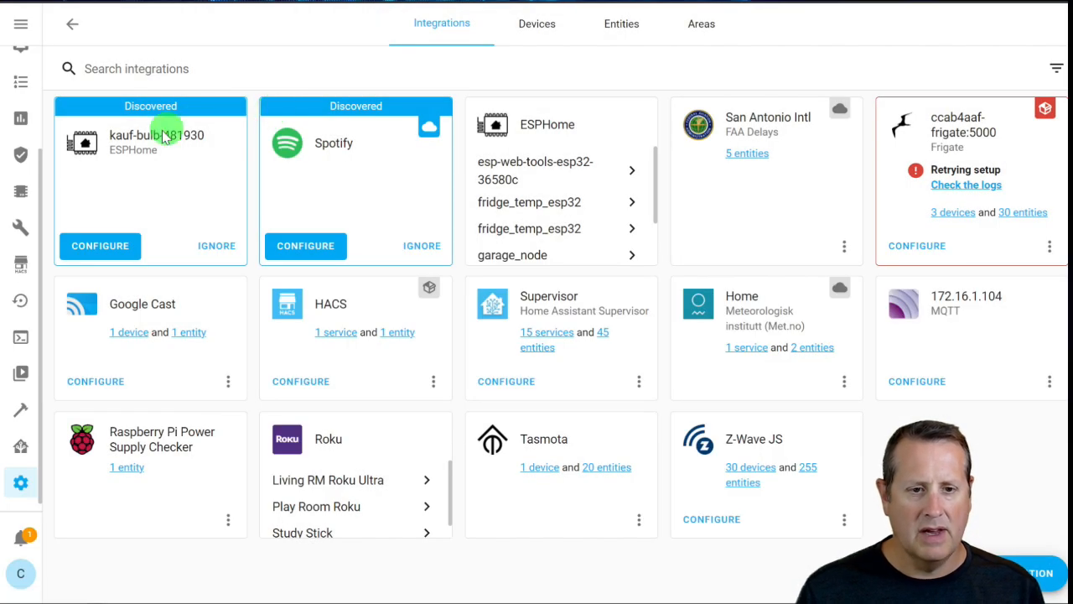
mouse_move(197, 203)
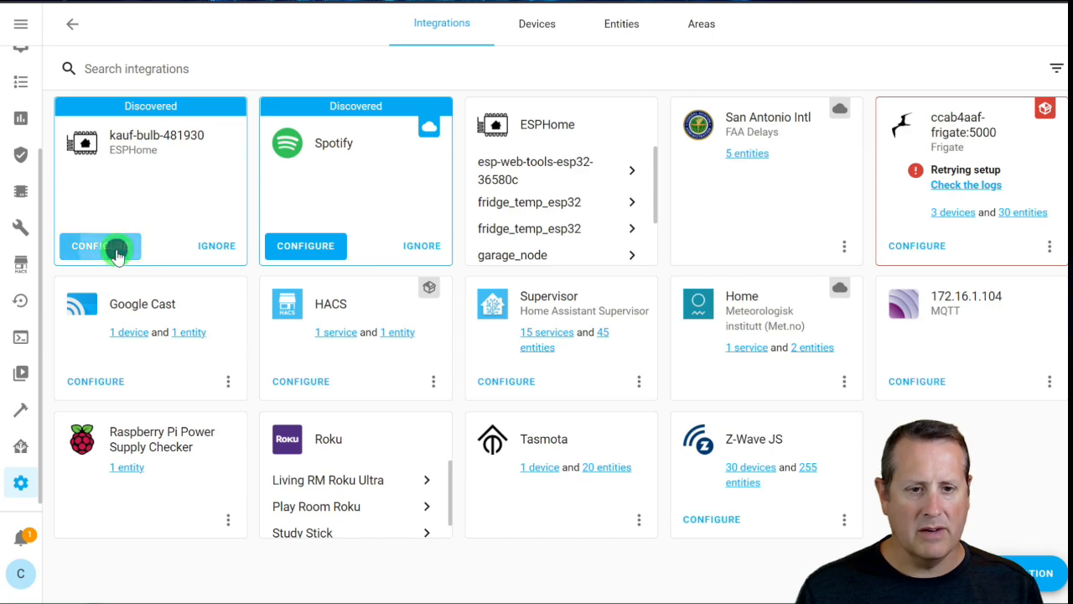
left_click(88, 245)
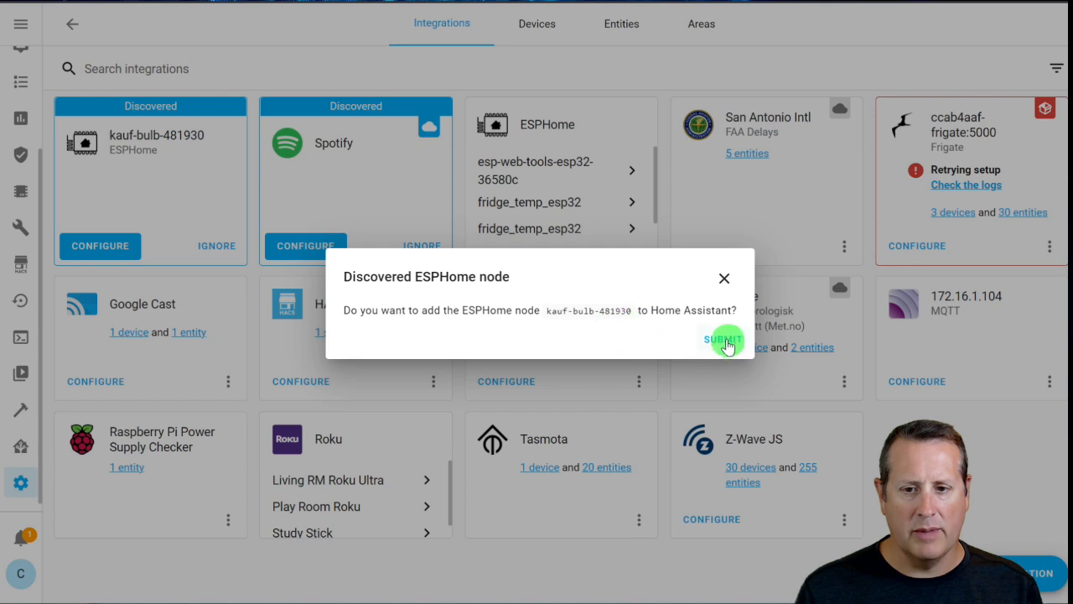
left_click(723, 339)
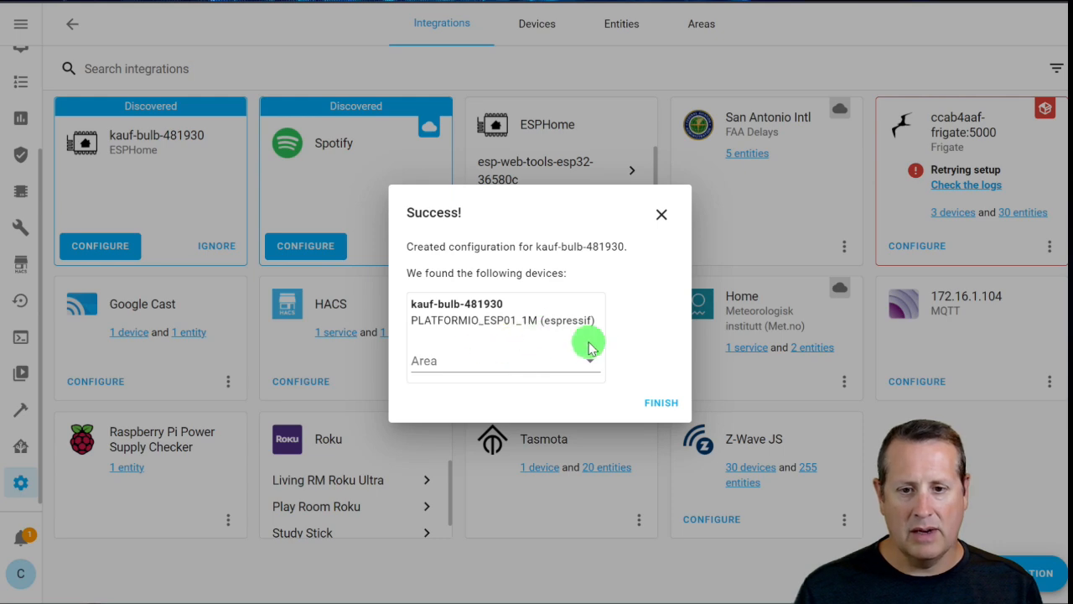
left_click(661, 403)
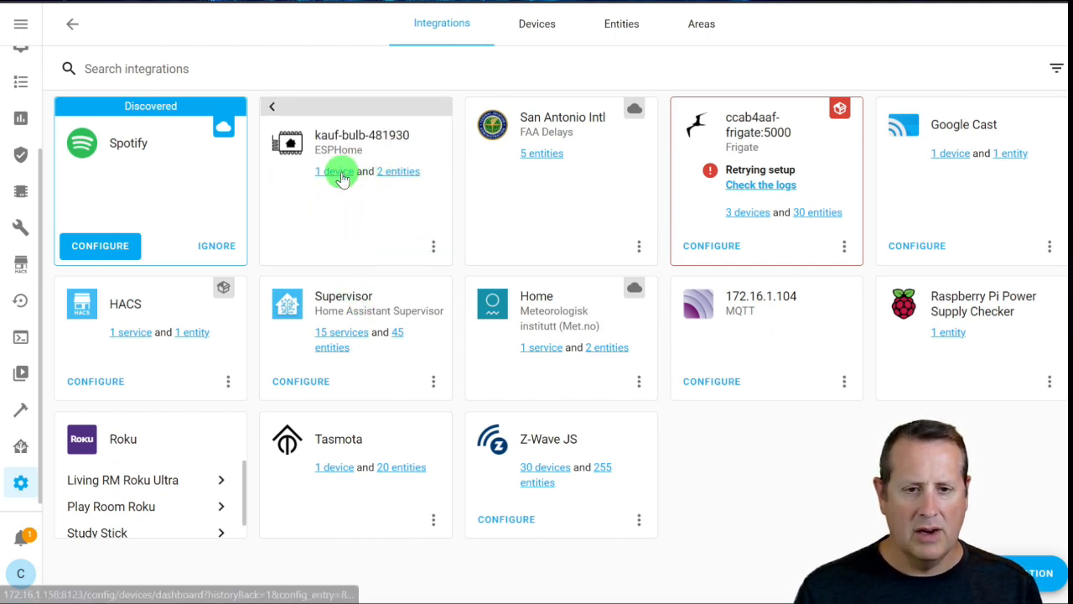
Open the kauf-bulb-481930 device, toggle the Kauf Bulb on and off to test it, then bring up its settings
left_click(327, 171)
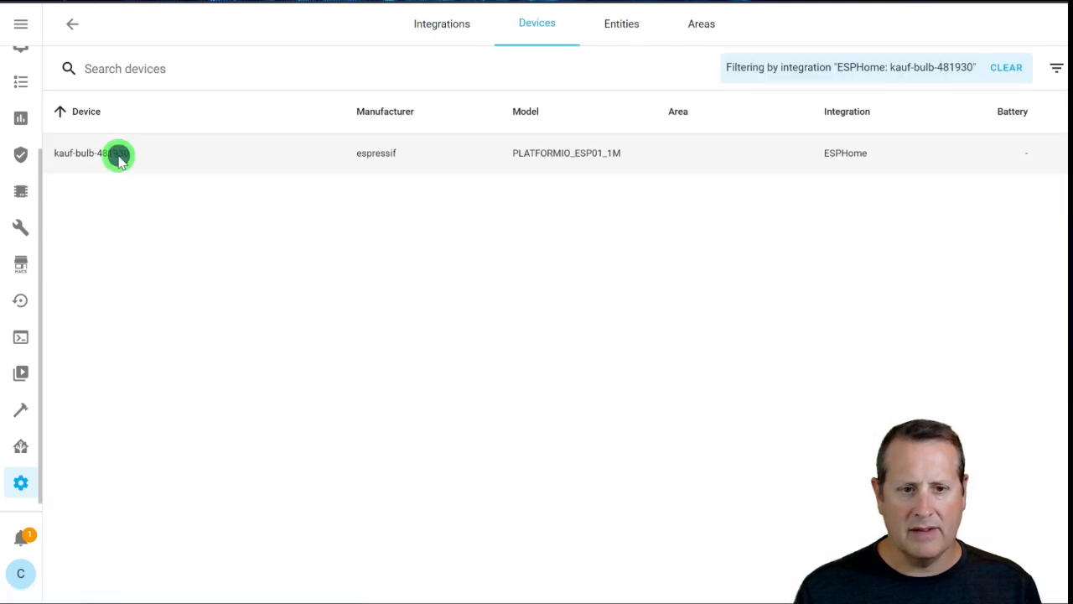
left_click(118, 153)
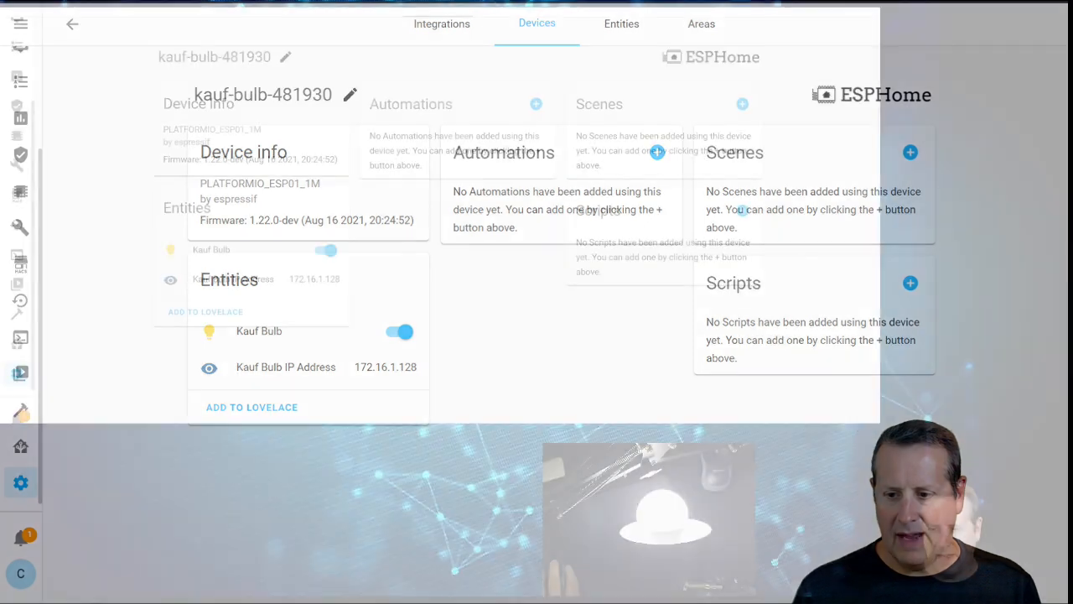
left_click(322, 249)
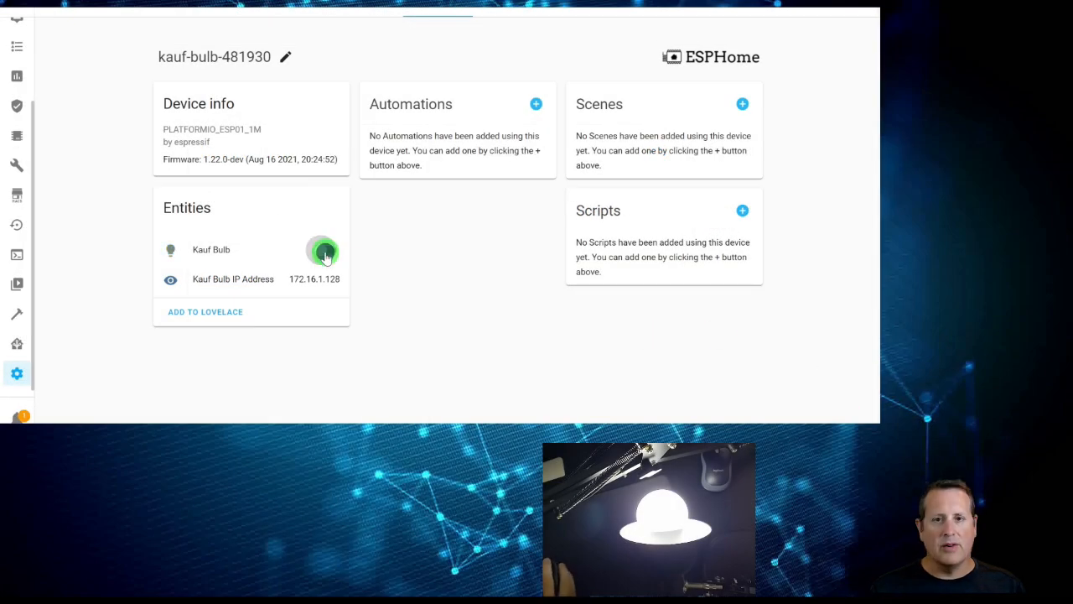
left_click(323, 250)
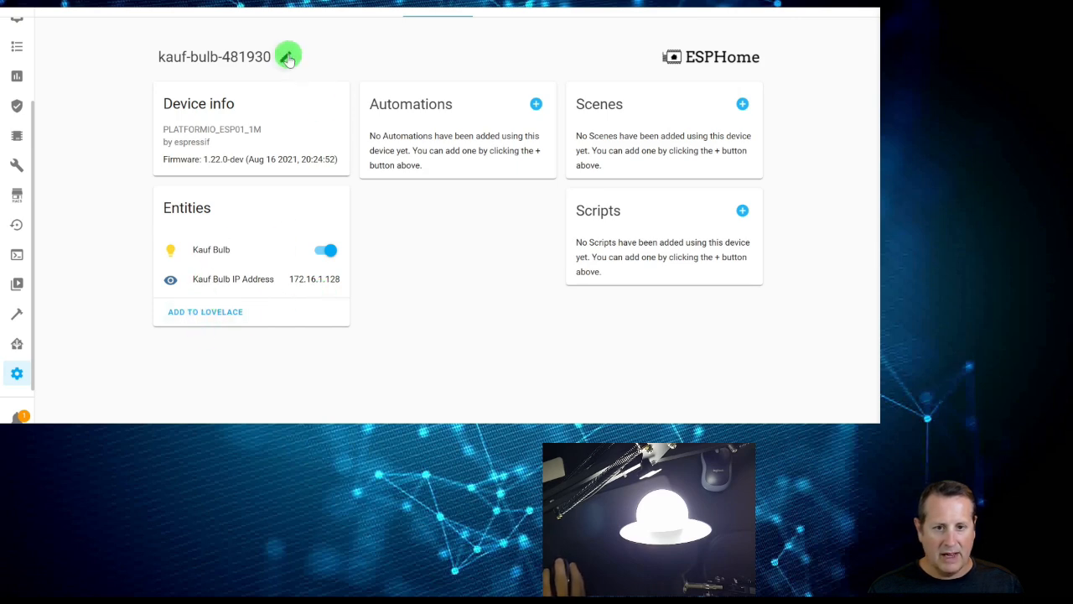
left_click(289, 56)
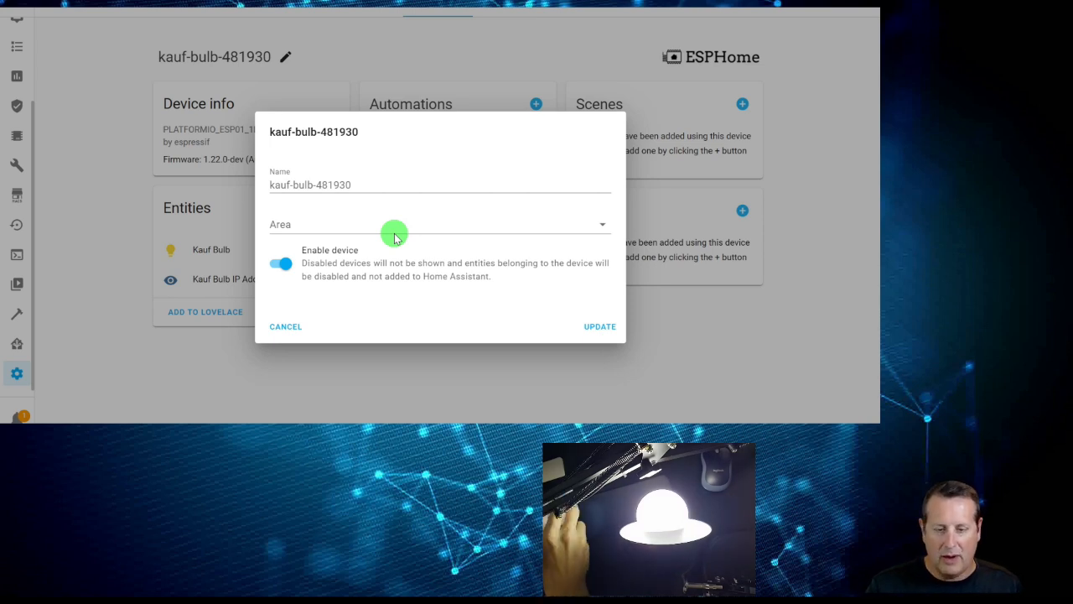
Replace the device name with 'Office Kauf Bulb' and update it
left_click(342, 186)
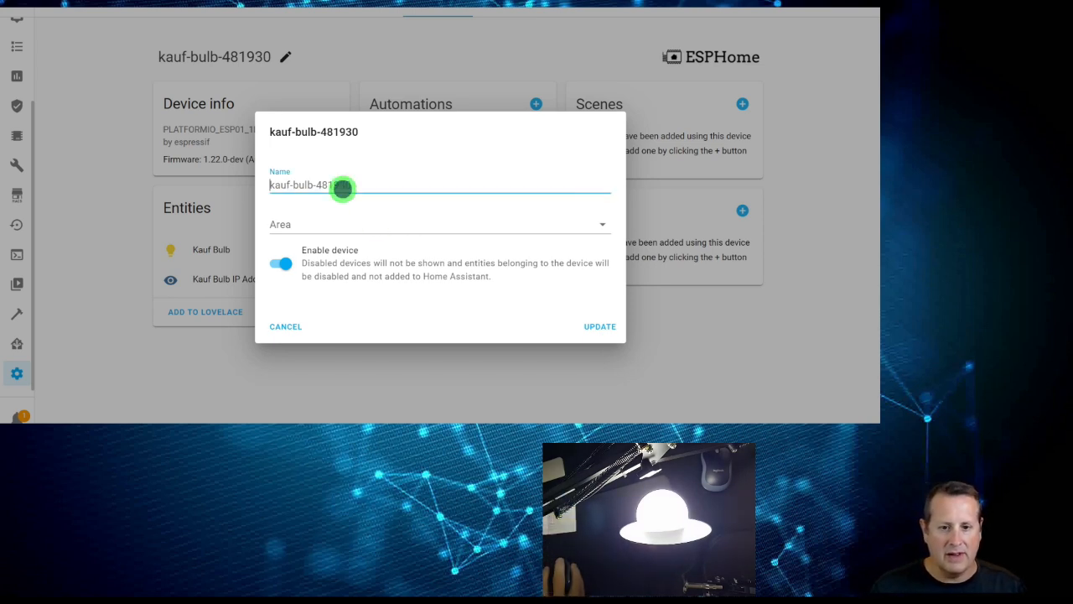
type("G")
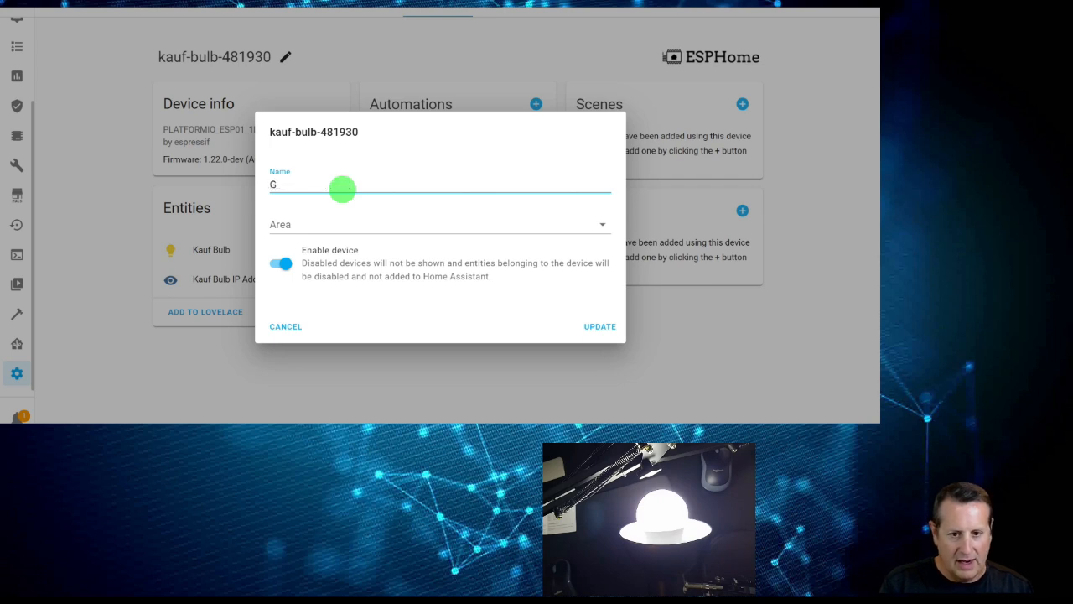
type("OF")
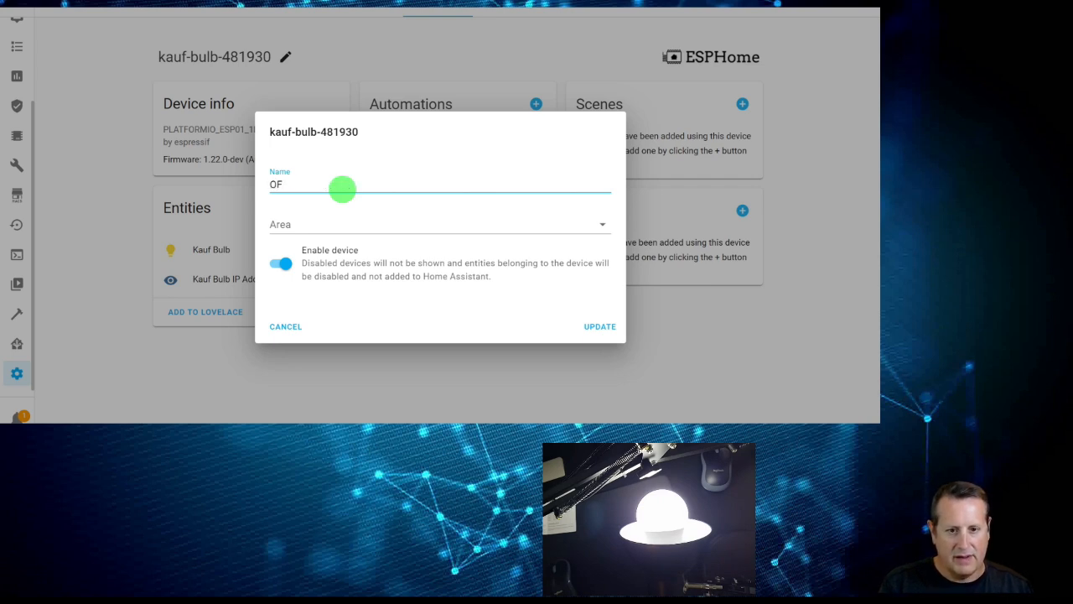
left_click(600, 326)
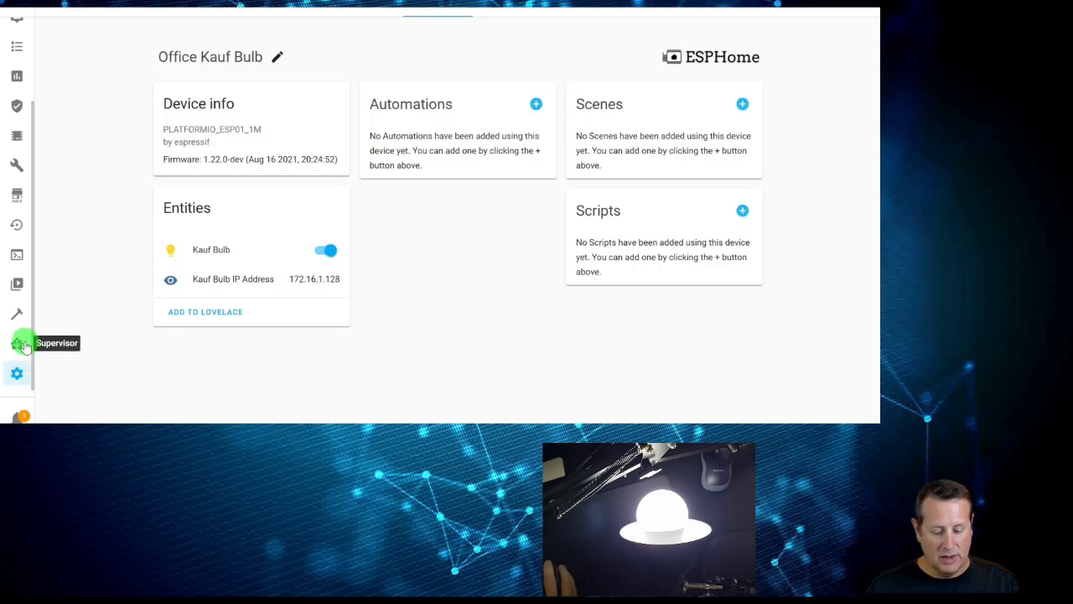
mouse_move(17, 372)
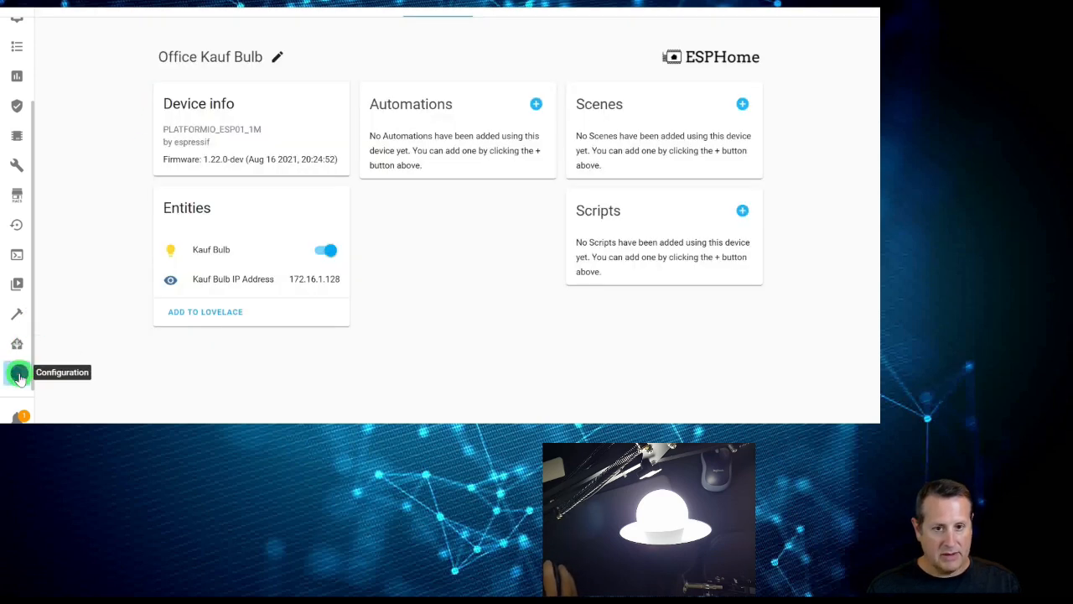
From Integrations, rename the kauf-bulb ESPHome entry to 'Office Kauf Bulb' via its menu
left_click(16, 372)
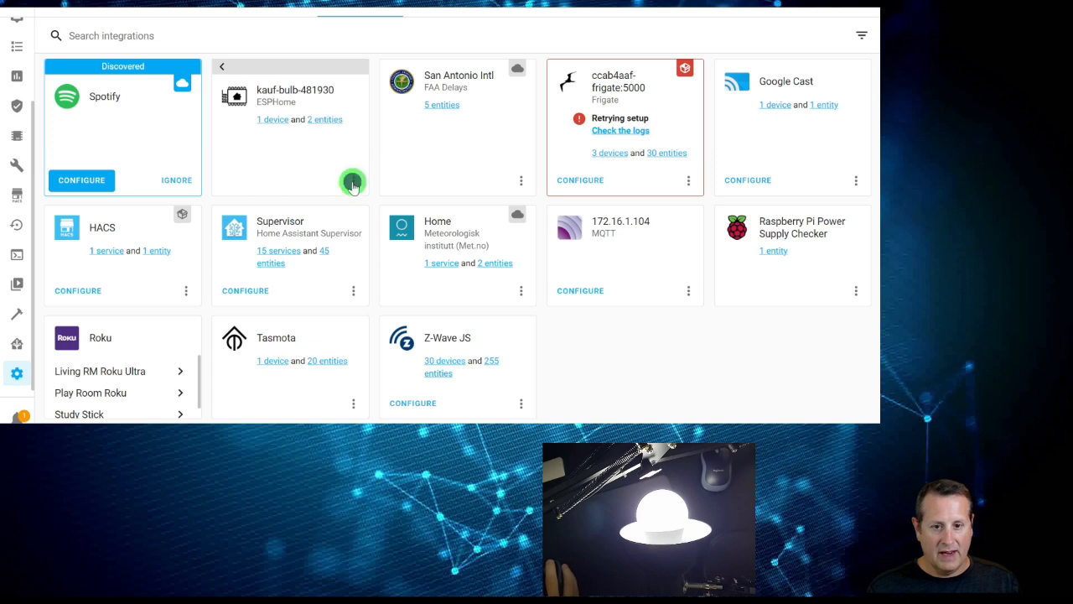
left_click(353, 180)
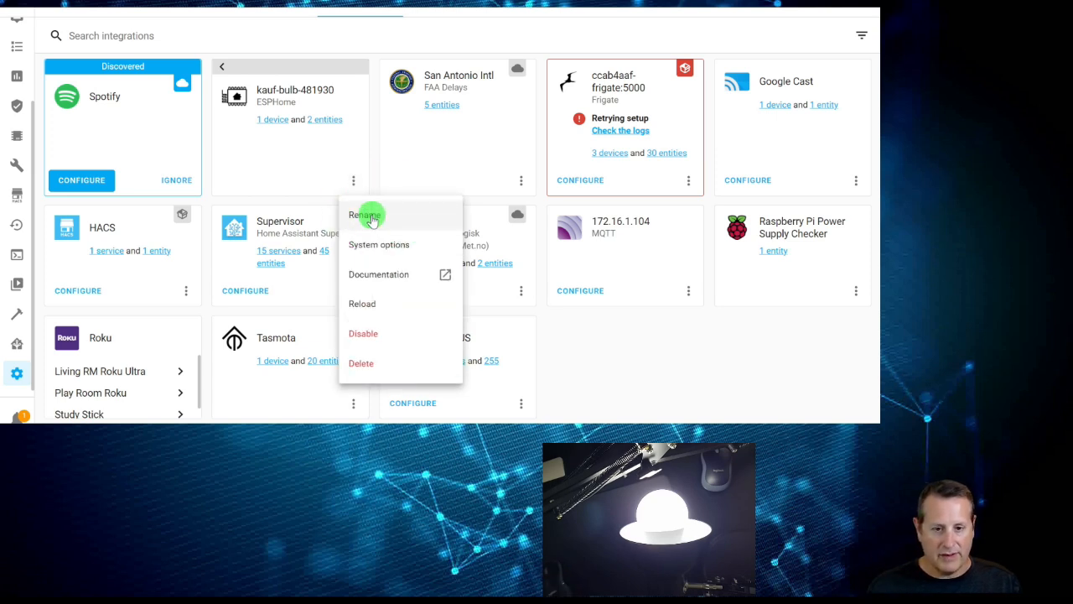
left_click(364, 216)
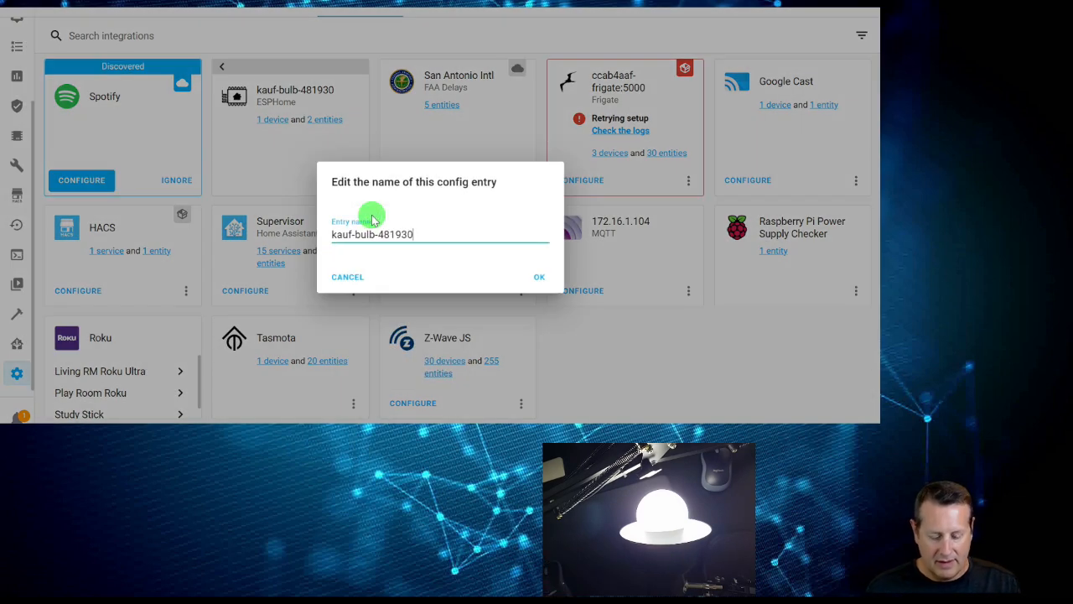
type("Office Kauf Bu")
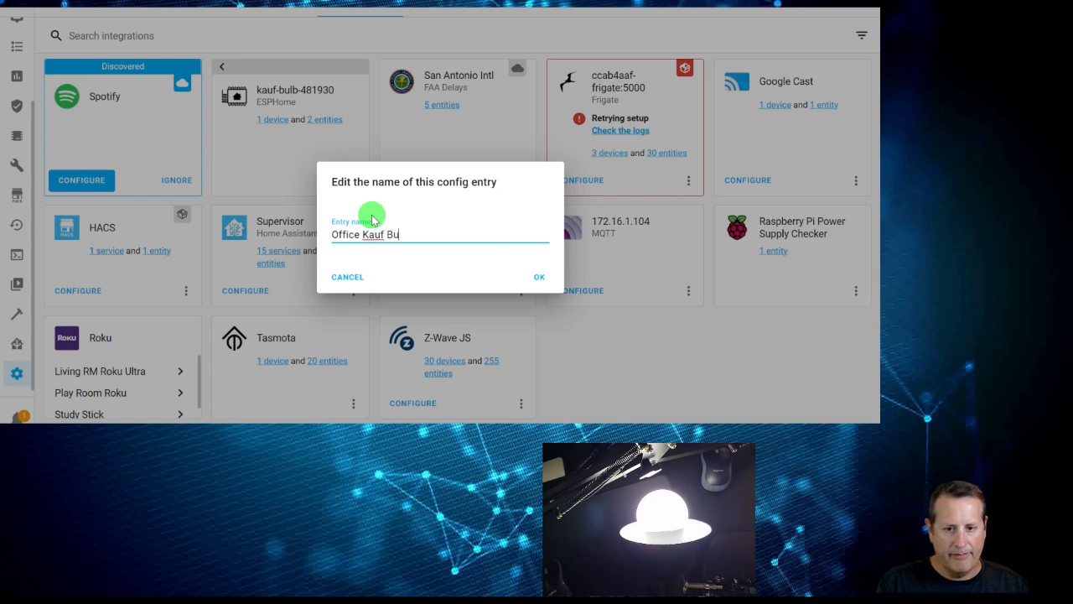
left_click(540, 277)
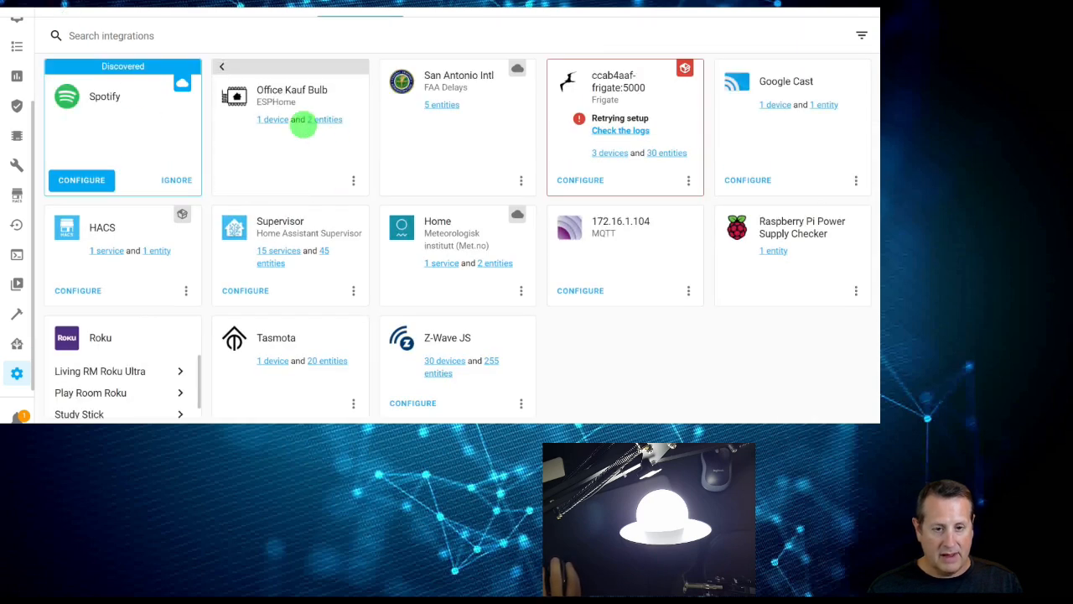
Open the Office Kauf Bulb device and the more-info controls for its Office Kauf Bulb Switch entity
left_click(271, 119)
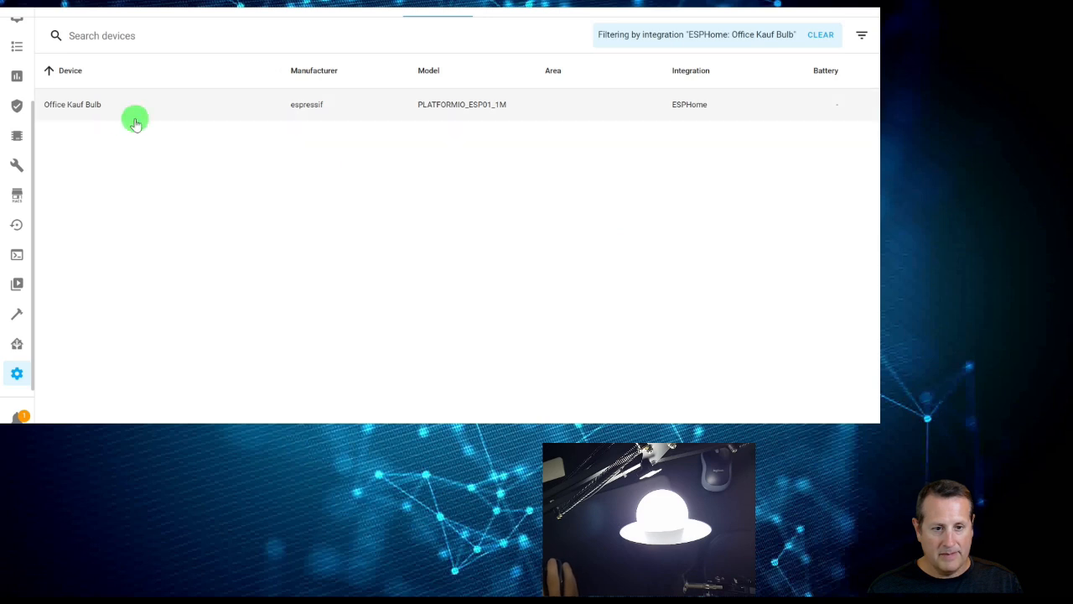
left_click(72, 104)
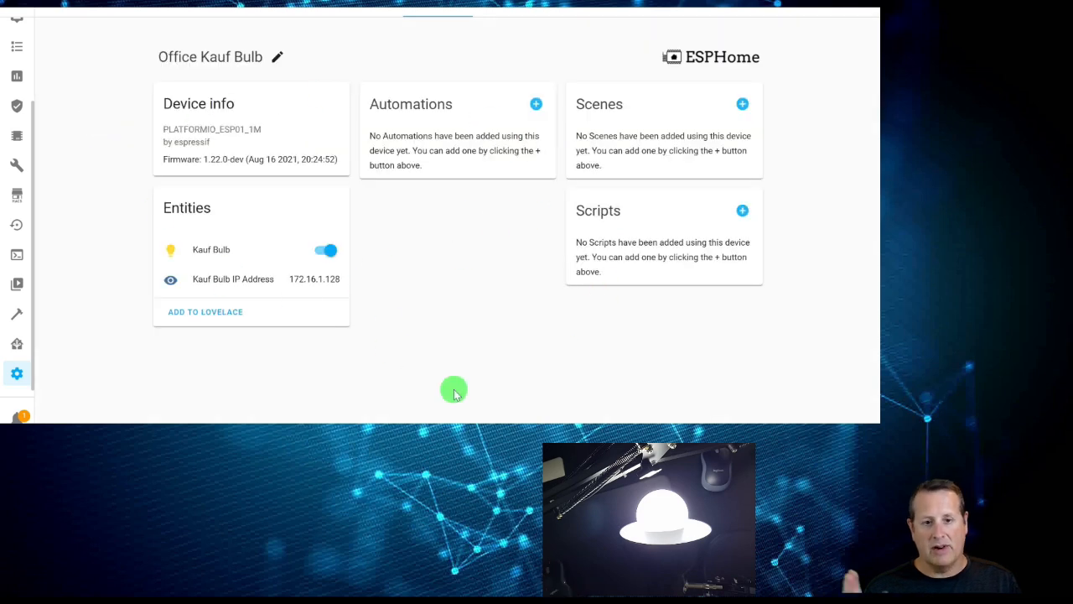
mouse_move(355, 313)
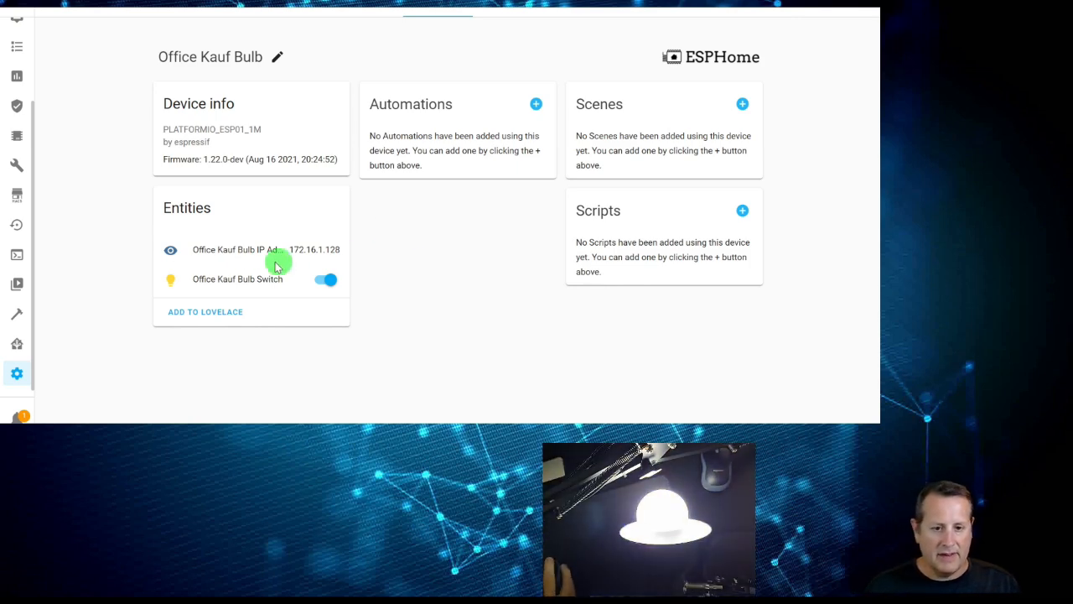
left_click(237, 279)
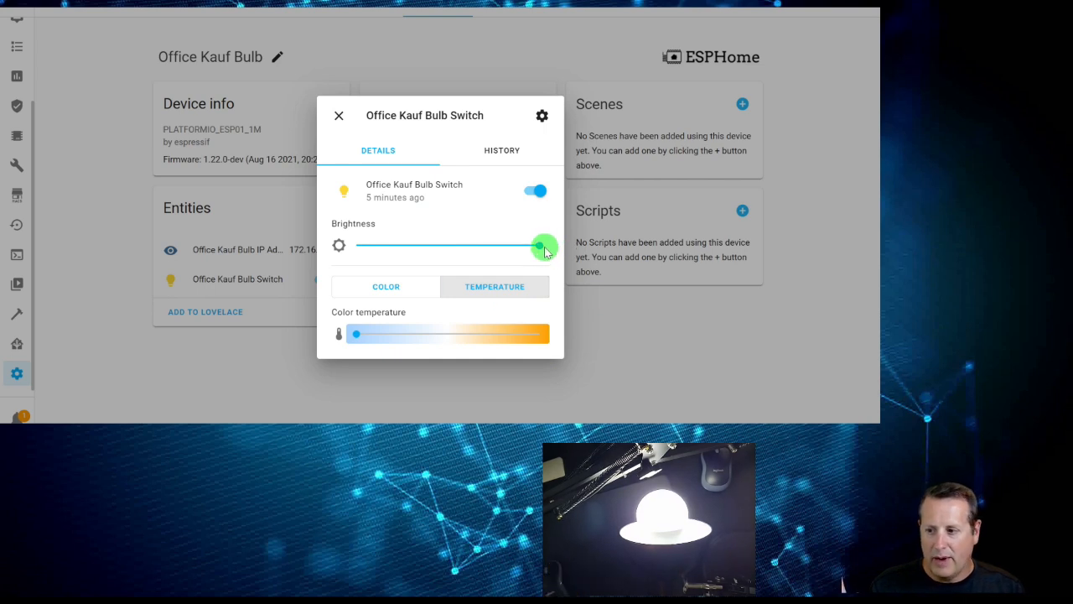
Drag the Brightness slider down from full to roughly half
left_click_drag(545, 246, 540, 246)
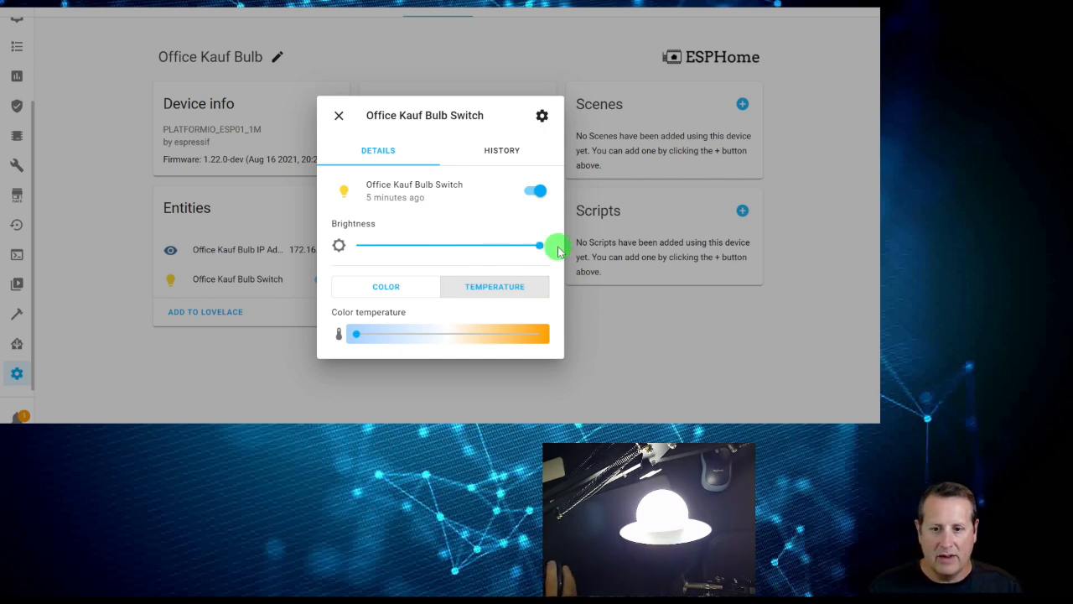
left_click_drag(541, 245, 540, 245)
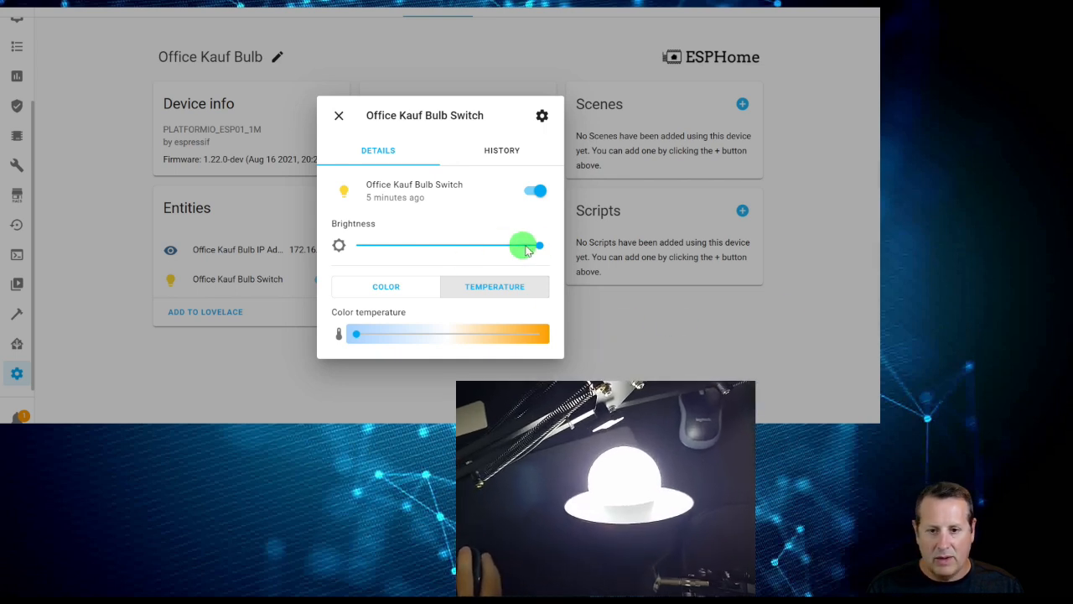
left_click_drag(536, 245, 470, 246)
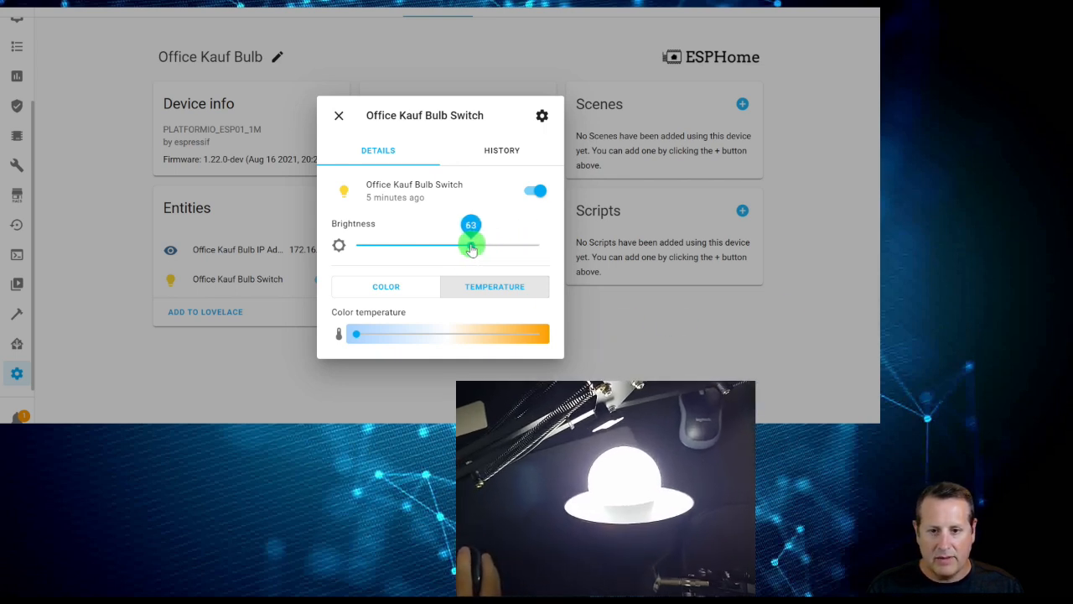
left_click_drag(471, 245, 411, 245)
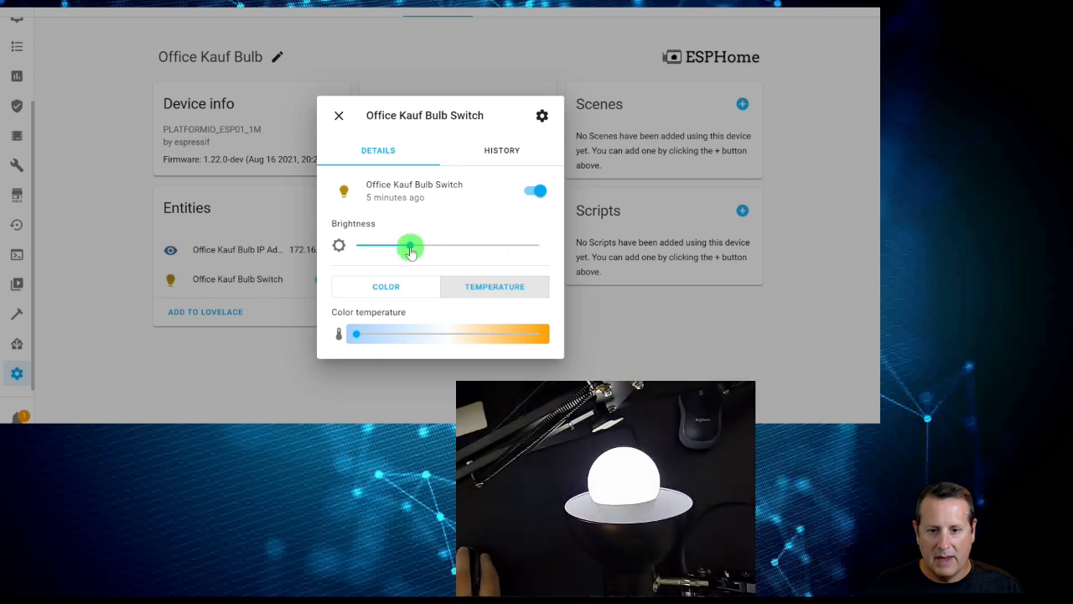
left_click_drag(411, 245, 448, 245)
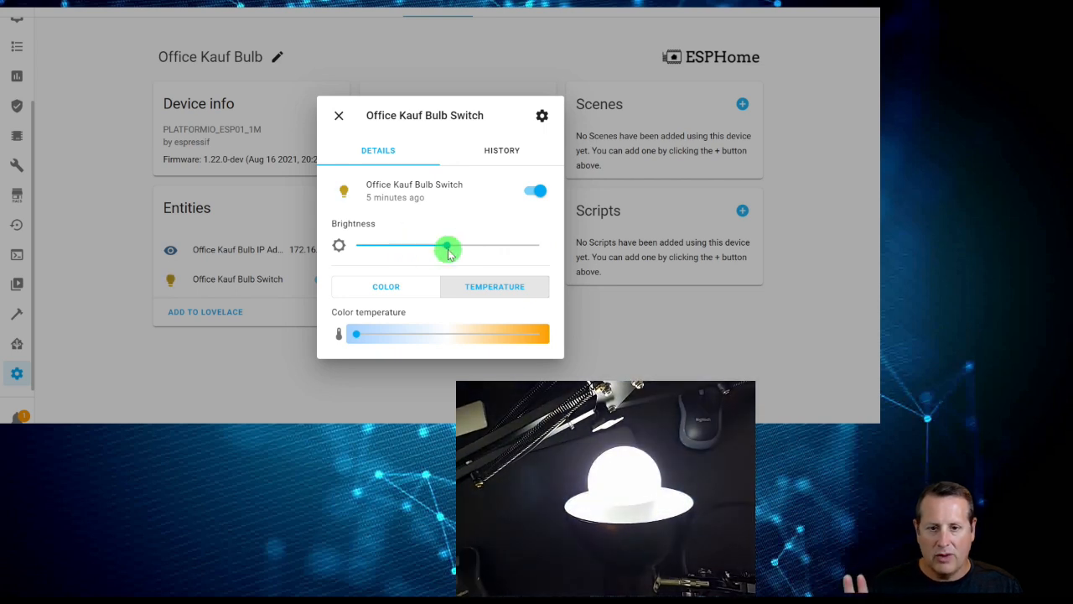
Sweep the colour temperature from warm to warmest and back, leaving the bulb on cool white
left_click(535, 190)
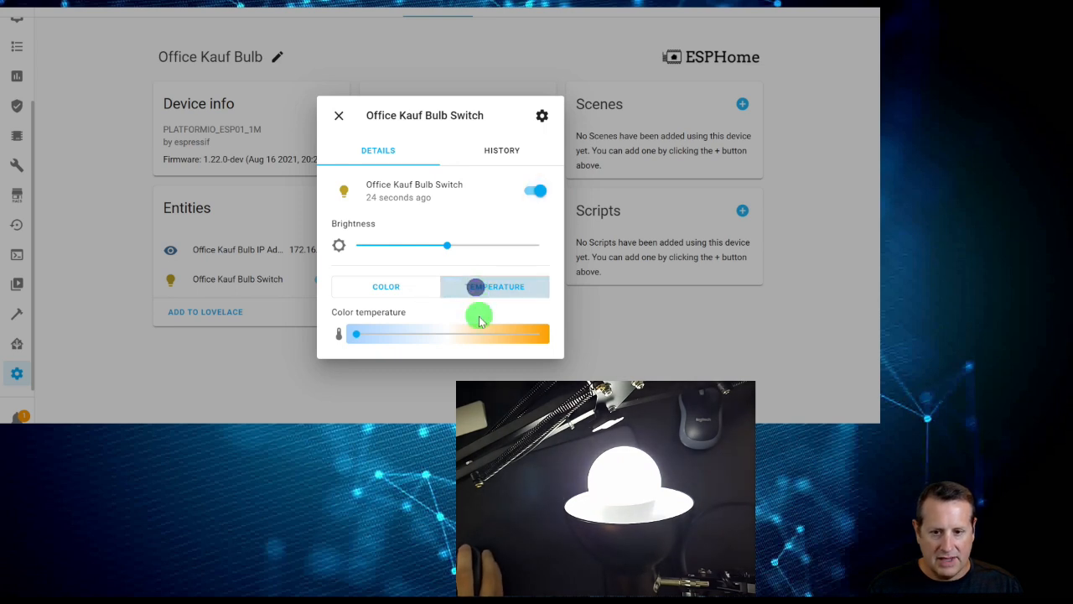
left_click(386, 286)
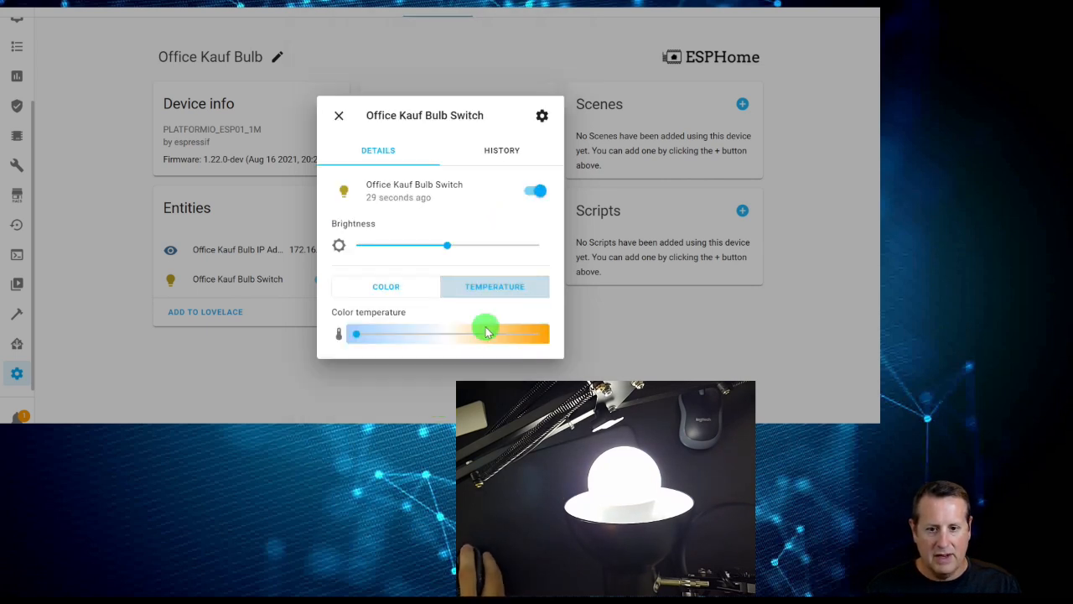
left_click_drag(487, 333, 476, 333)
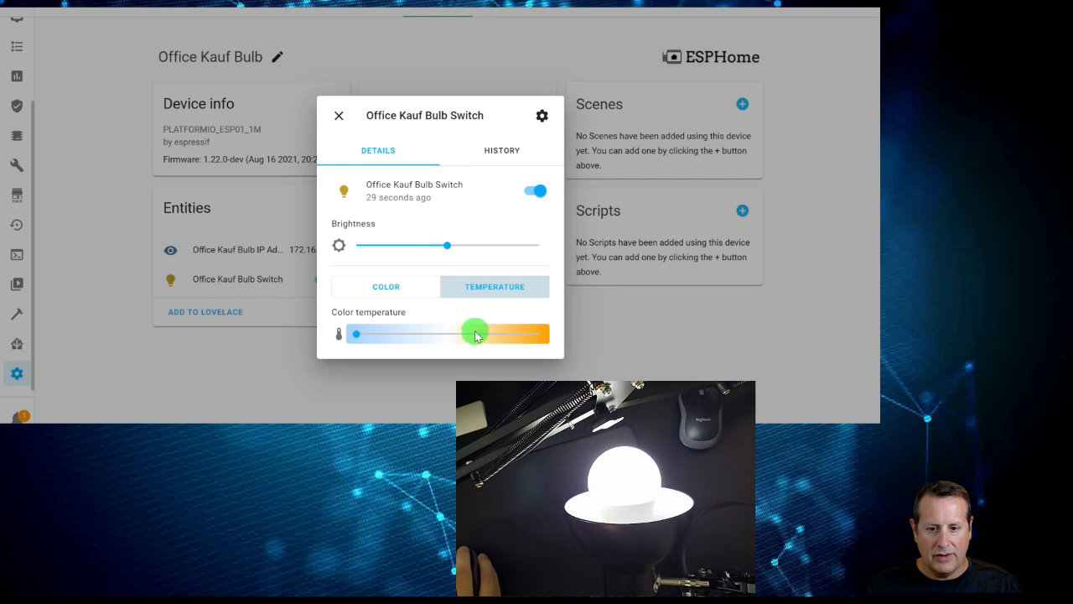
left_click_drag(476, 334, 515, 333)
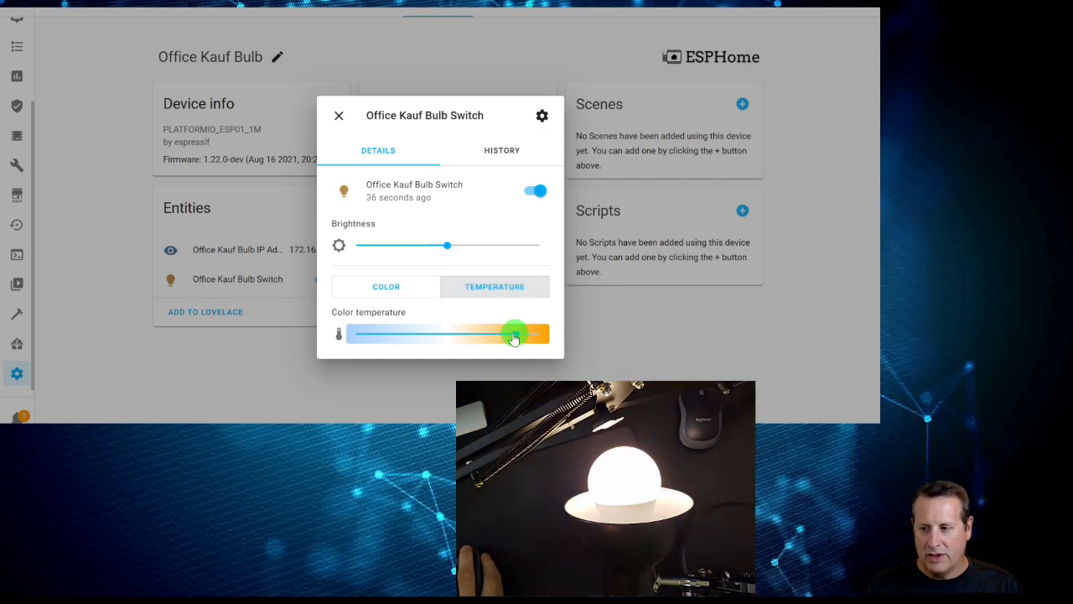
left_click_drag(515, 333, 443, 335)
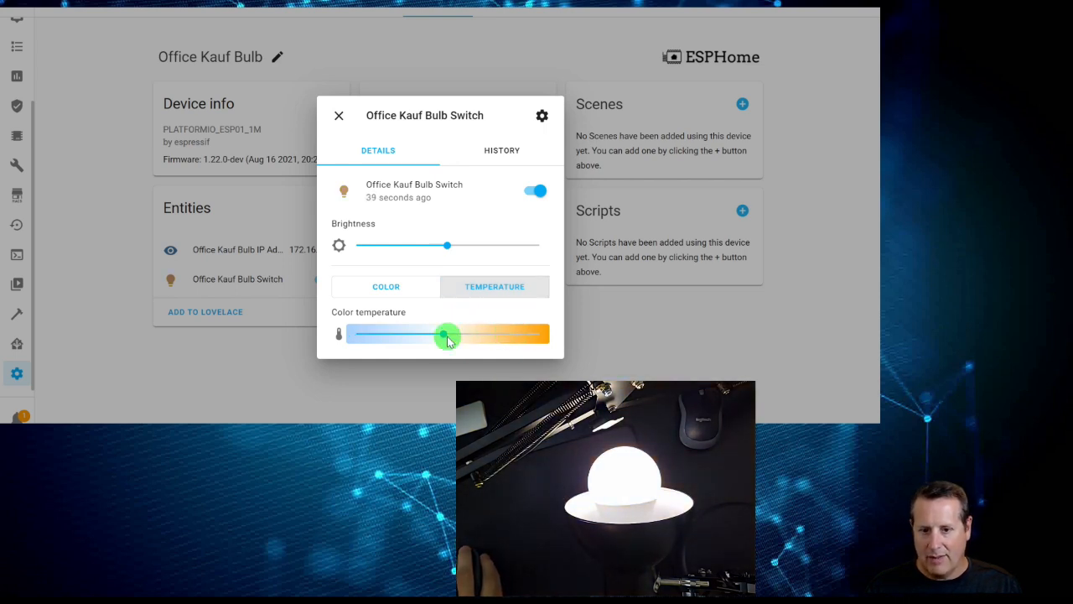
left_click_drag(447, 334, 541, 334)
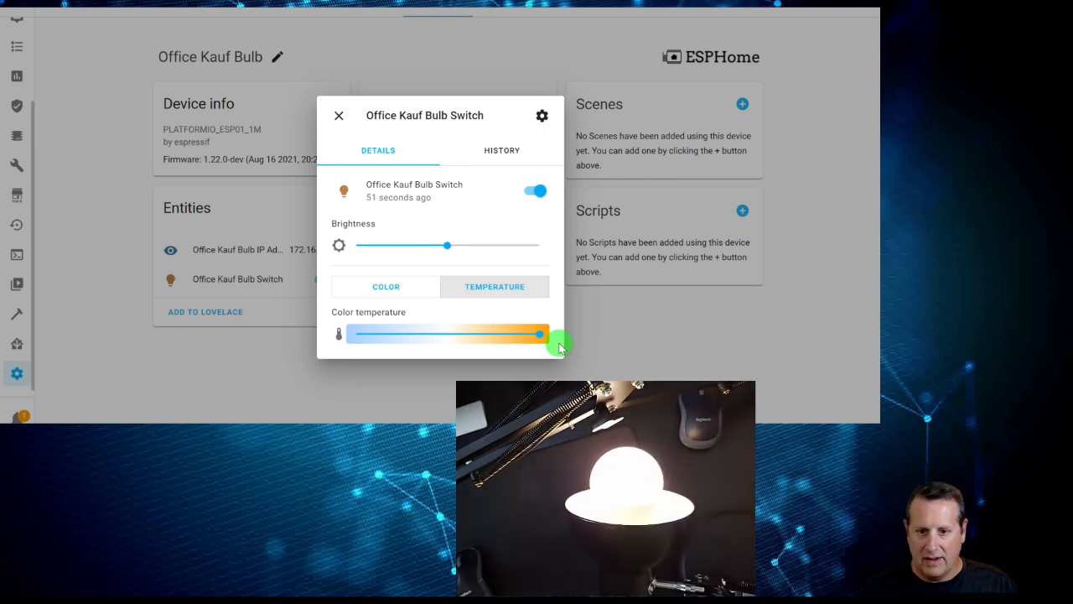
left_click_drag(539, 334, 380, 334)
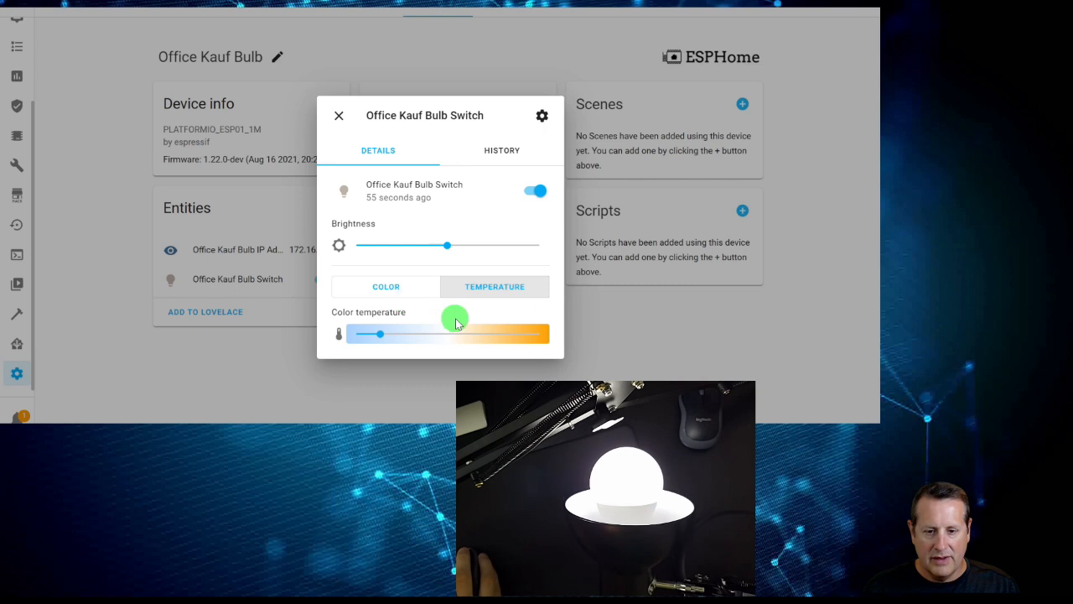
left_click(385, 286)
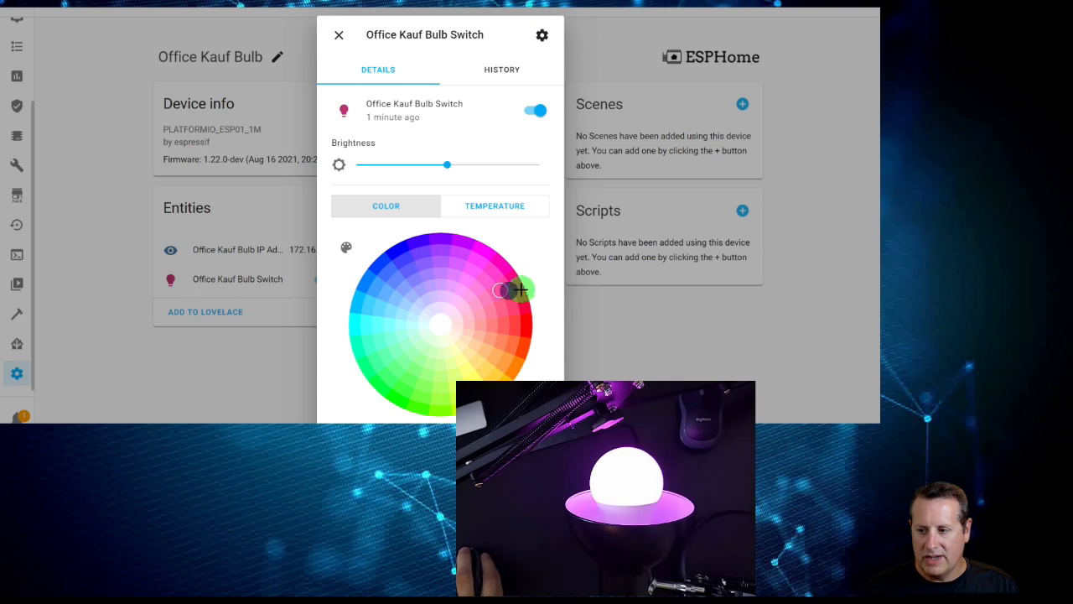
Pick red, then green on the colour wheel, and settle the bulb on magenta-pink
left_click_drag(520, 289, 527, 326)
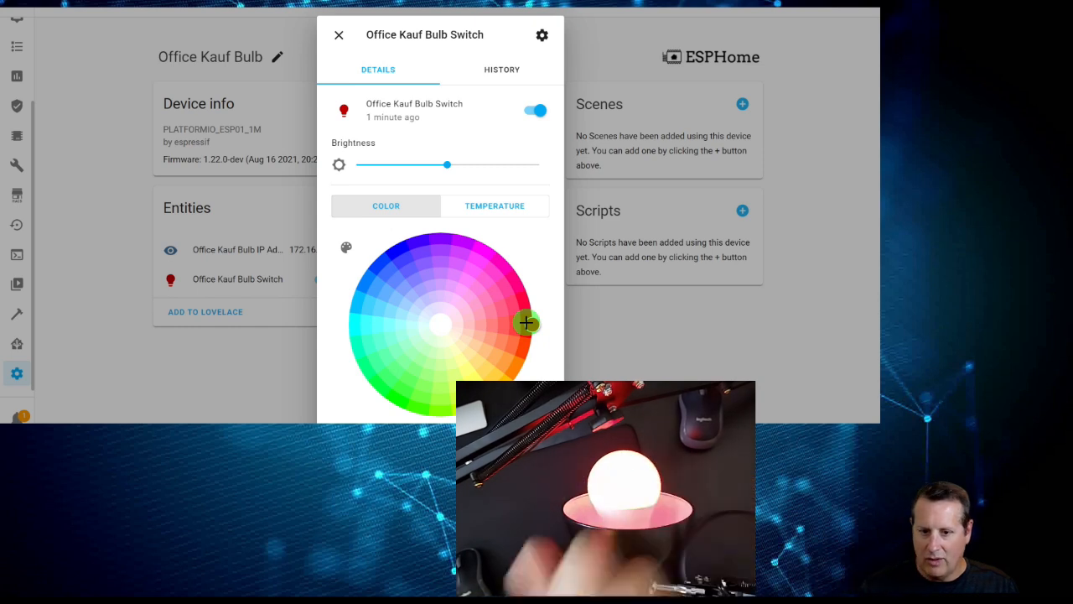
left_click(395, 250)
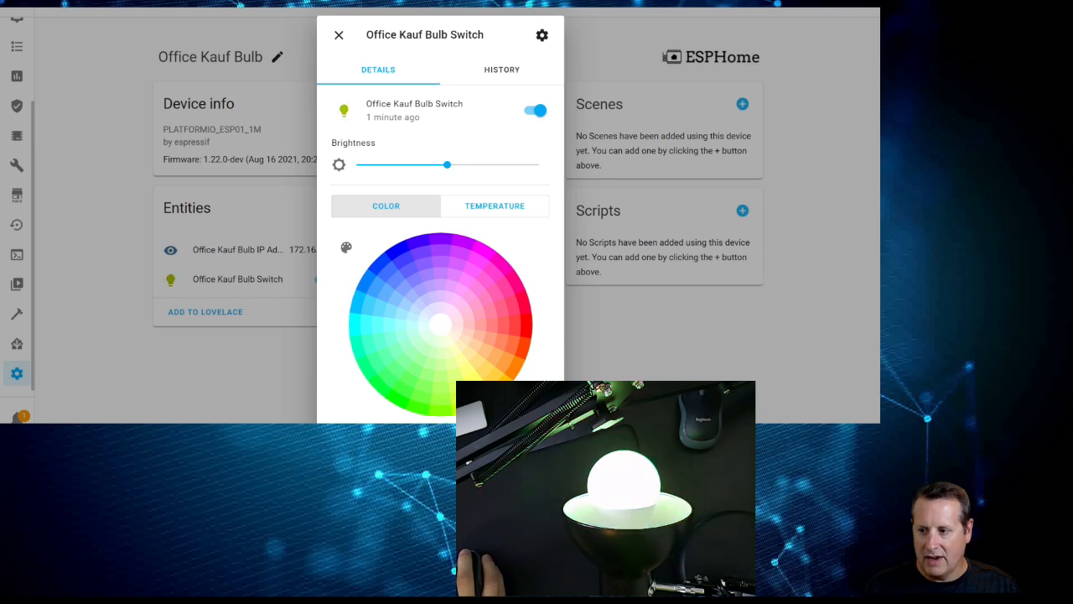
left_click(518, 289)
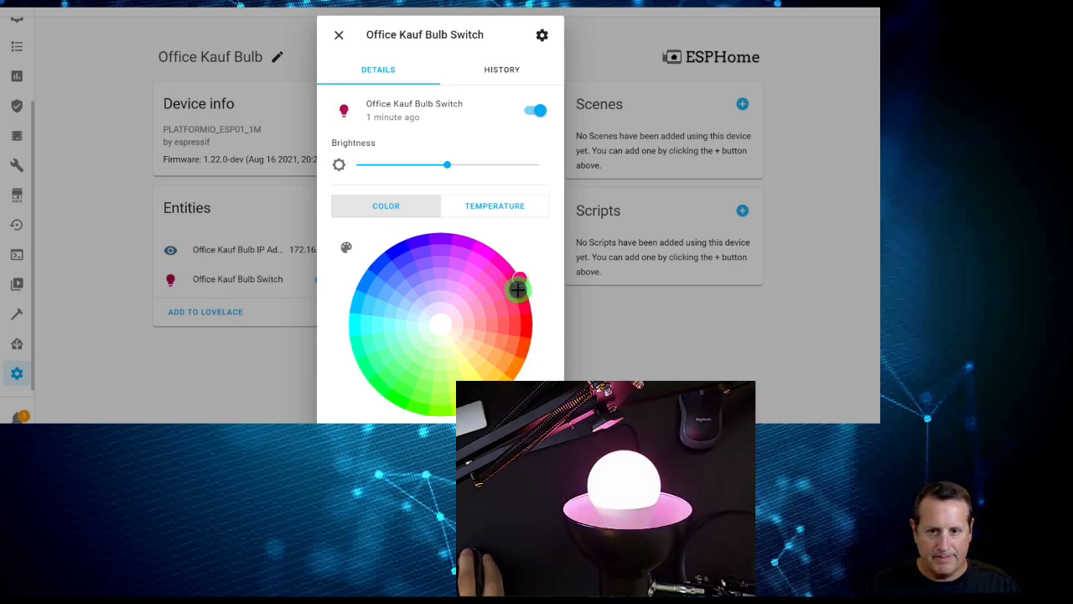
left_click(519, 289)
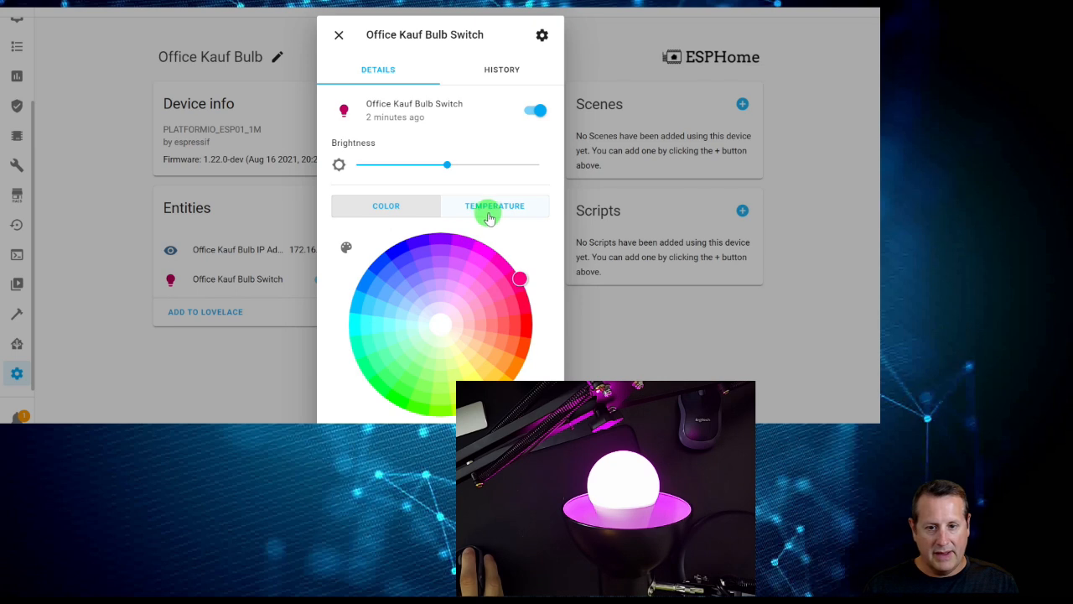
On the Temperature controls, slide the bulb to a warm white and then back toward cool white
left_click(495, 205)
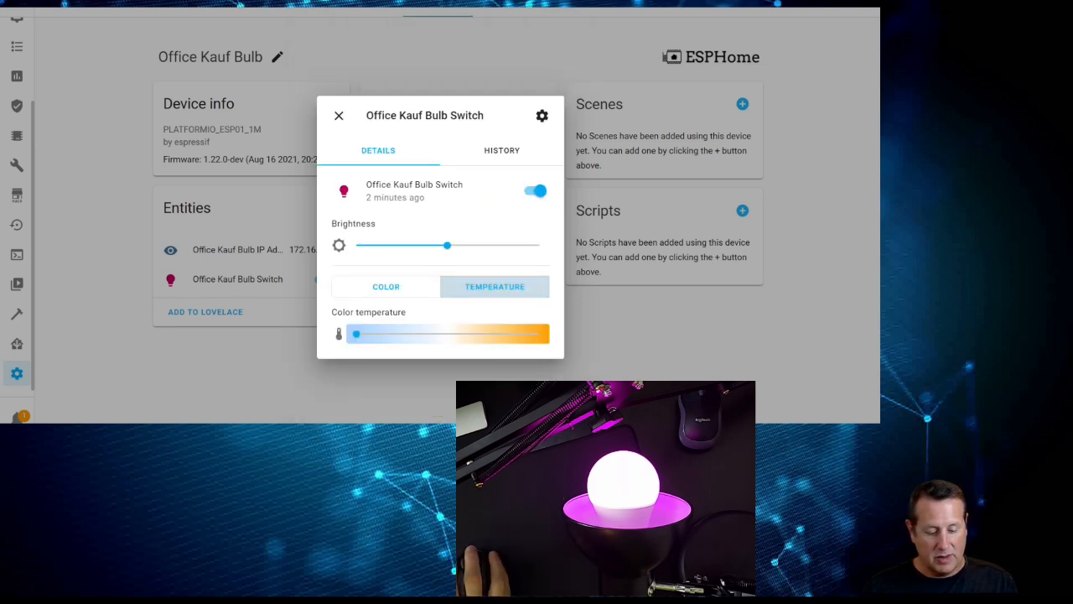
left_click_drag(356, 334, 508, 334)
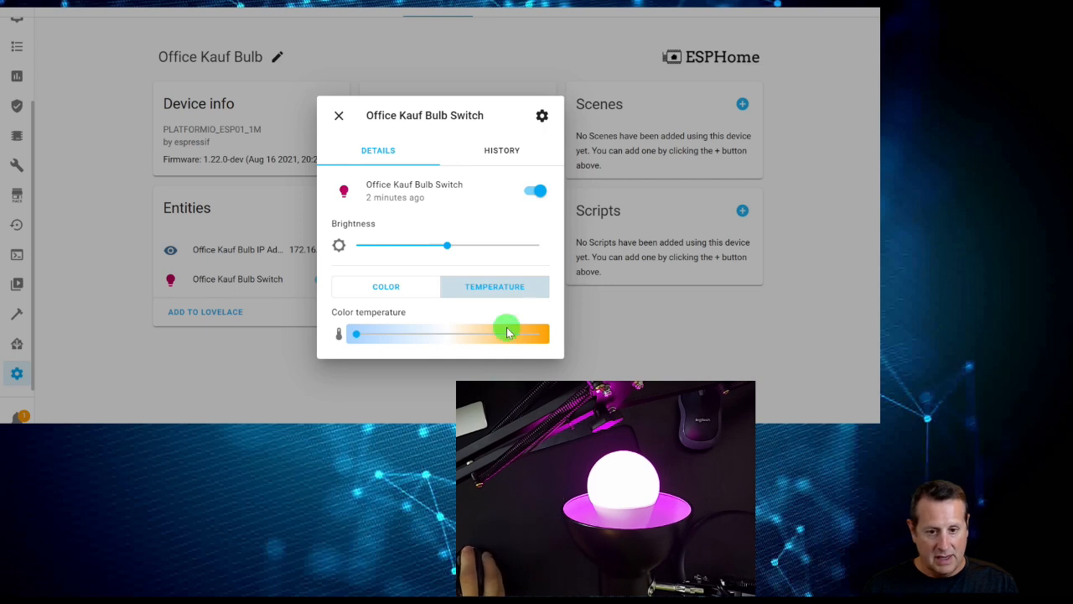
left_click_drag(508, 327, 499, 334)
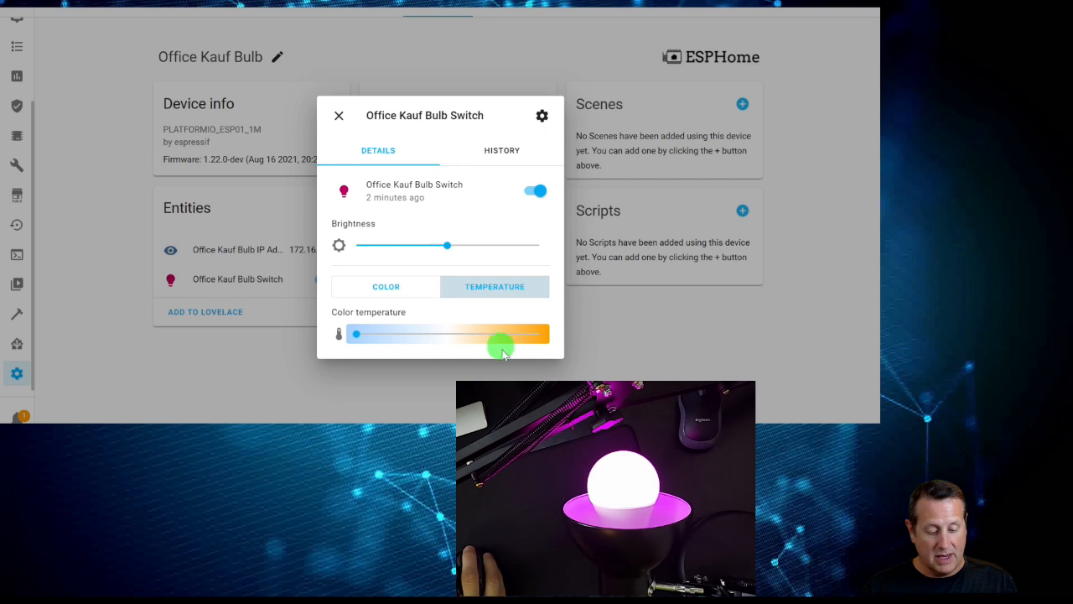
left_click_drag(501, 333, 428, 334)
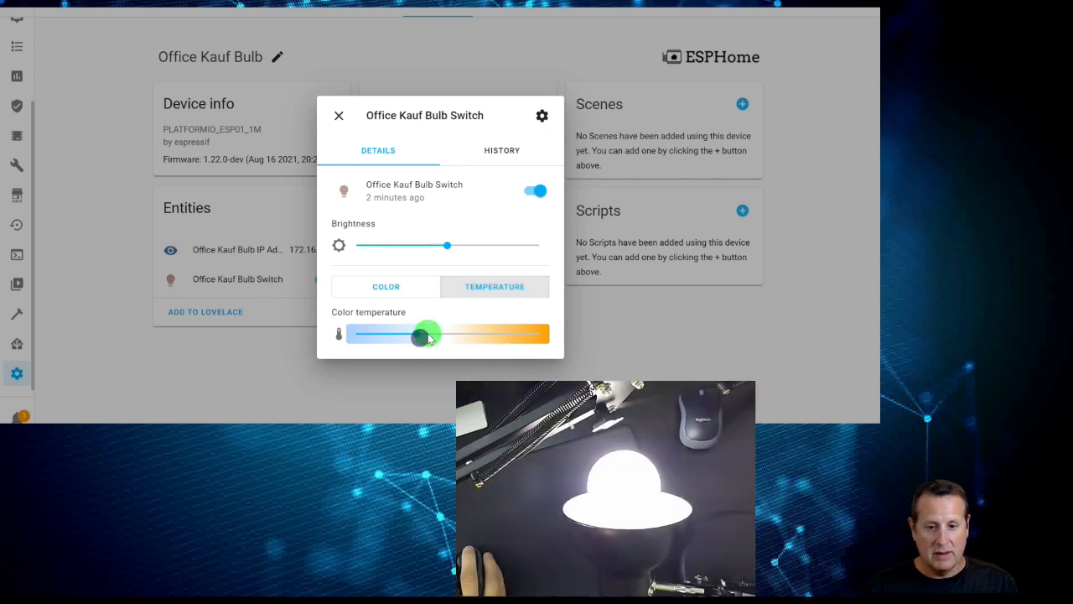
Flip between the Color and Temperature controls, briefly warm white, ending with the bulb set to red
left_click(386, 286)
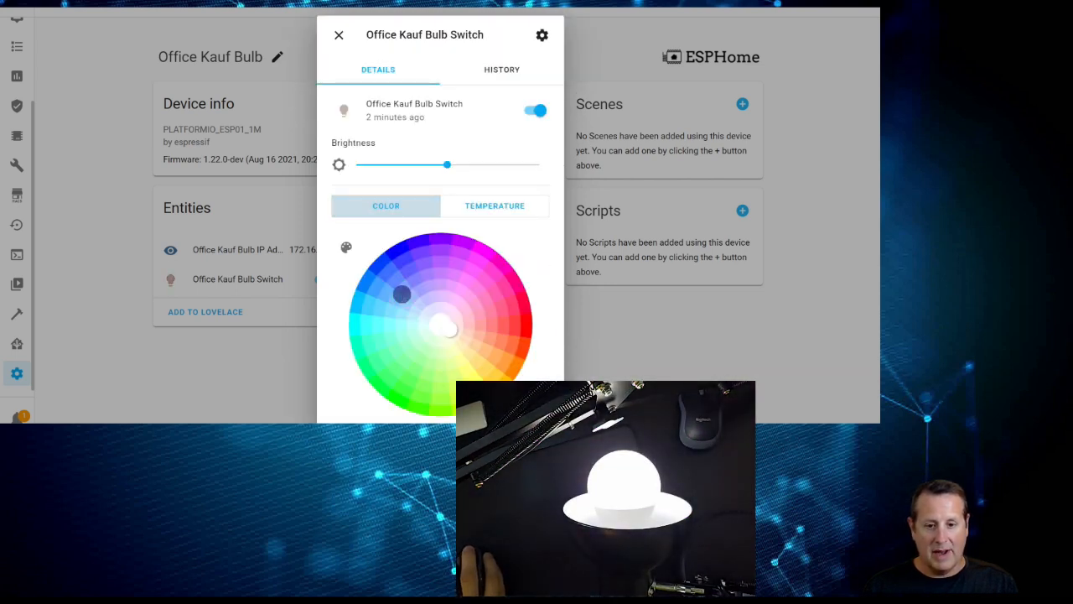
left_click(495, 205)
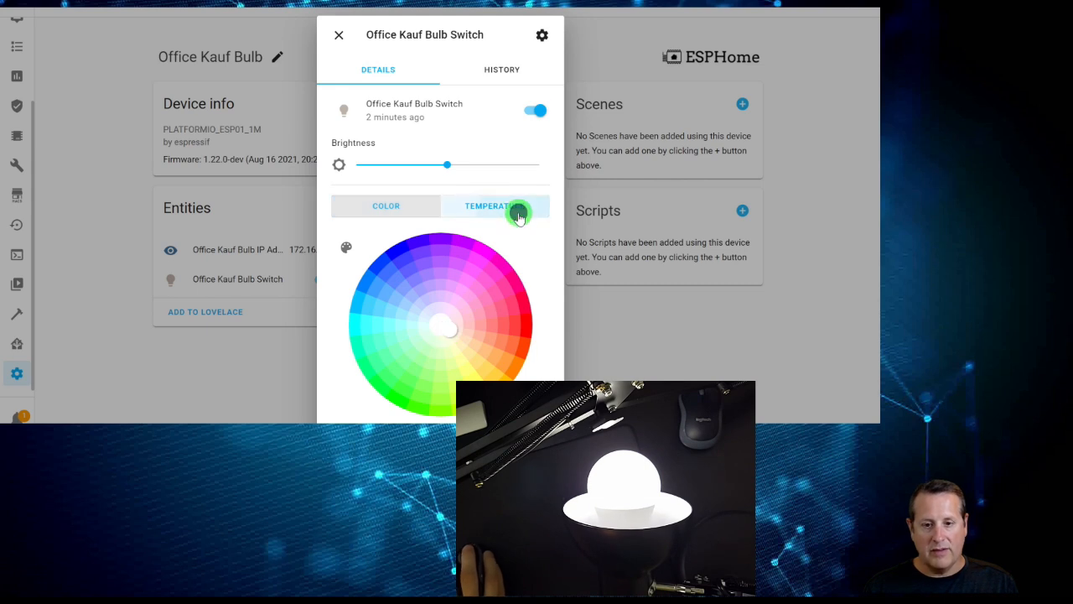
left_click(494, 205)
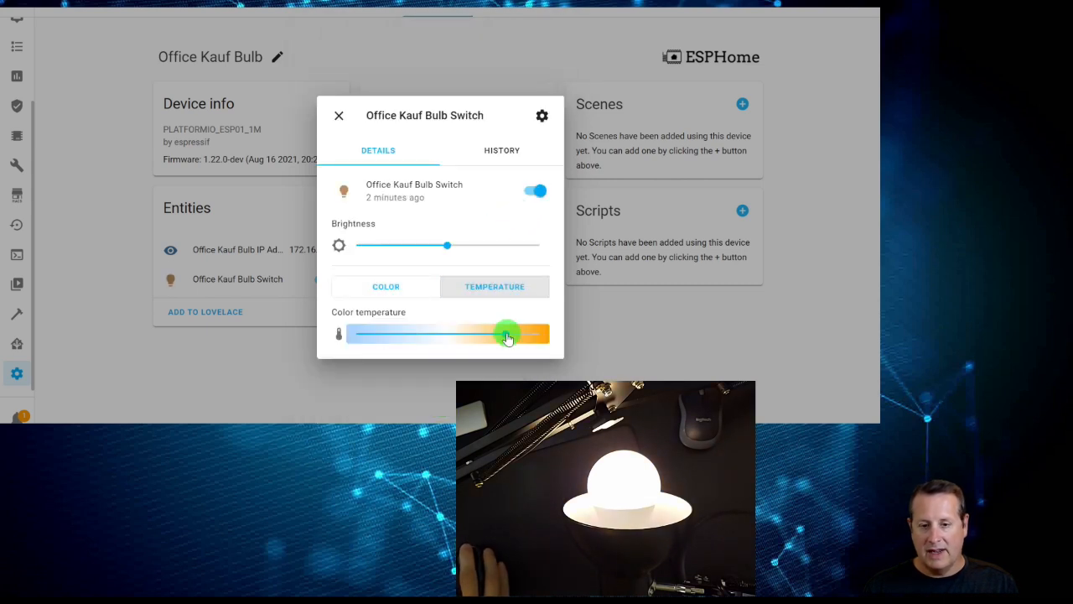
left_click(386, 286)
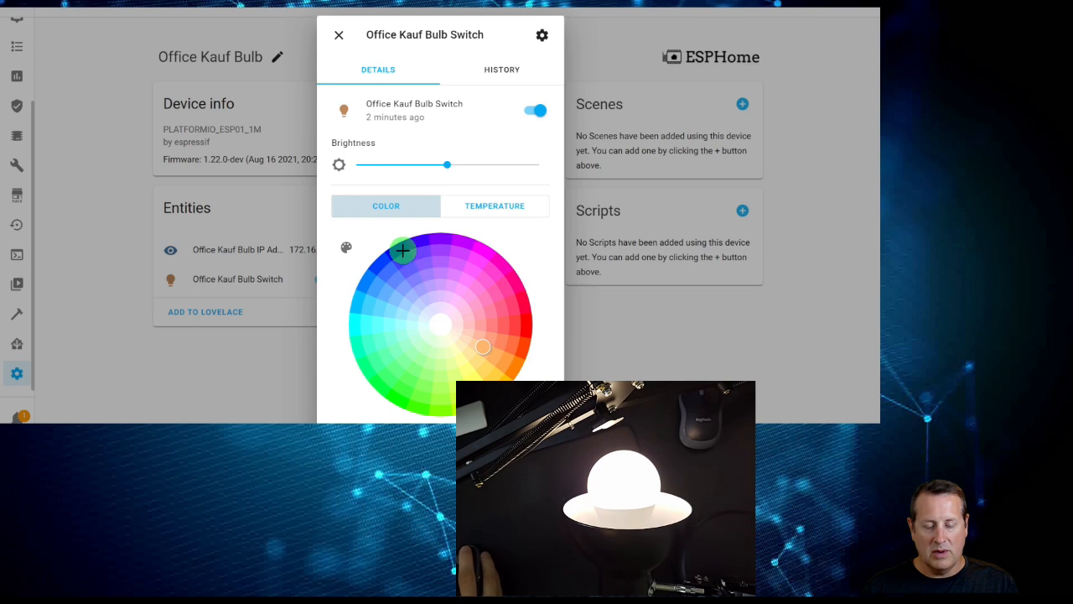
left_click(403, 250)
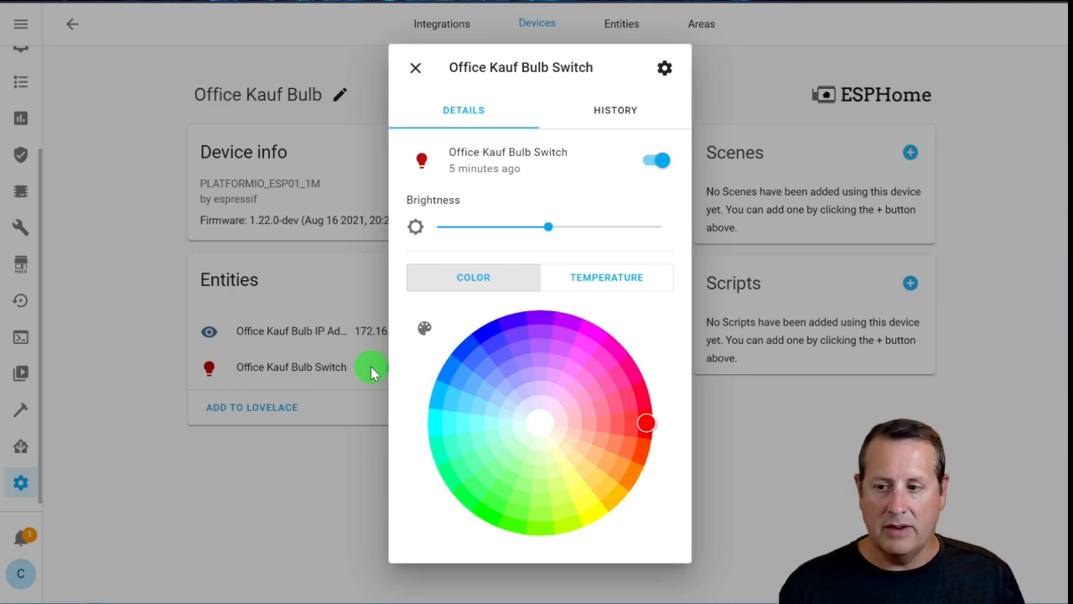
Leave the bulb panel and in Developer Tools > Services (UI mode) search the Service field for 'light'
left_click(414, 67)
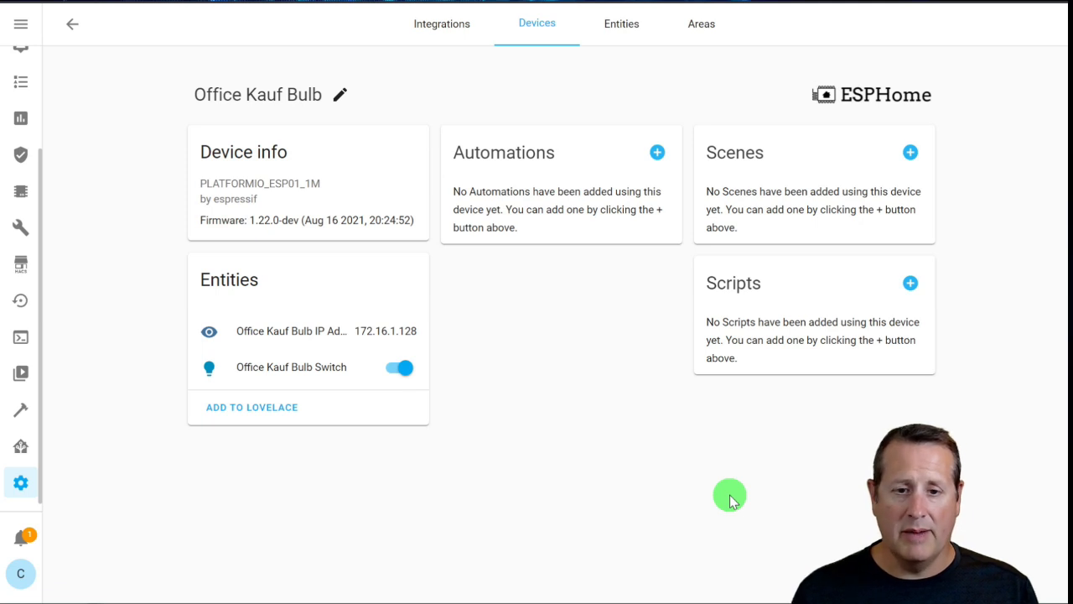
mouse_move(340, 515)
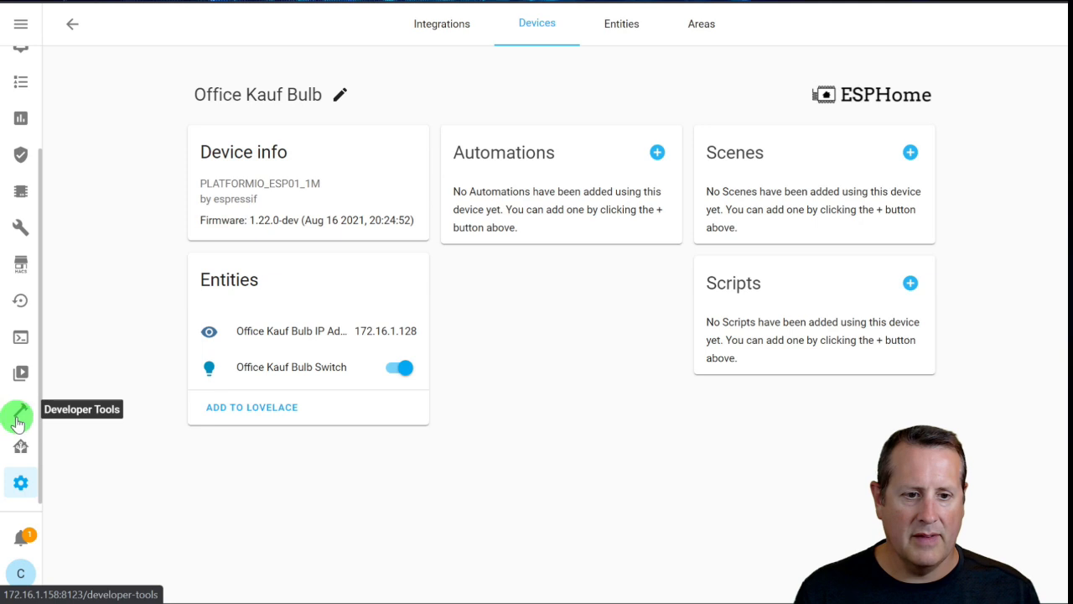
left_click(21, 410)
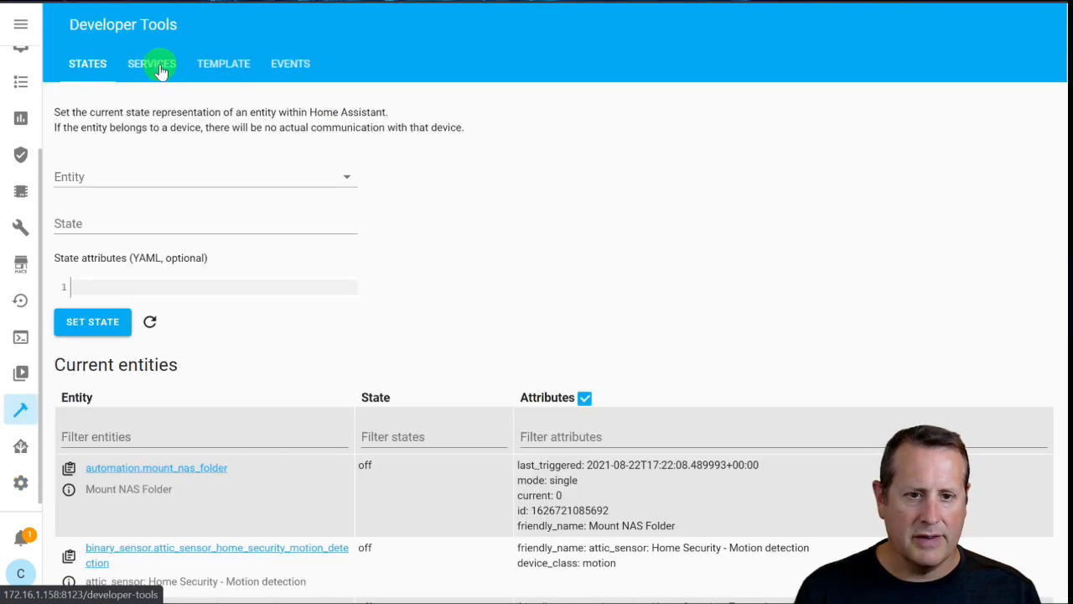
left_click(152, 63)
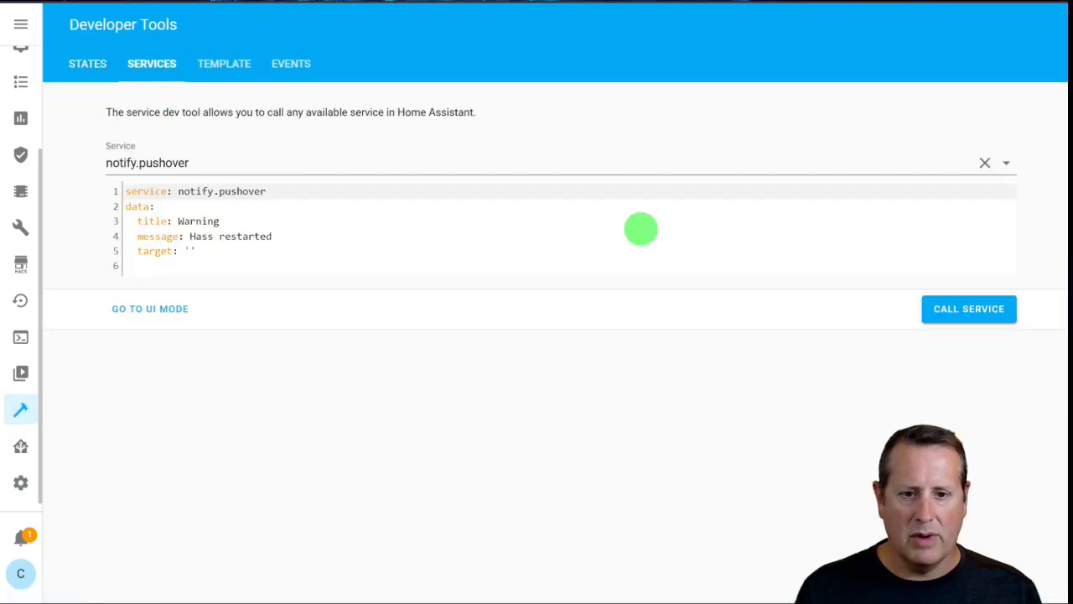
left_click(150, 308)
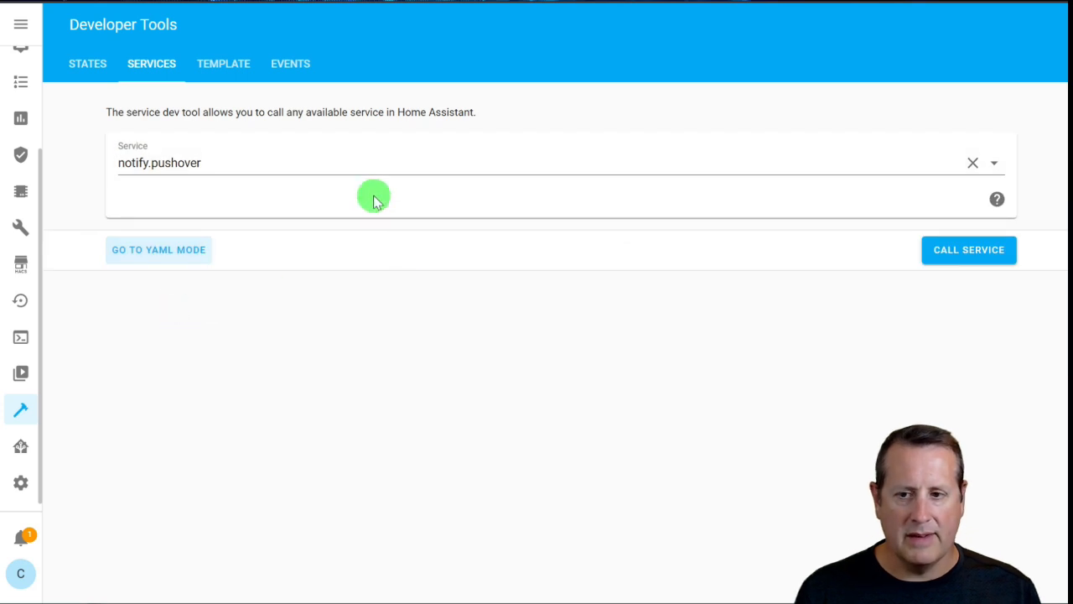
mouse_move(629, 176)
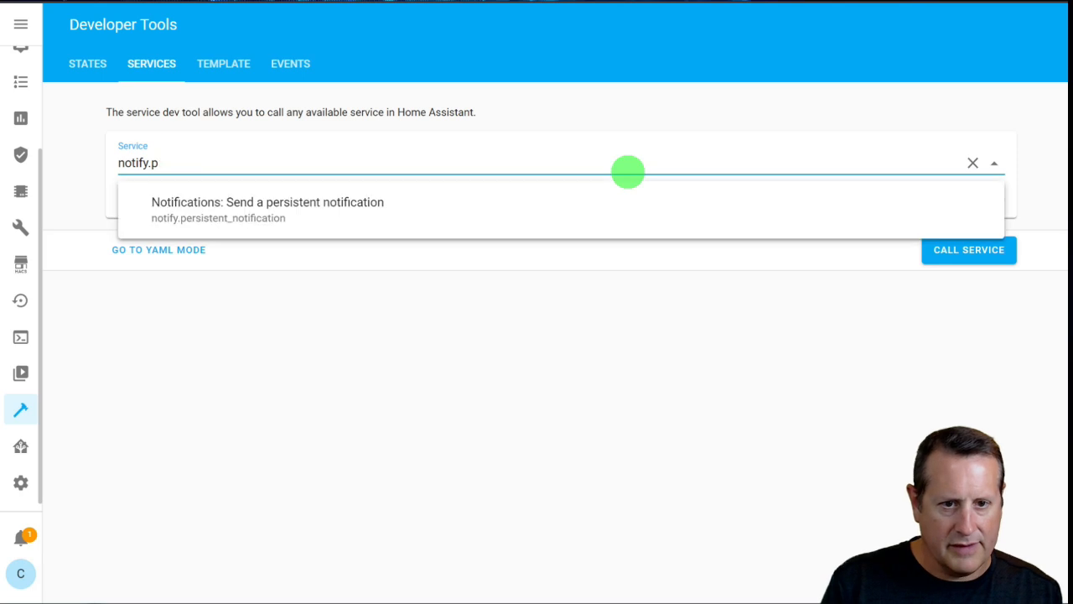
type("light")
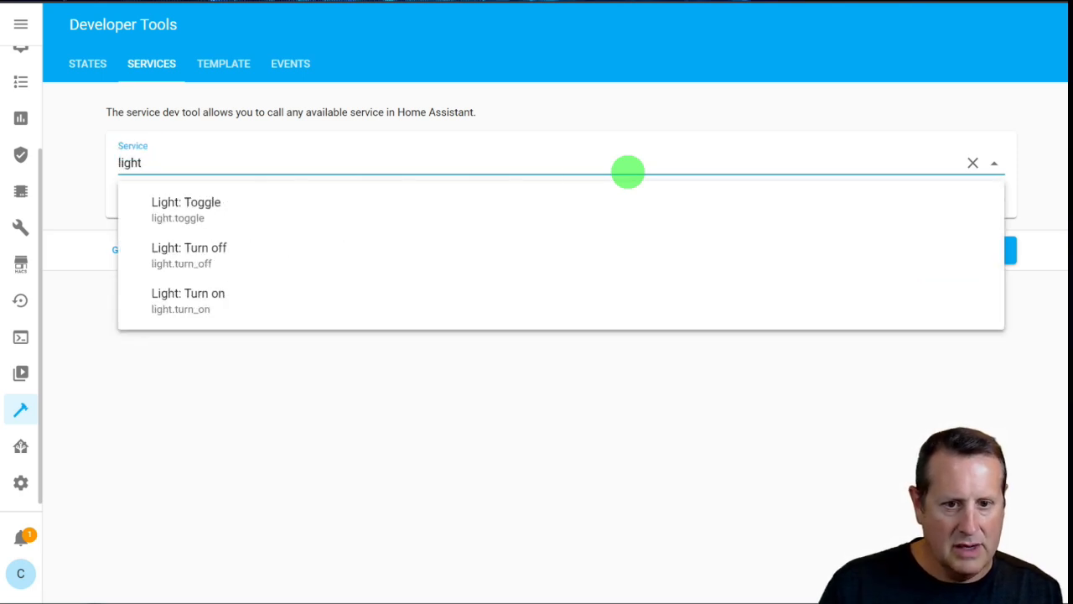
Choose Light: Turn on targeting Office Kauf Bulb Switch with Color name white
left_click(187, 293)
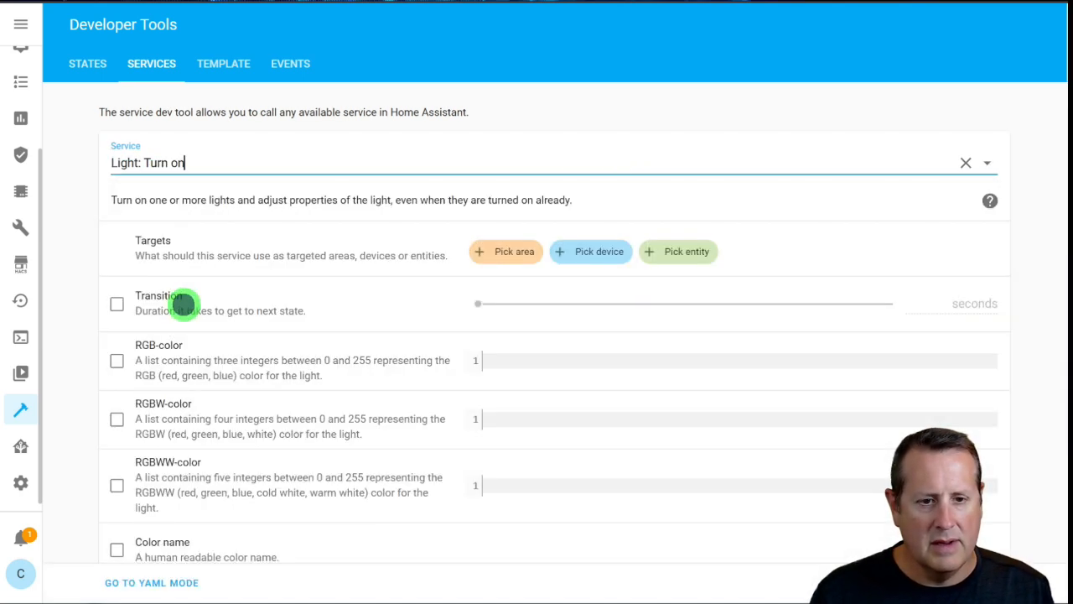
left_click(678, 250)
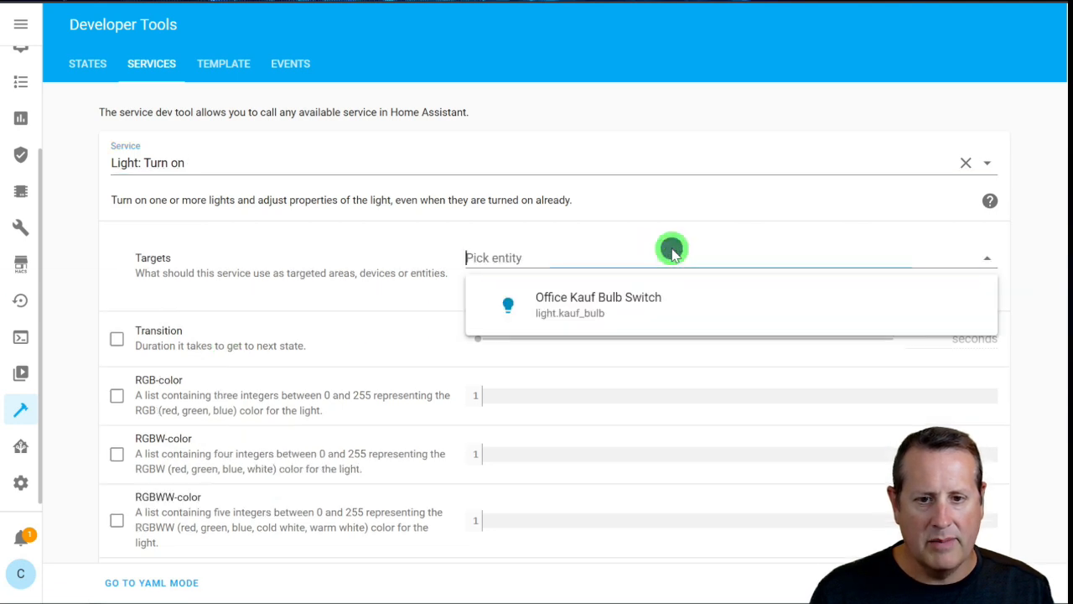
left_click(598, 305)
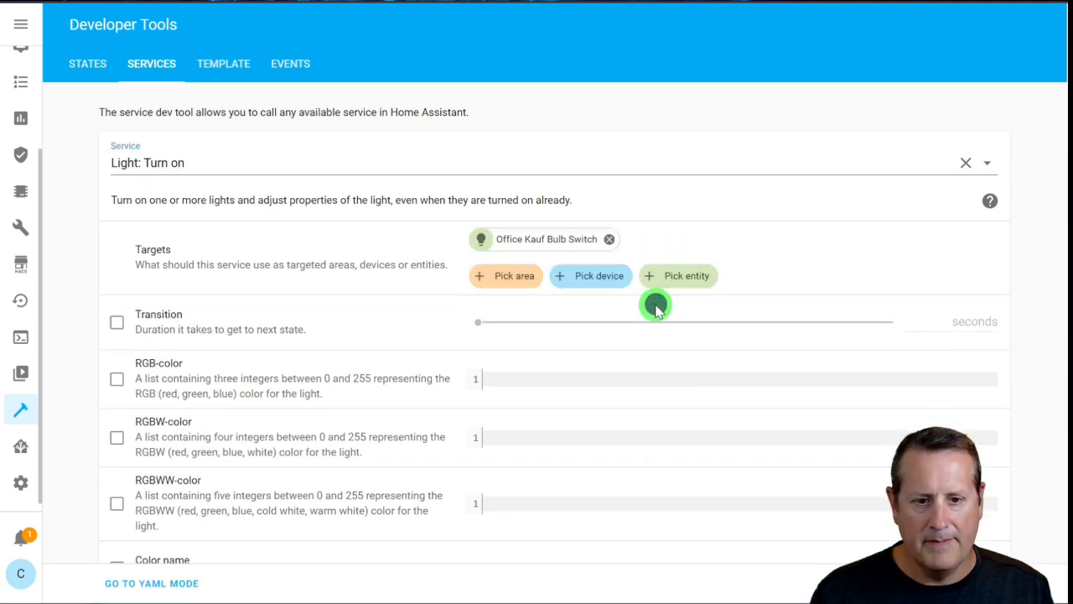
scroll("down", 3)
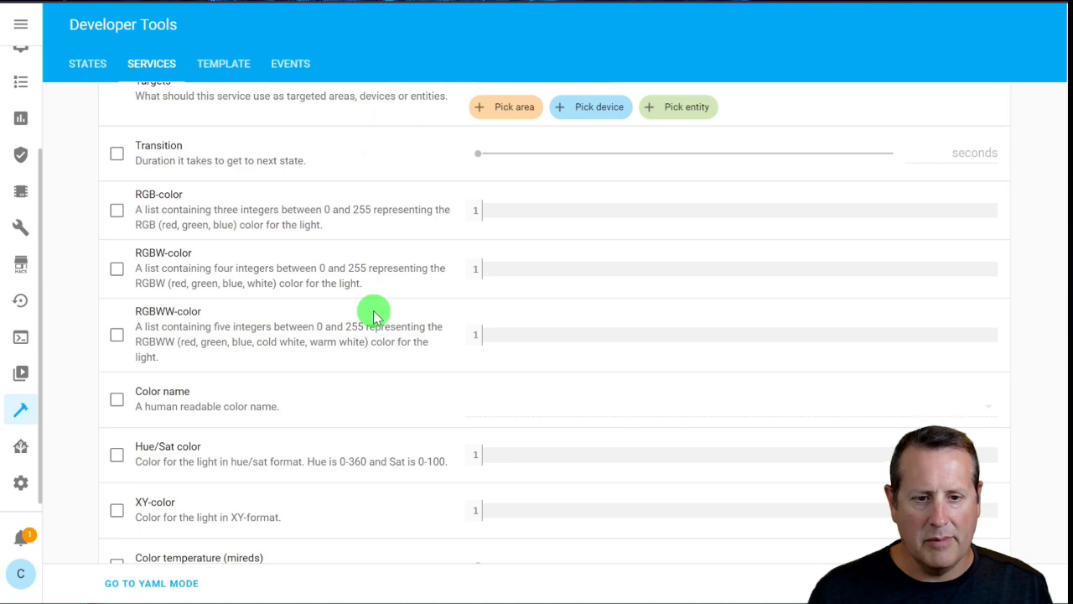
mouse_move(244, 421)
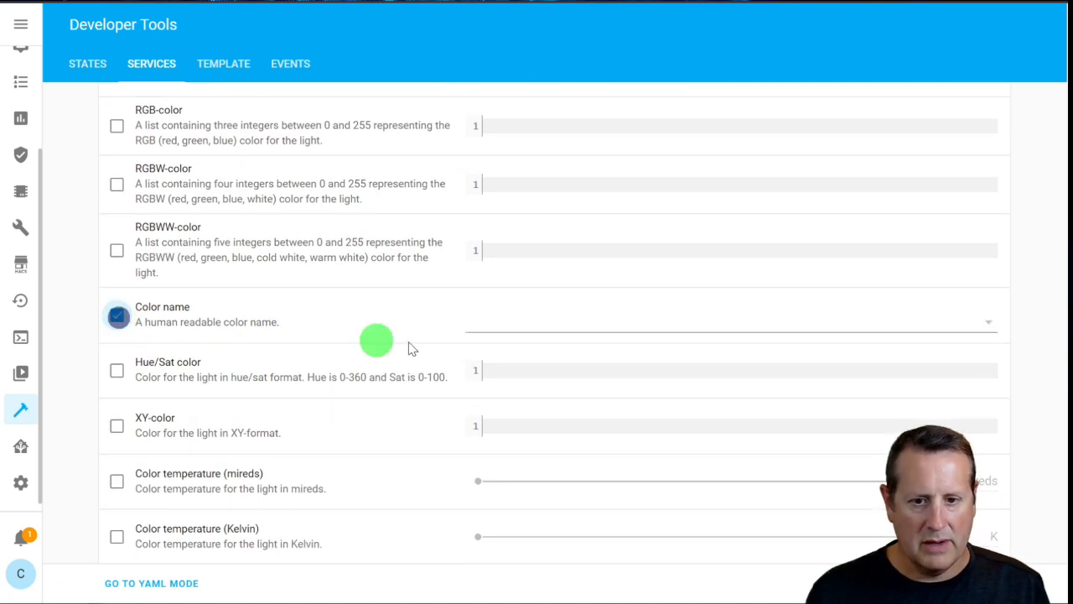
left_click(730, 322)
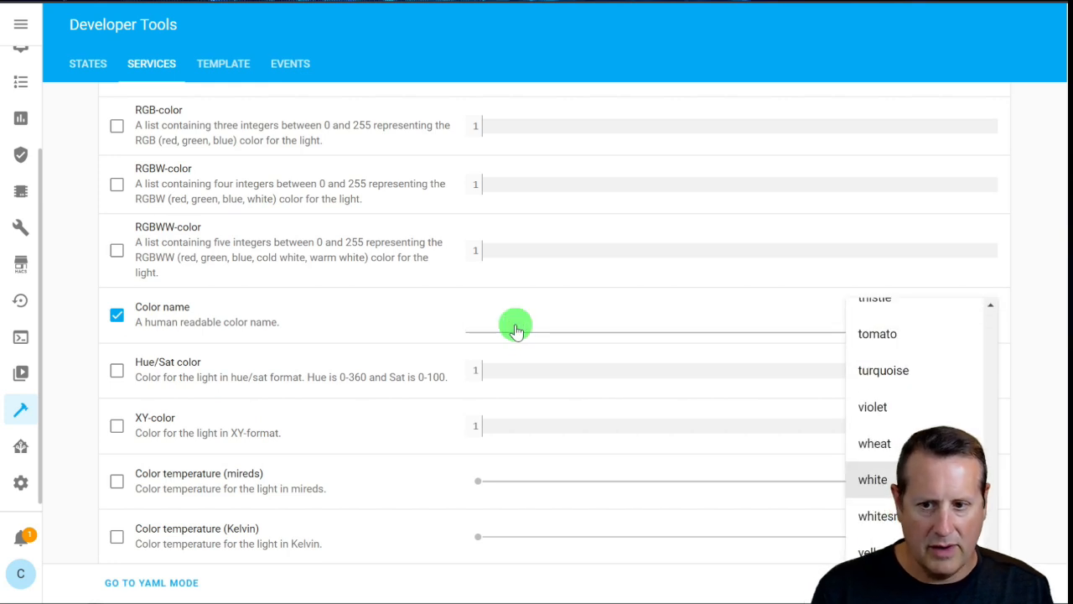
left_click(872, 479)
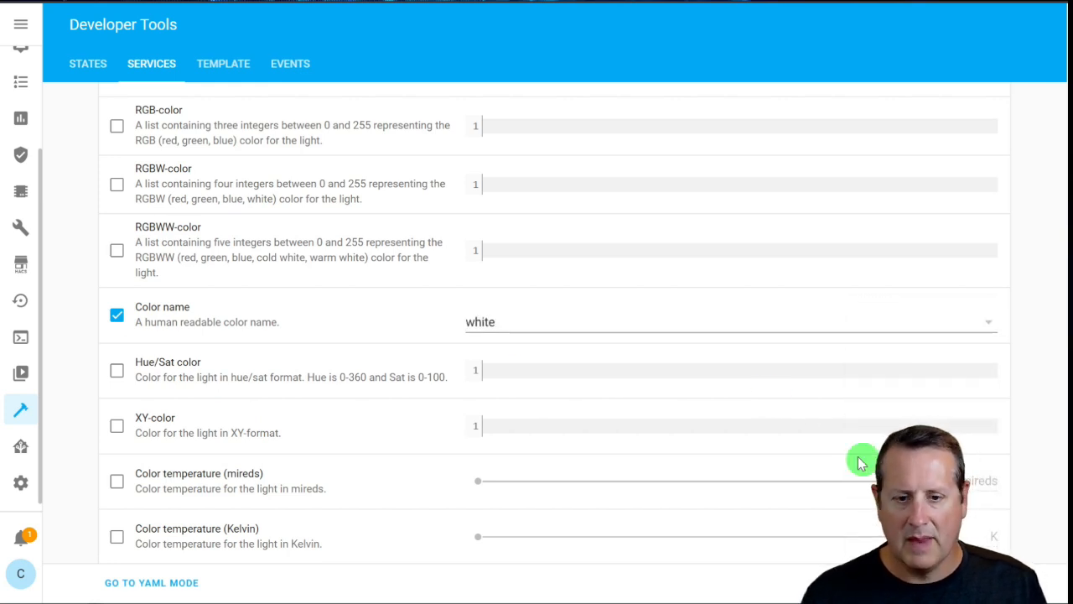
Enable Color temperature (Kelvin) at 3000 K and set Brightness to 50%
scroll("down", 3)
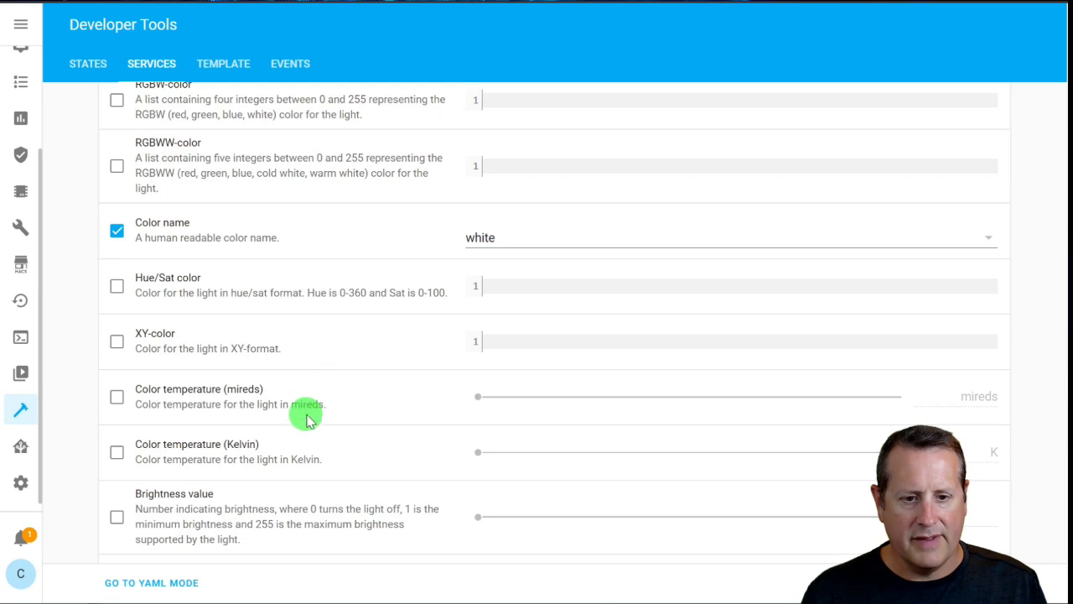
scroll("down", 3)
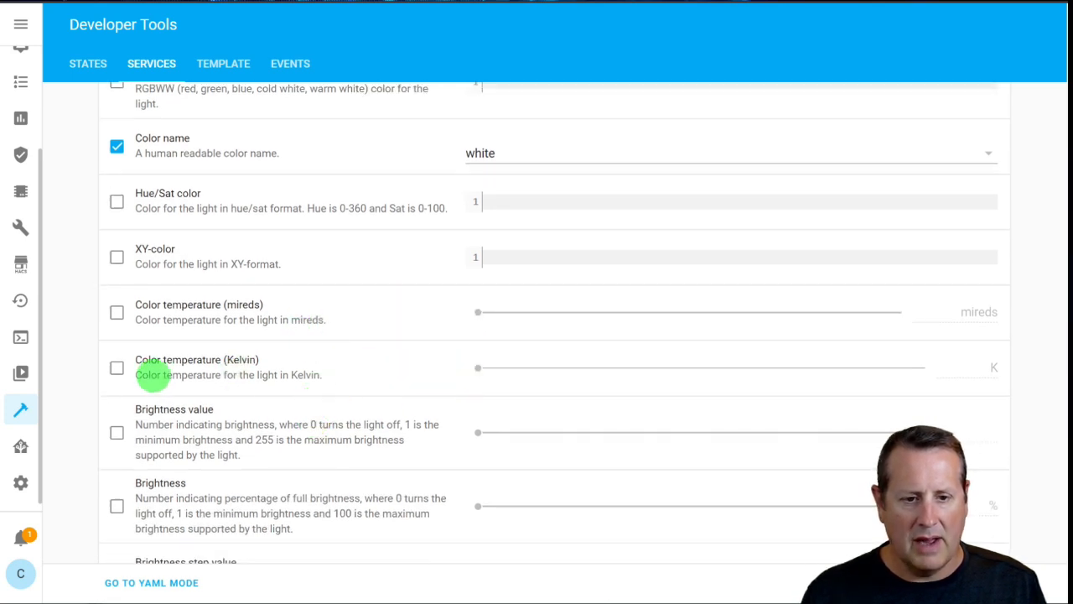
left_click(117, 368)
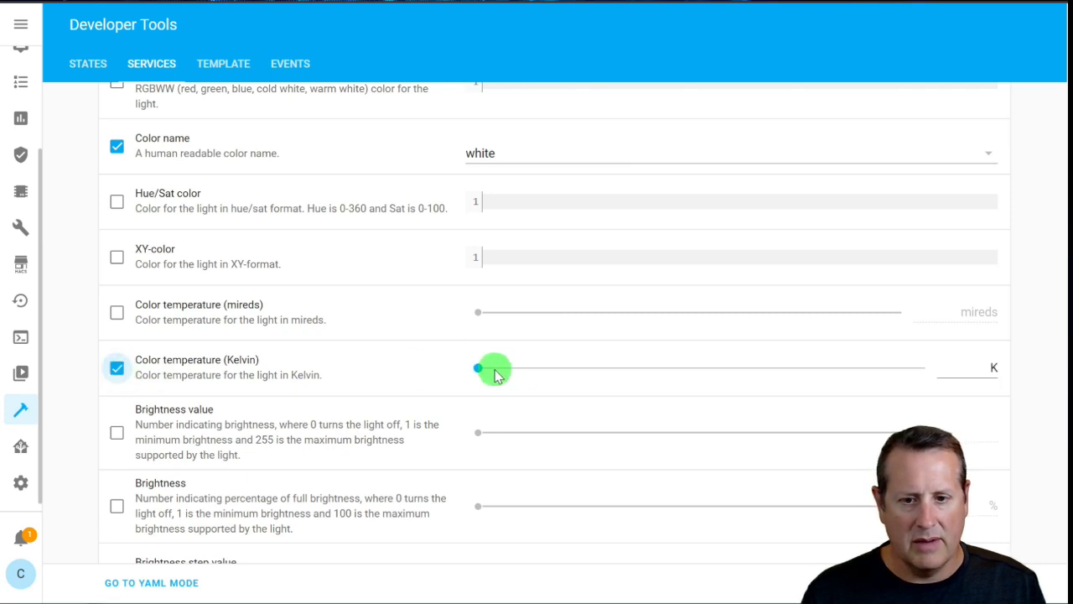
left_click_drag(478, 368, 607, 367)
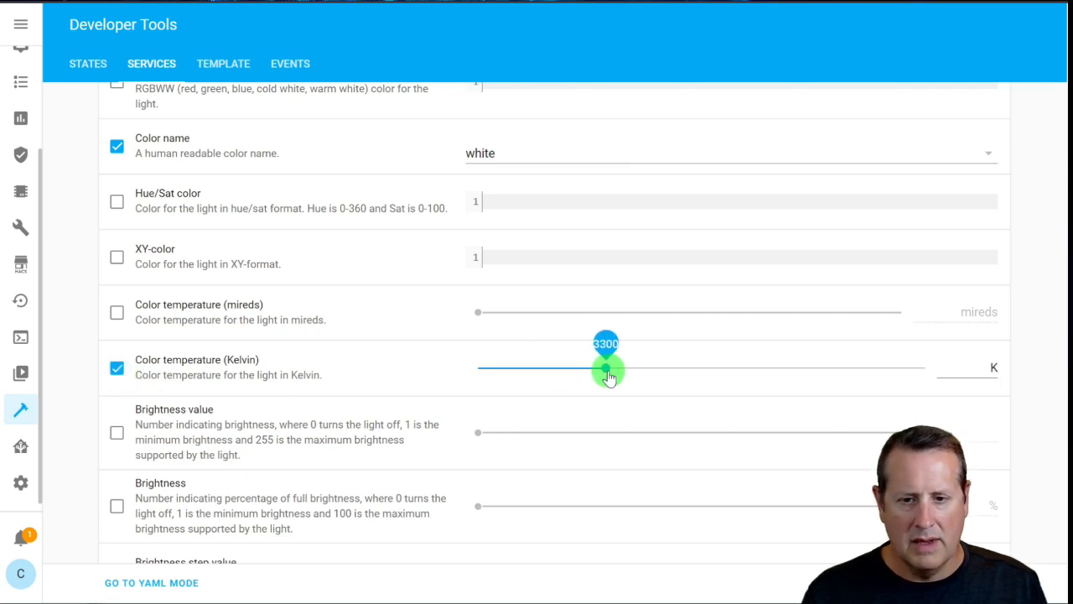
left_click_drag(605, 368, 666, 369)
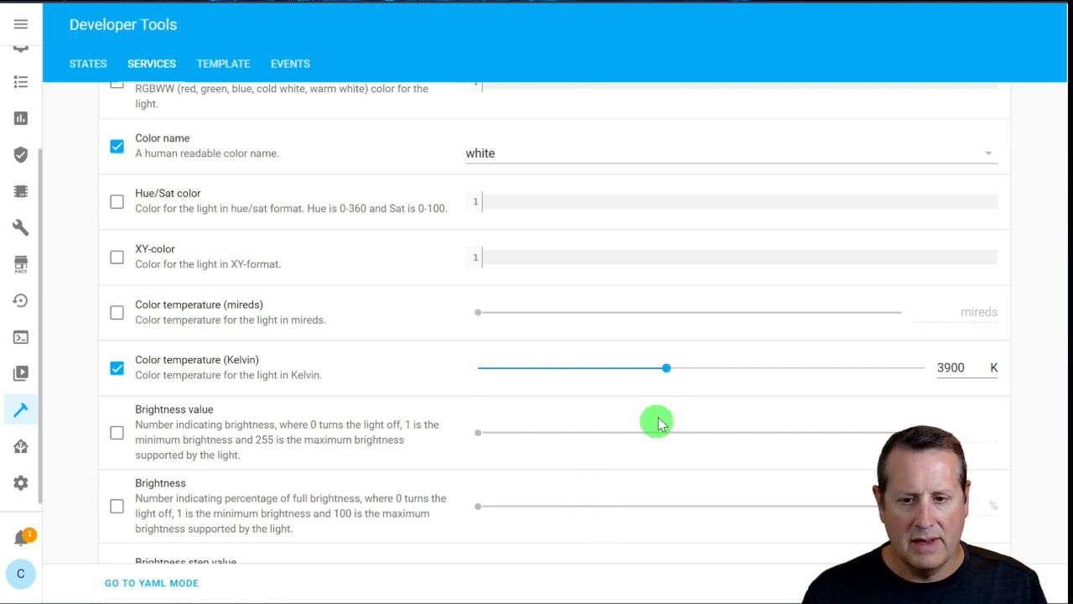
left_click_drag(667, 368, 629, 368)
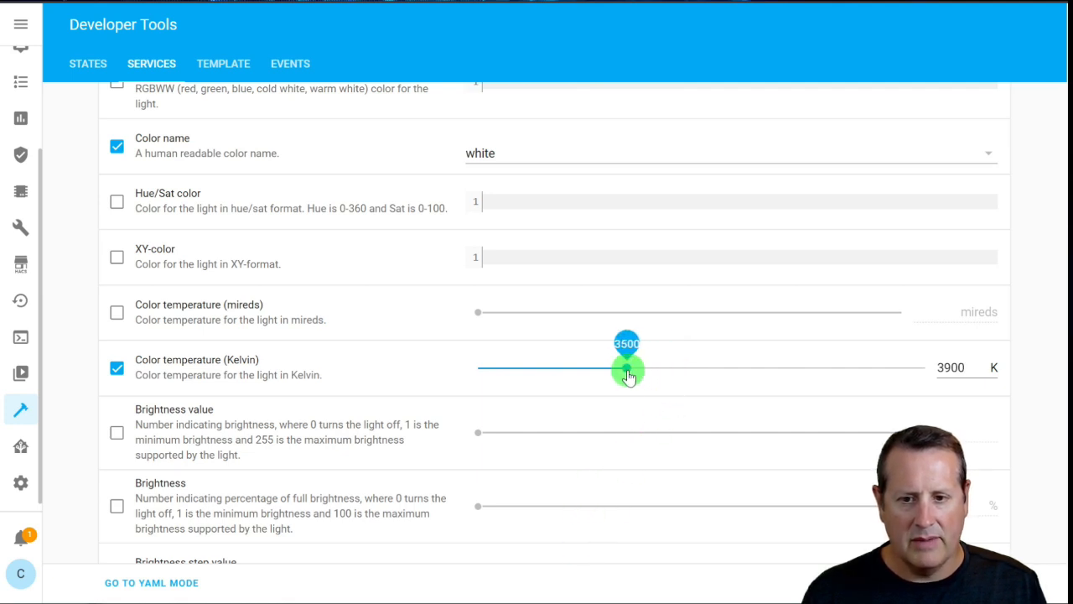
left_click_drag(629, 369, 591, 369)
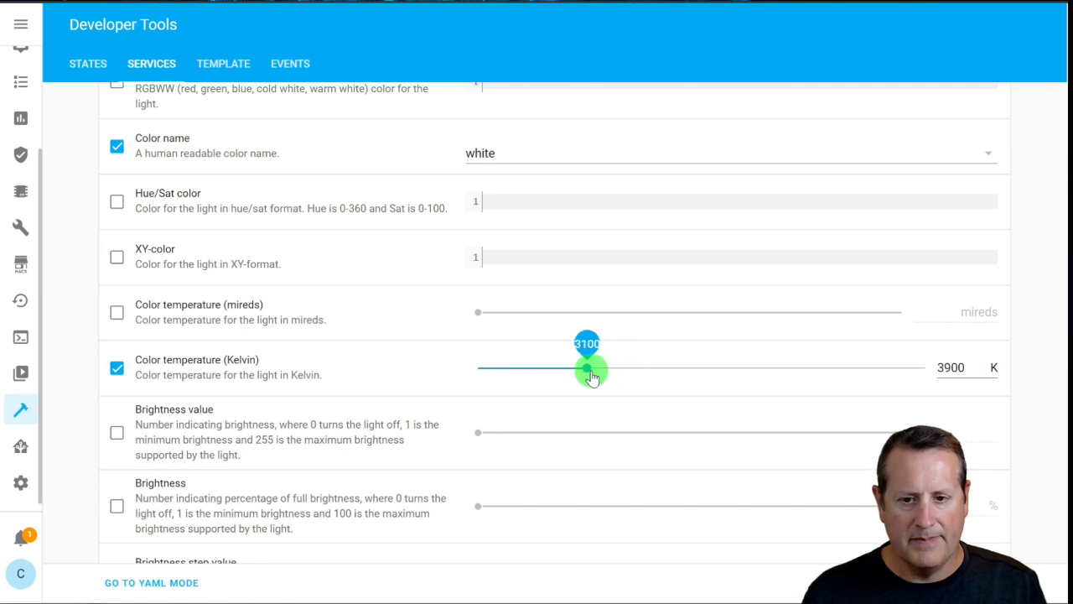
left_click_drag(587, 369, 578, 369)
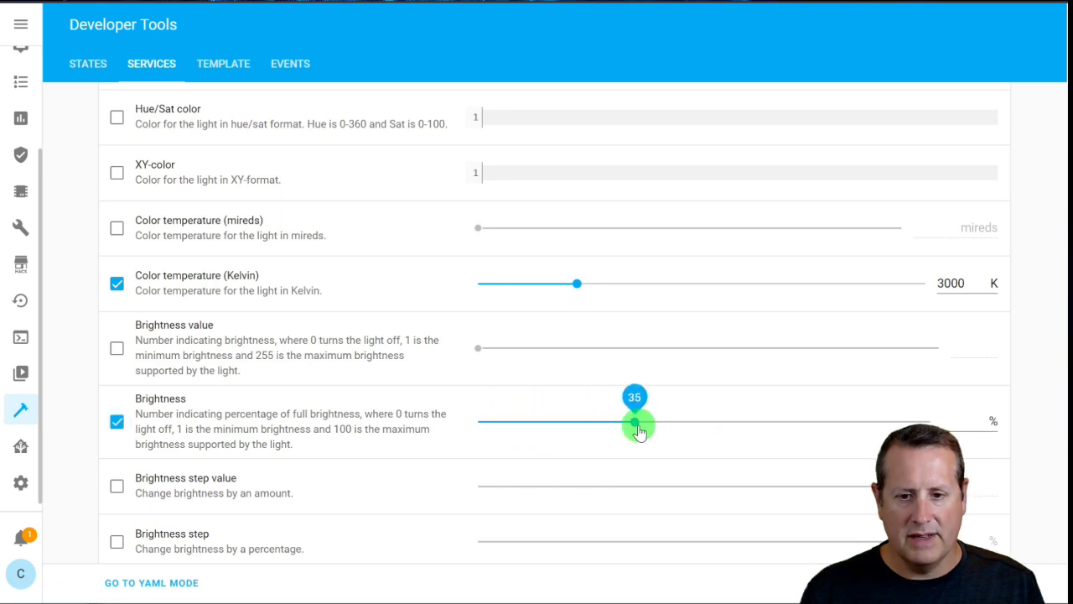
left_click_drag(637, 423, 703, 424)
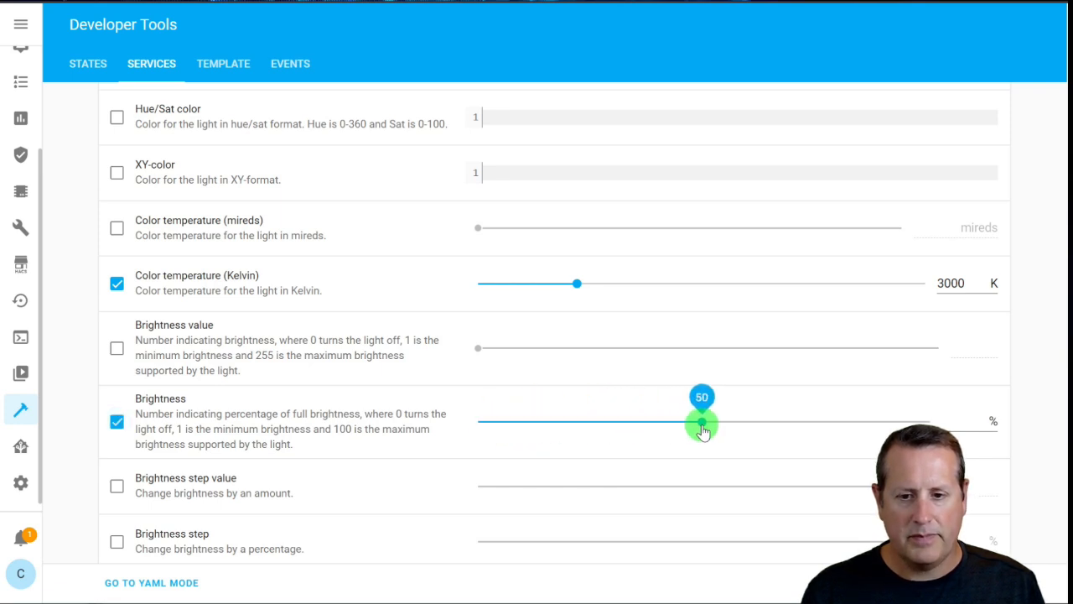
scroll("down", 3)
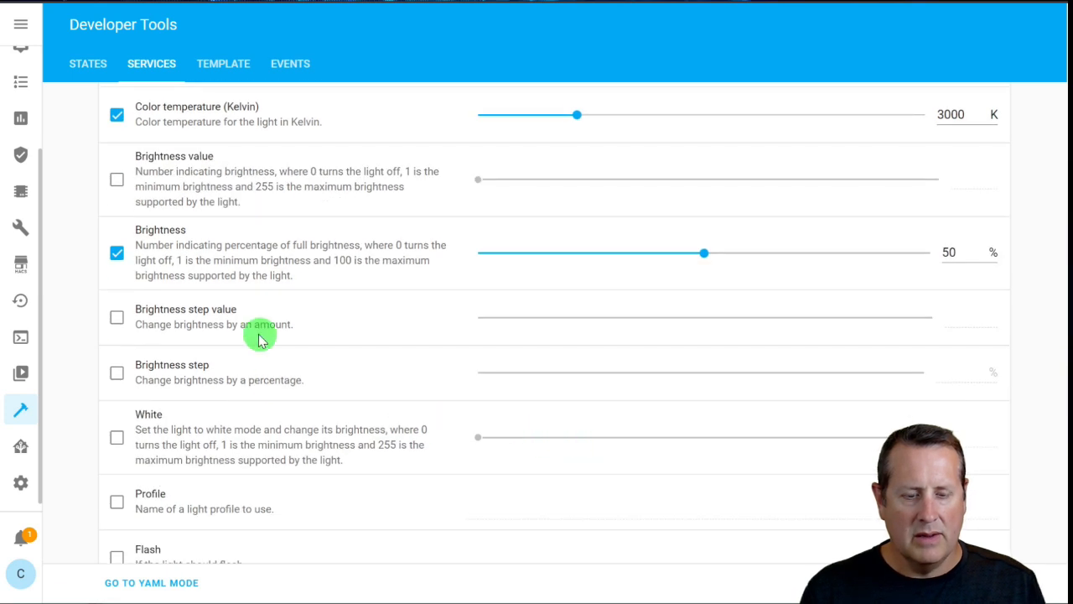
mouse_move(319, 394)
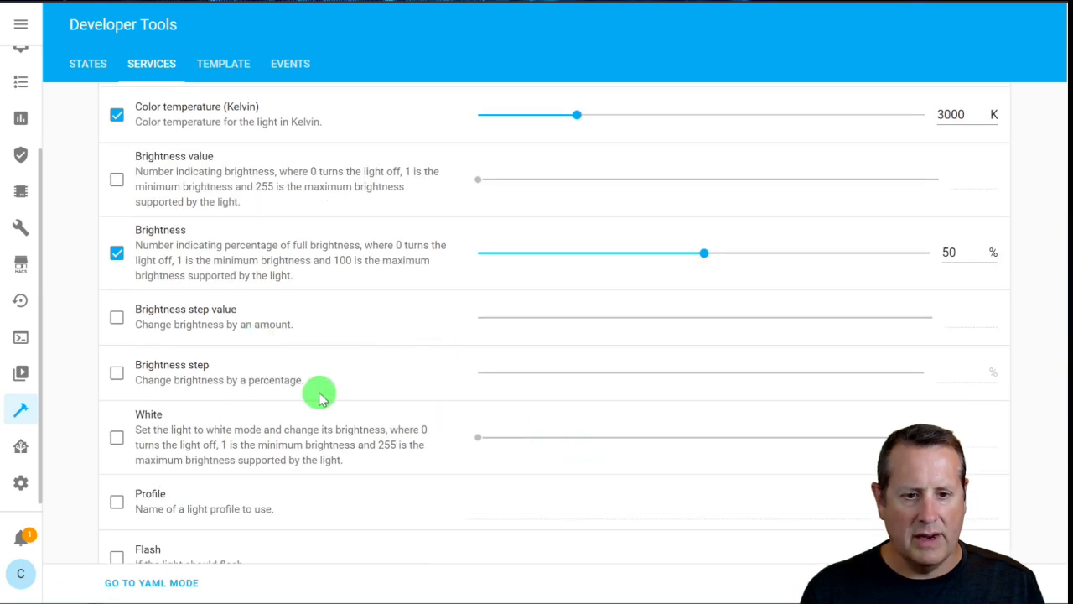
scroll("down", 3)
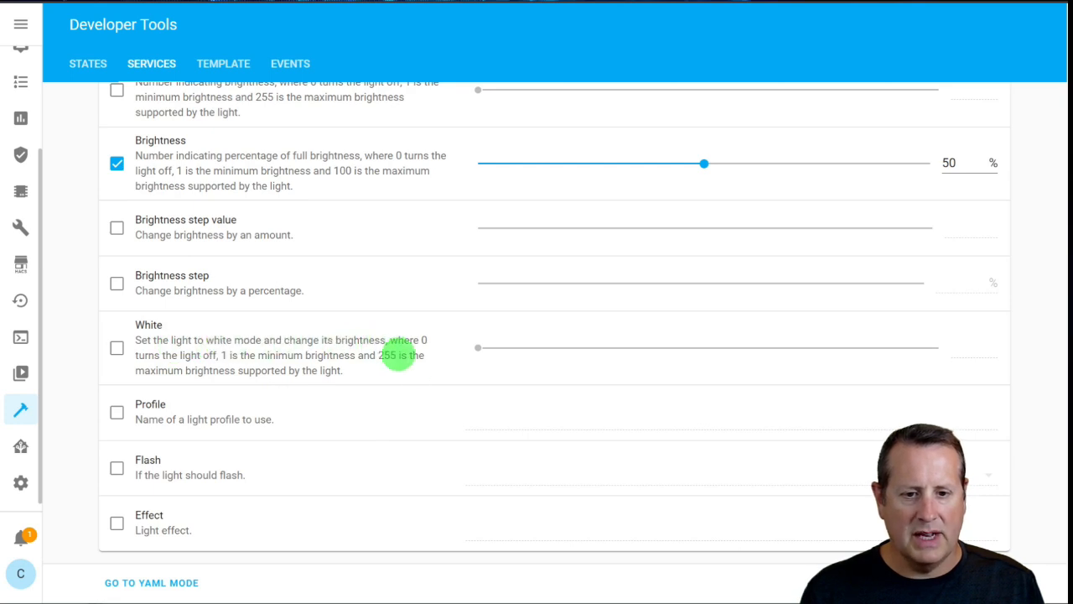
mouse_move(196, 375)
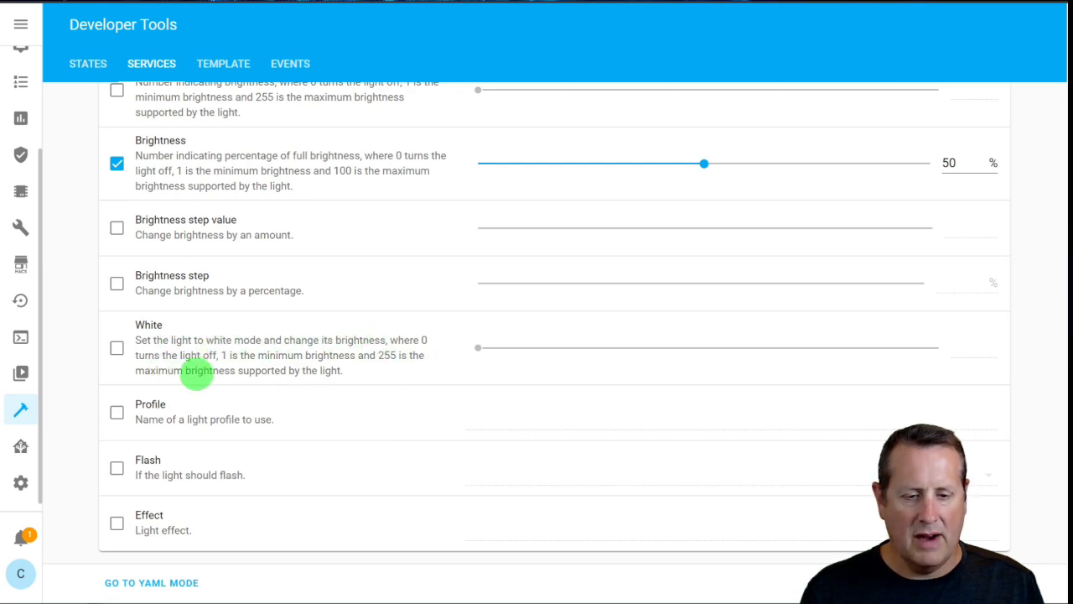
mouse_move(235, 390)
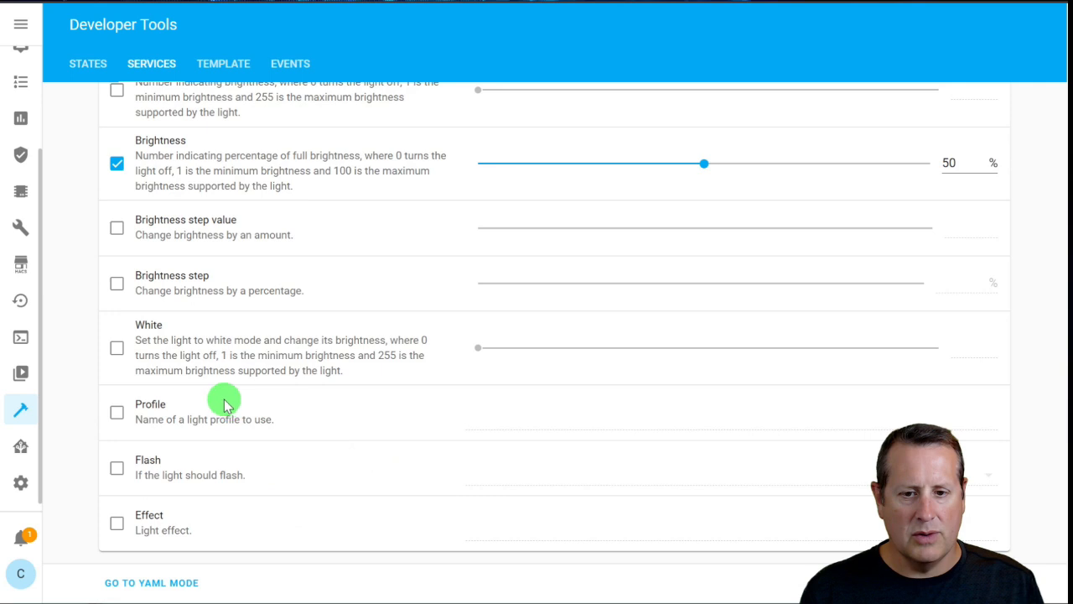
mouse_move(324, 415)
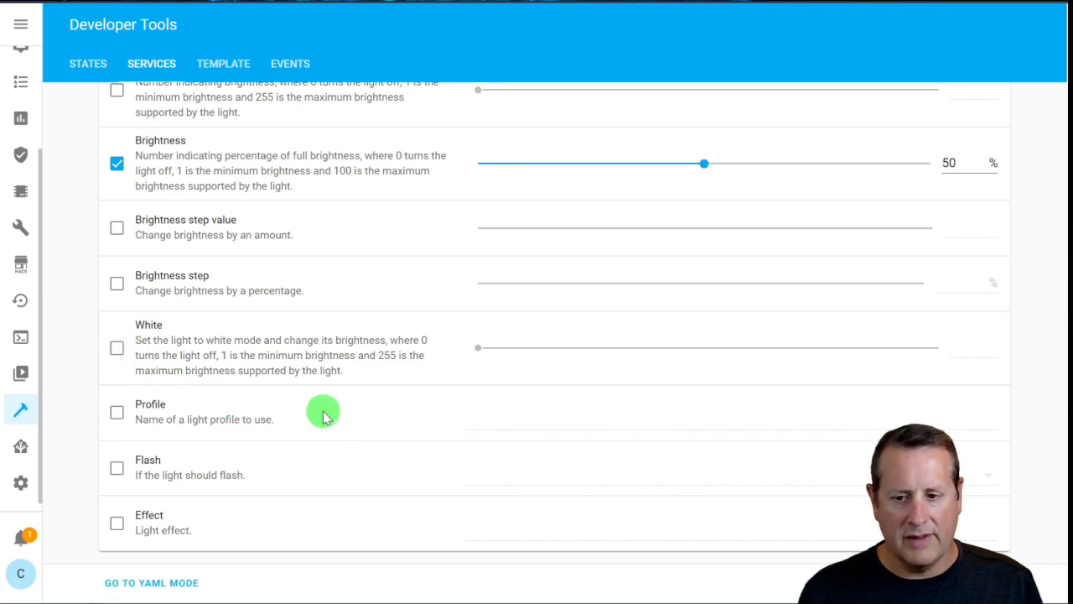
mouse_move(545, 486)
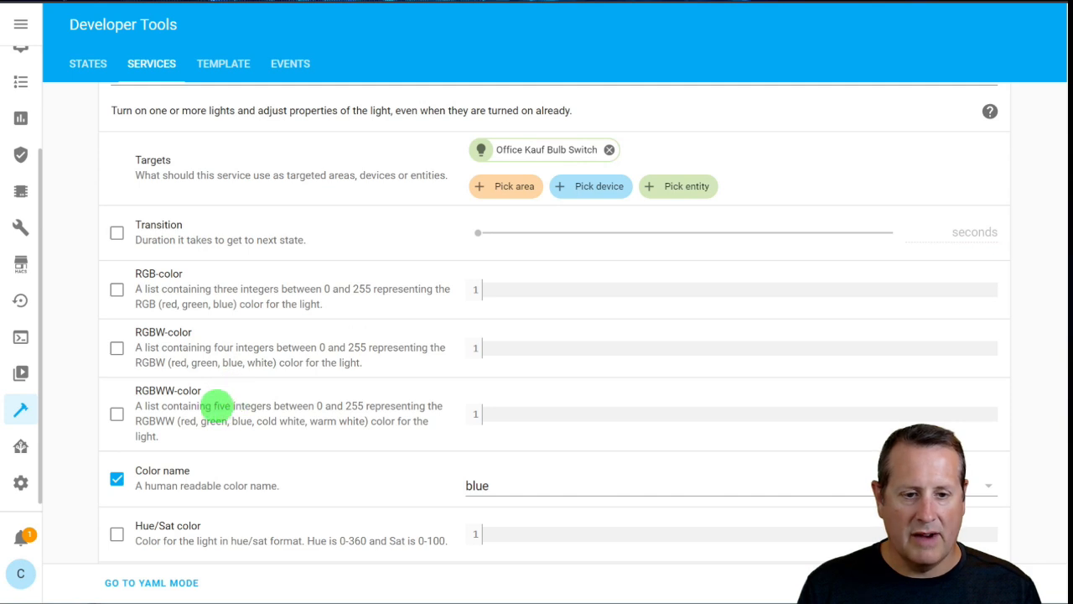
Scroll the Light: Turn on form where the Color name changes from white to blue
scroll("down", 3)
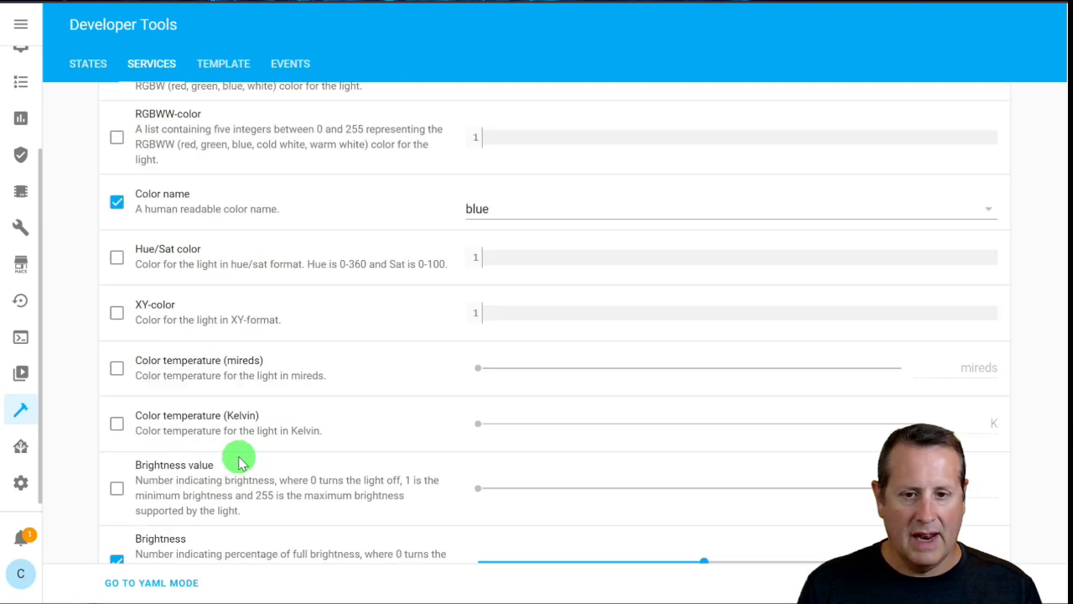
Pick coral from the Color name list in the turn-on service form
scroll("down", 3)
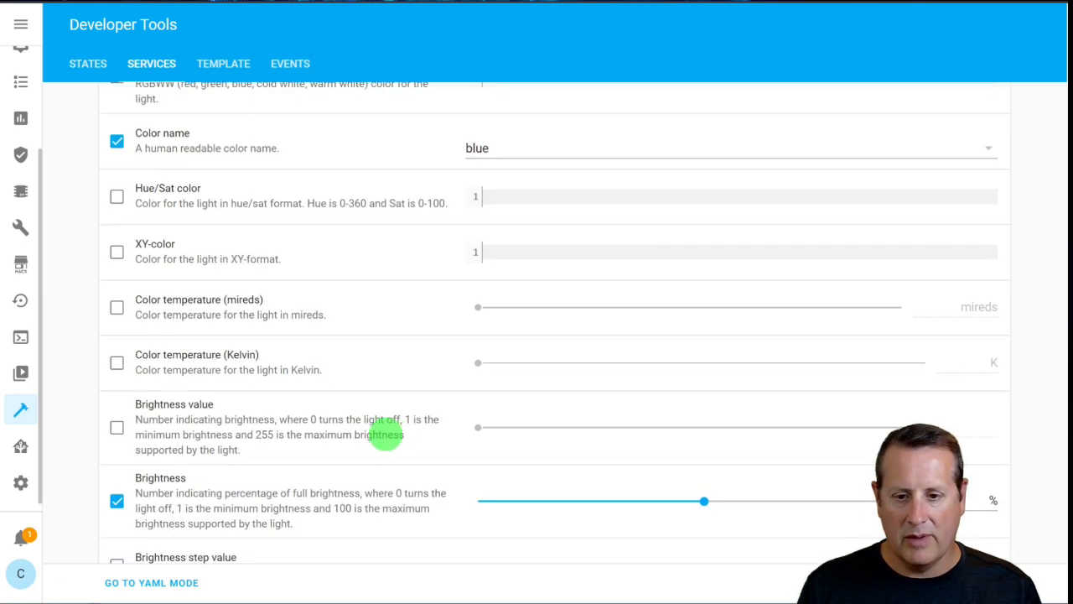
scroll("down", 3)
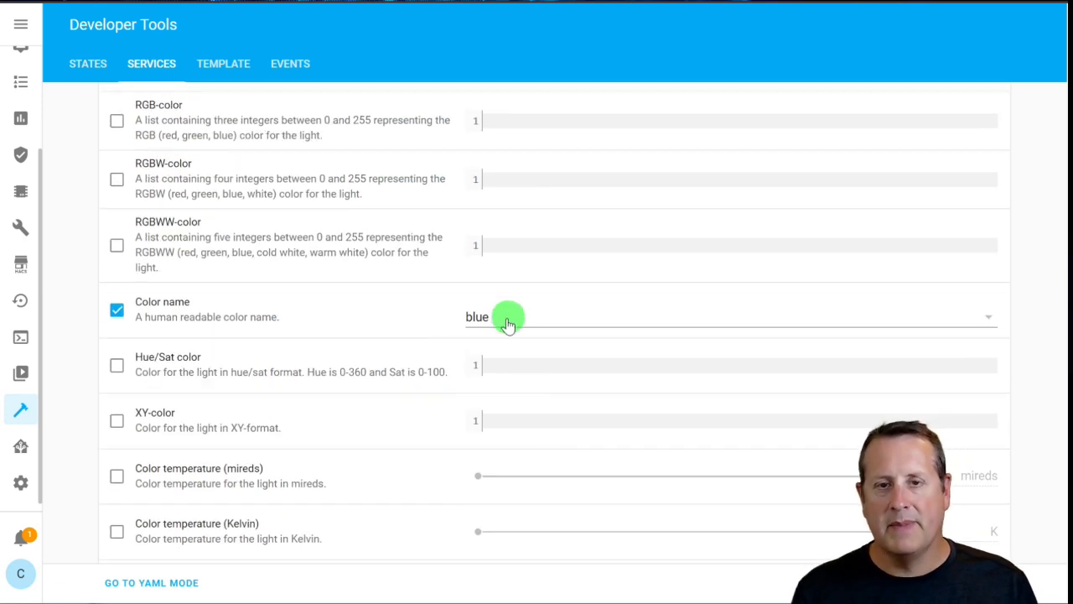
scroll("down", 3)
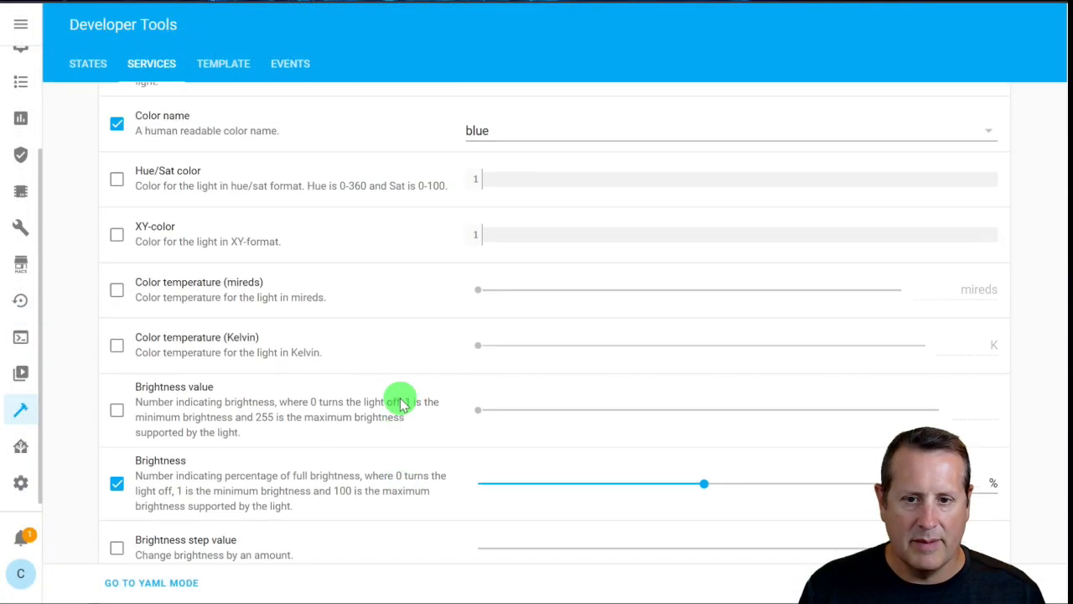
scroll("down", 3)
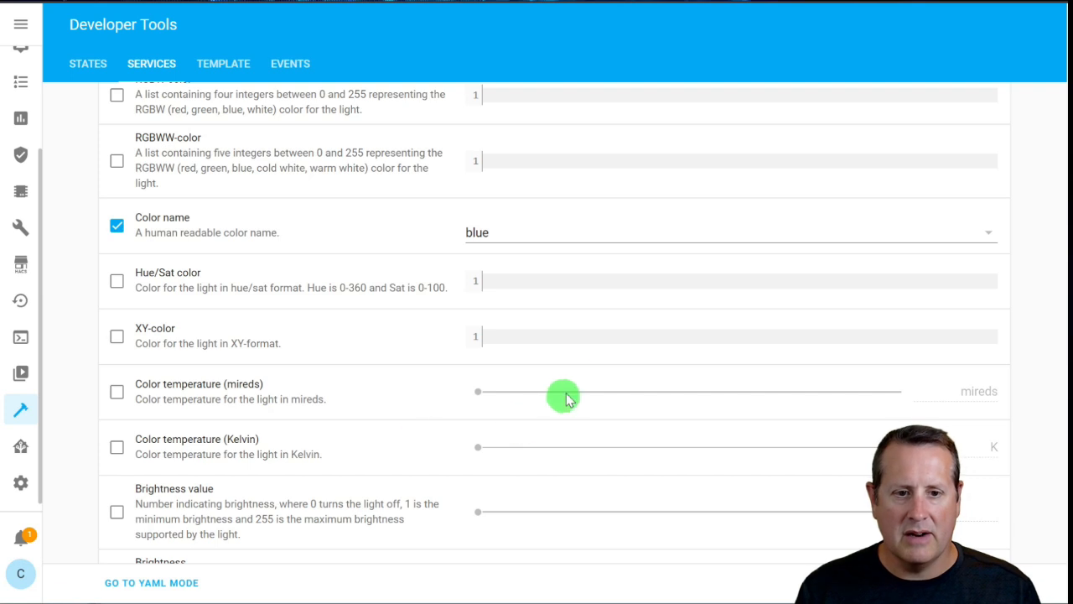
left_click(729, 232)
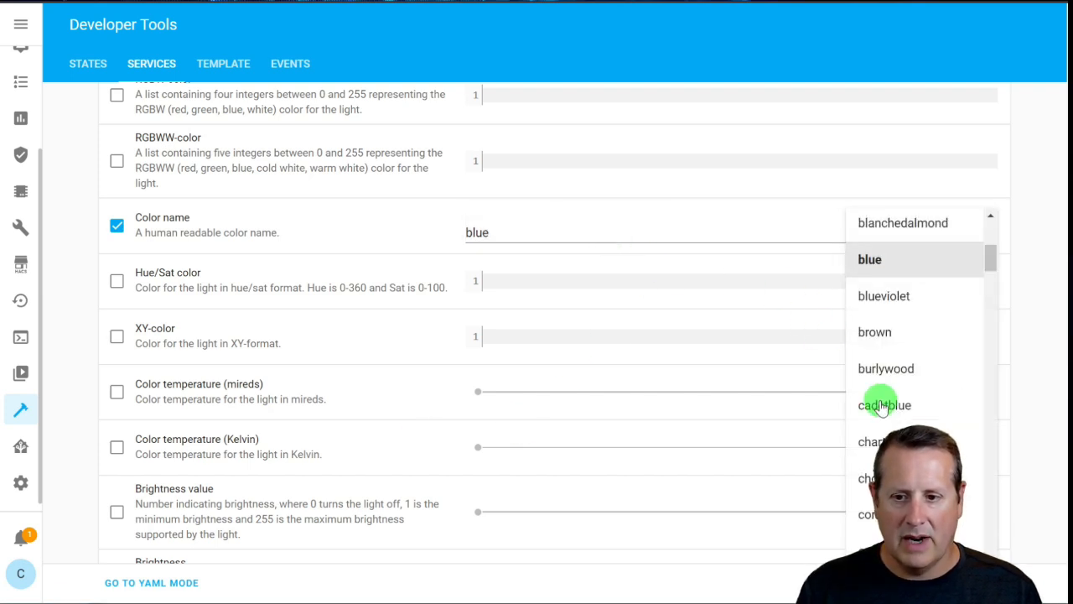
scroll("down", 3)
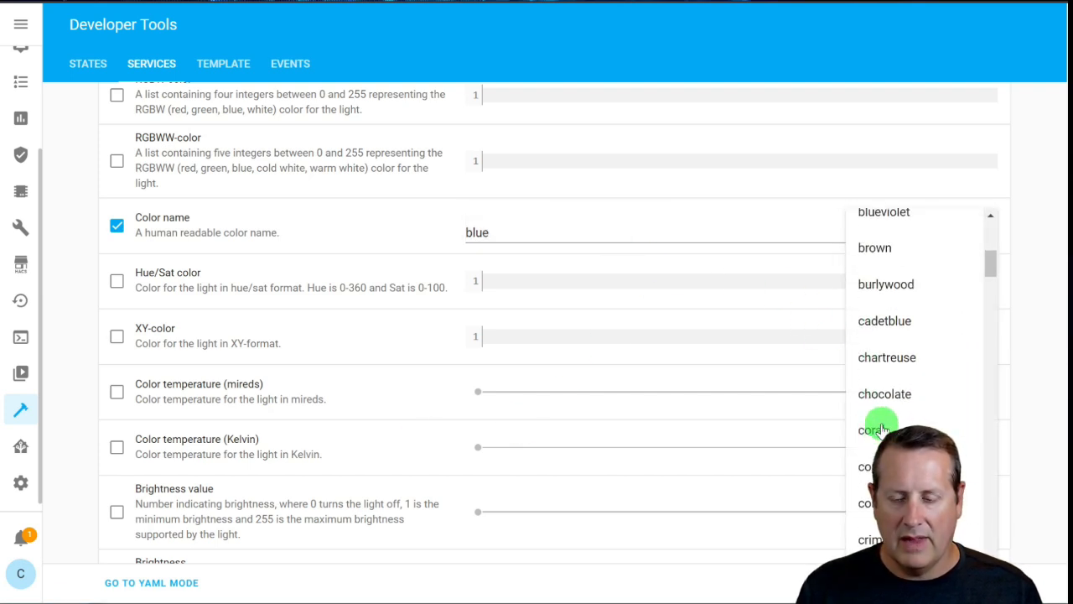
left_click(875, 430)
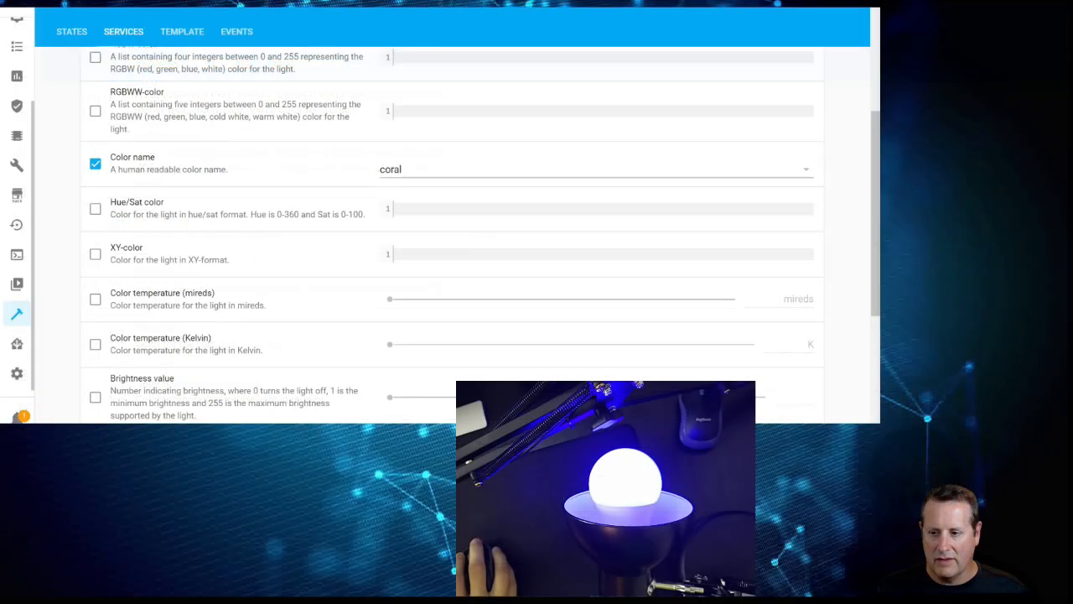
scroll("down", 3)
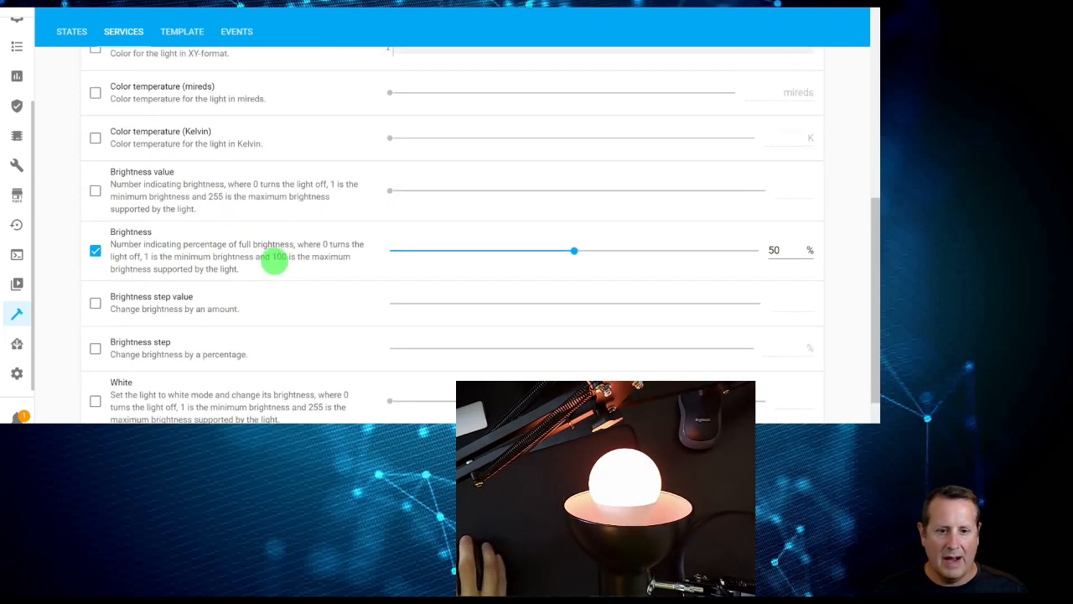
After lighting the bulb coral at 50%, enable Color temperature (Kelvin) in place of Color name
scroll("down", 3)
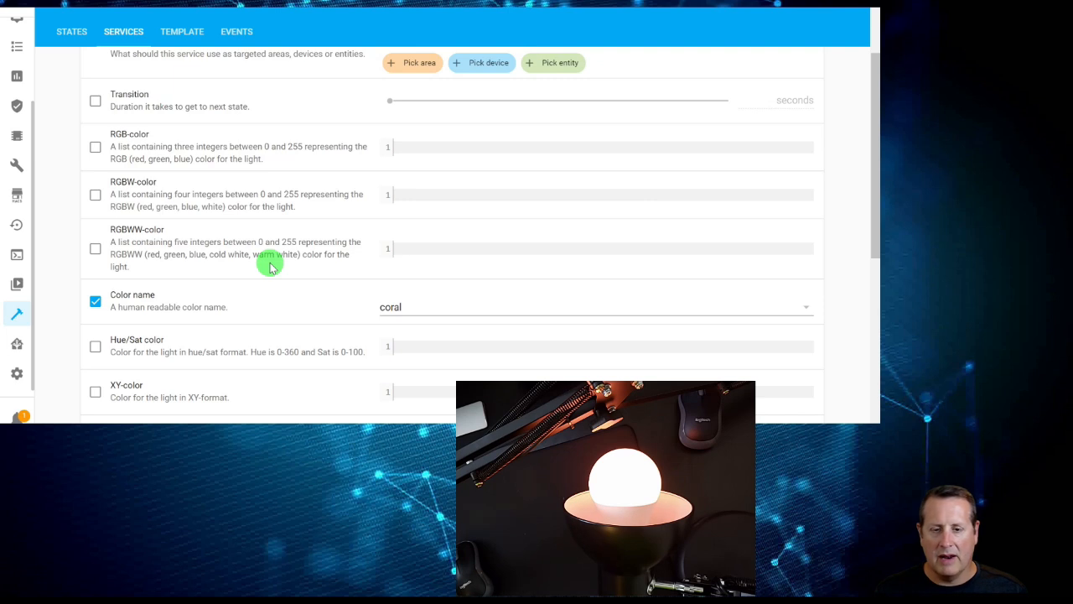
scroll("down", 3)
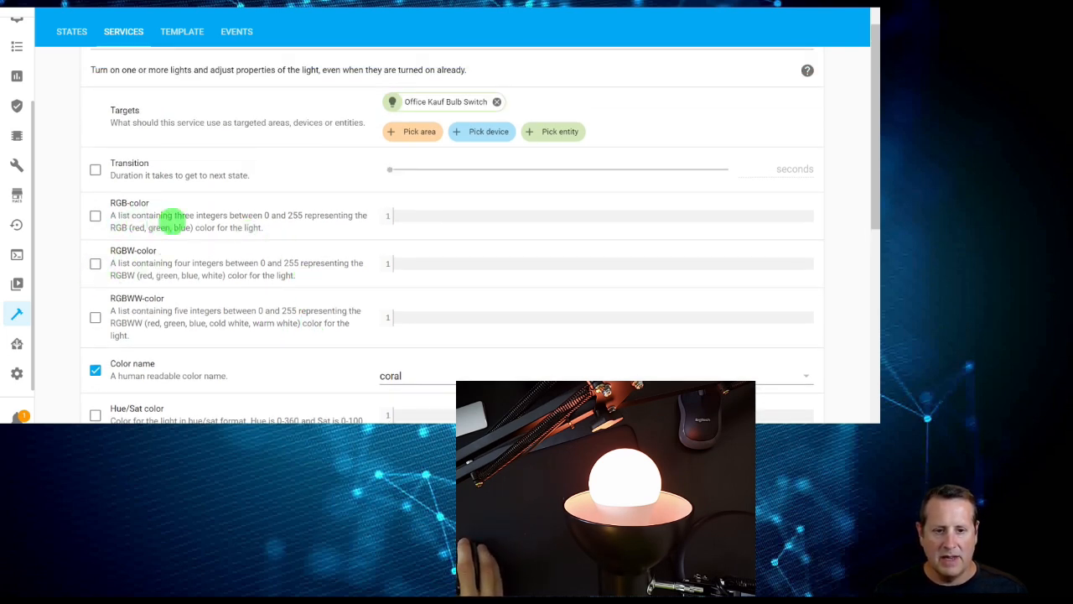
scroll("down", 3)
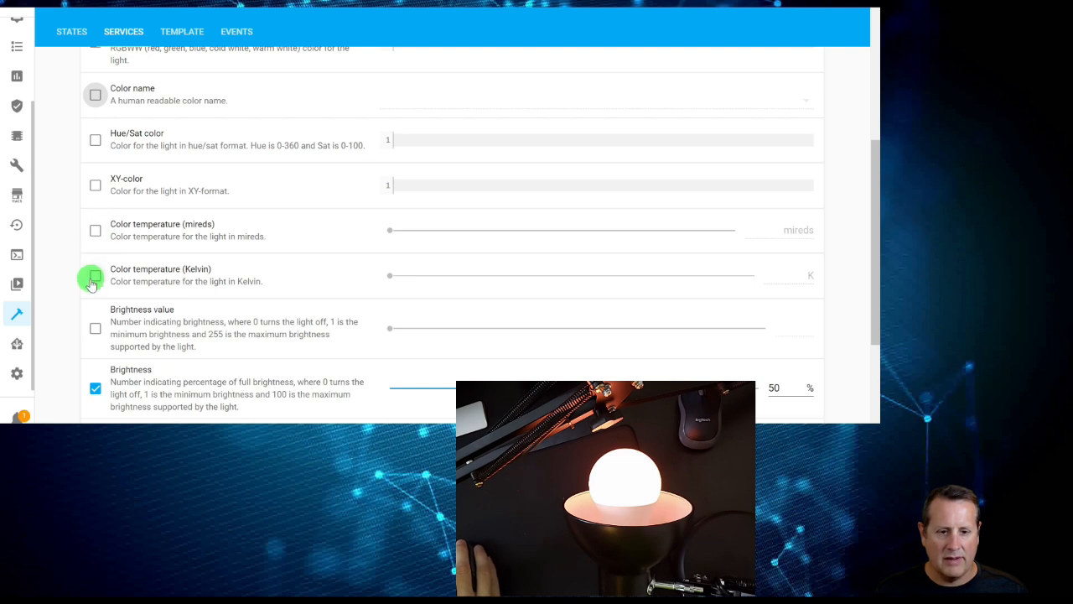
left_click(95, 275)
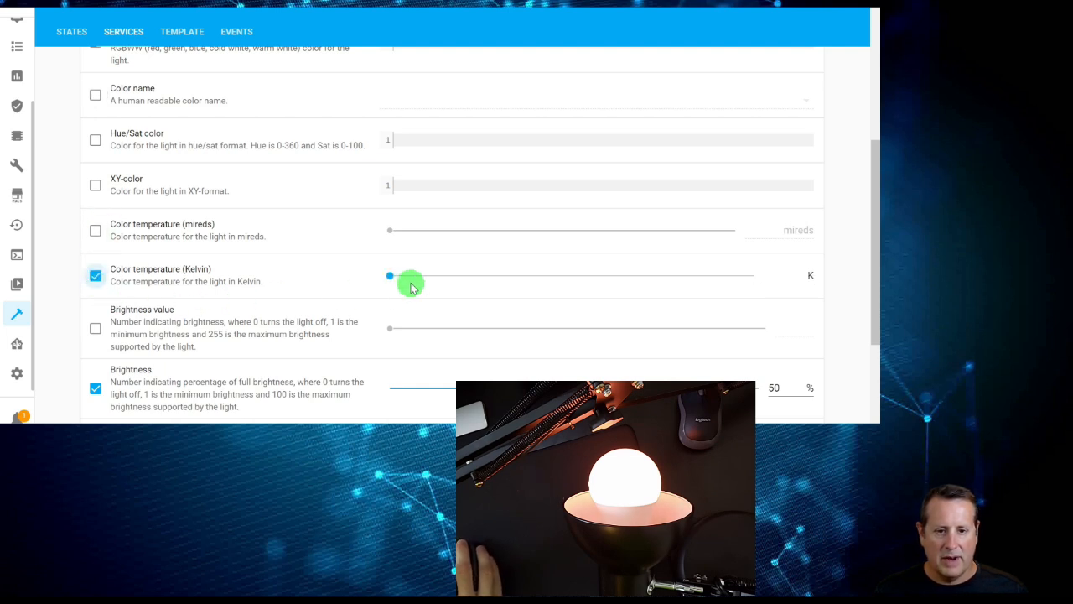
Slide the Kelvin temperature up to about 3500 K and run the call so the bulb glows white
left_click_drag(390, 275, 482, 275)
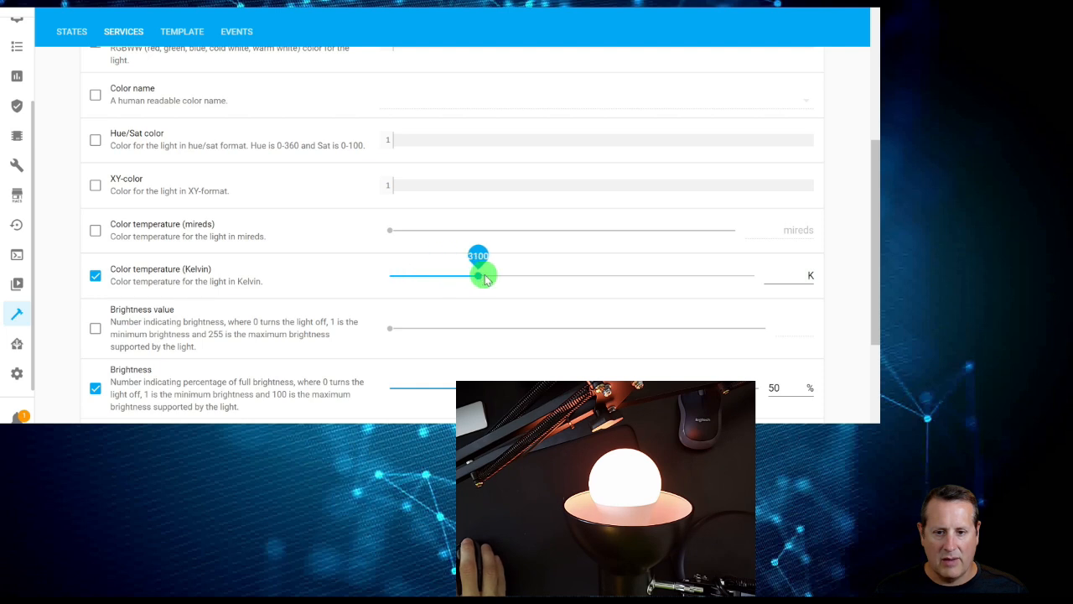
left_click_drag(482, 275, 511, 275)
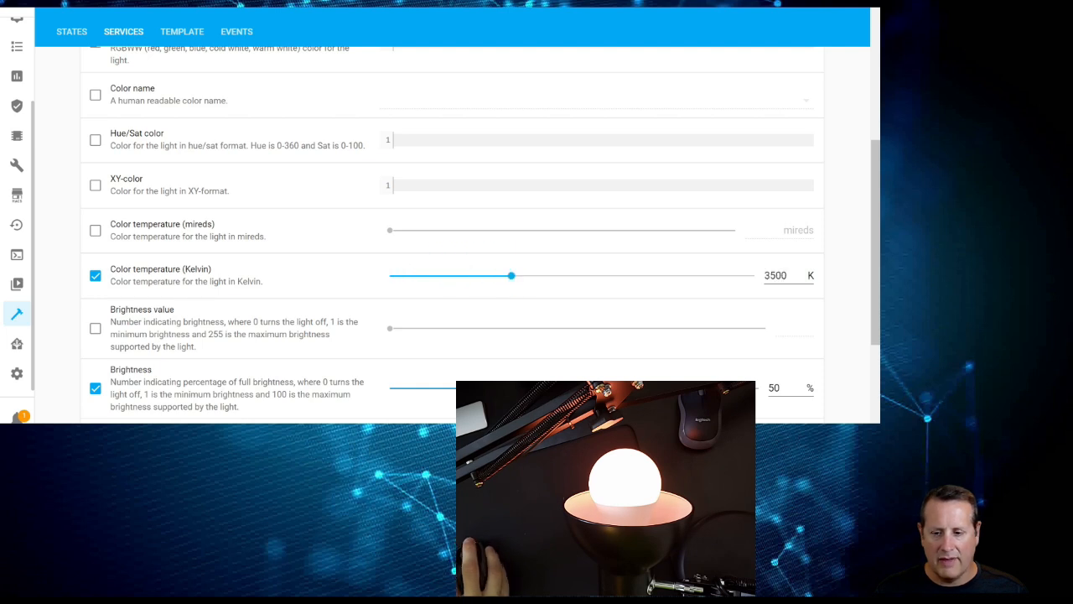
scroll("down", 3)
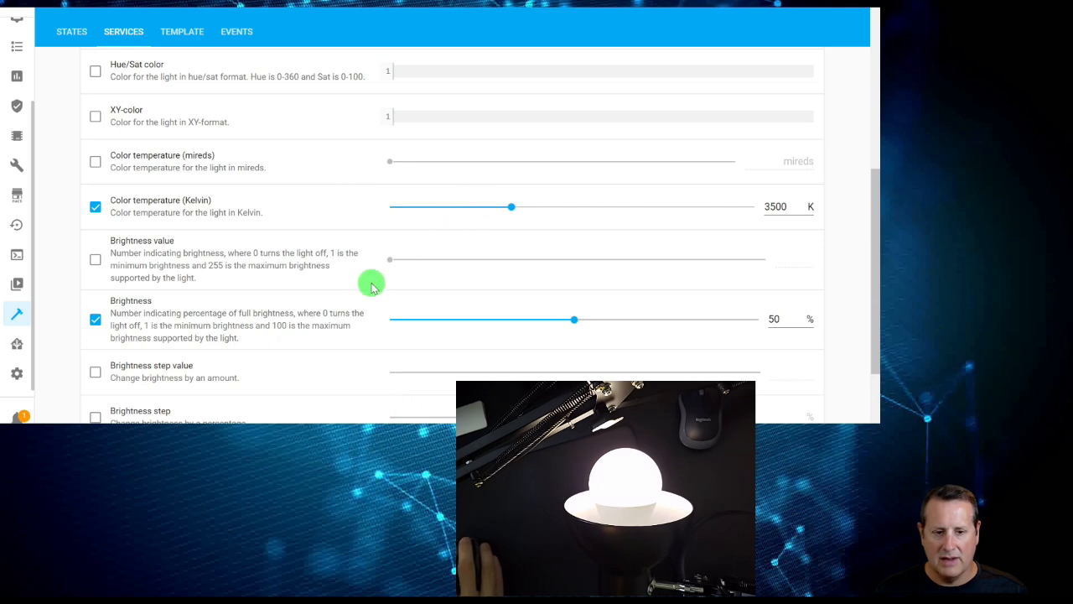
mouse_move(336, 312)
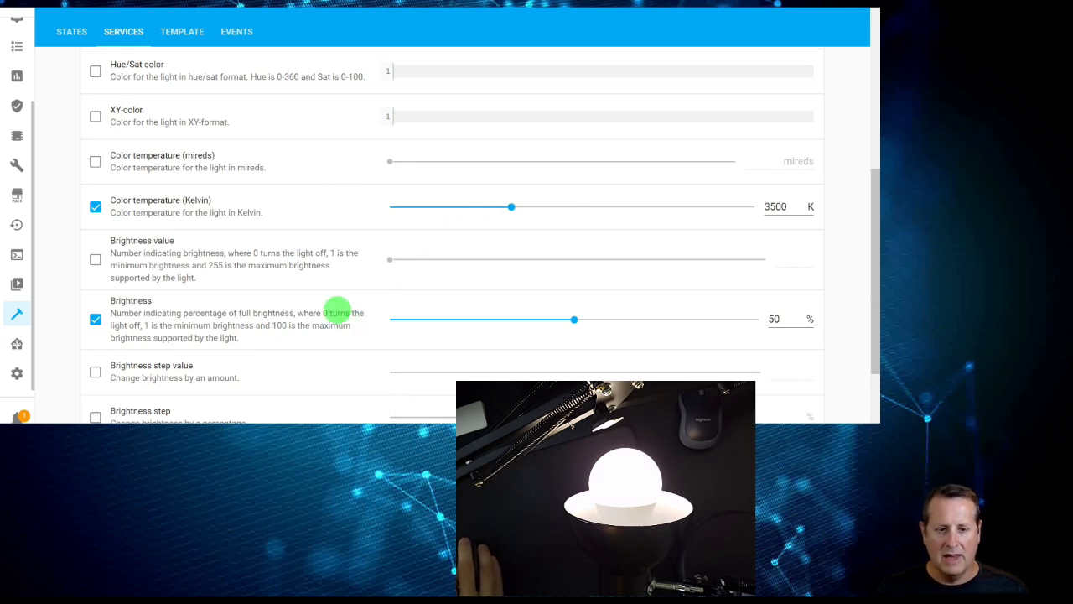
scroll("down", 3)
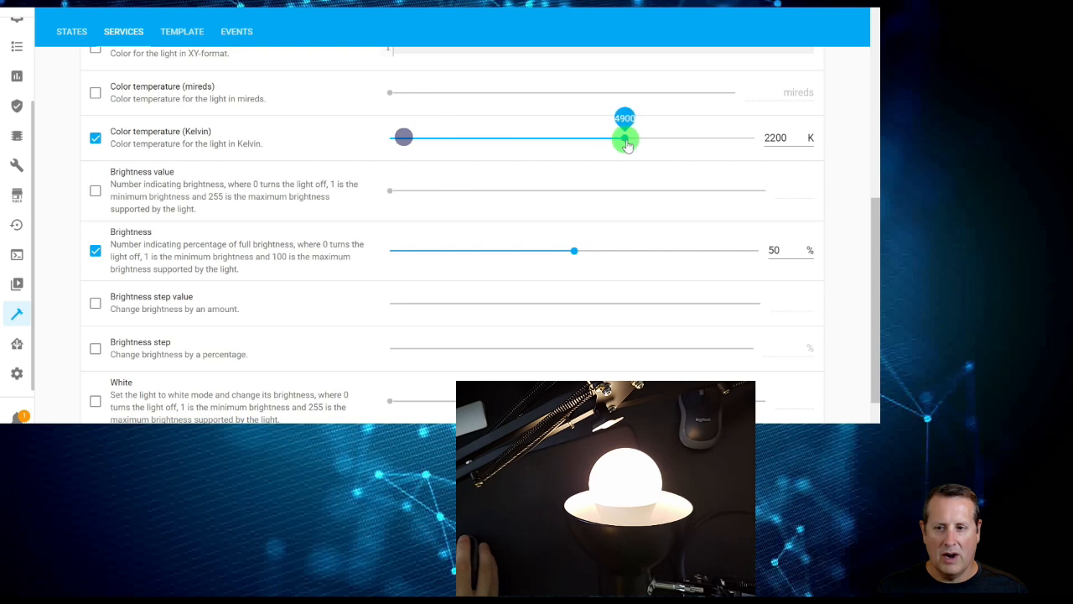
scroll("down", 3)
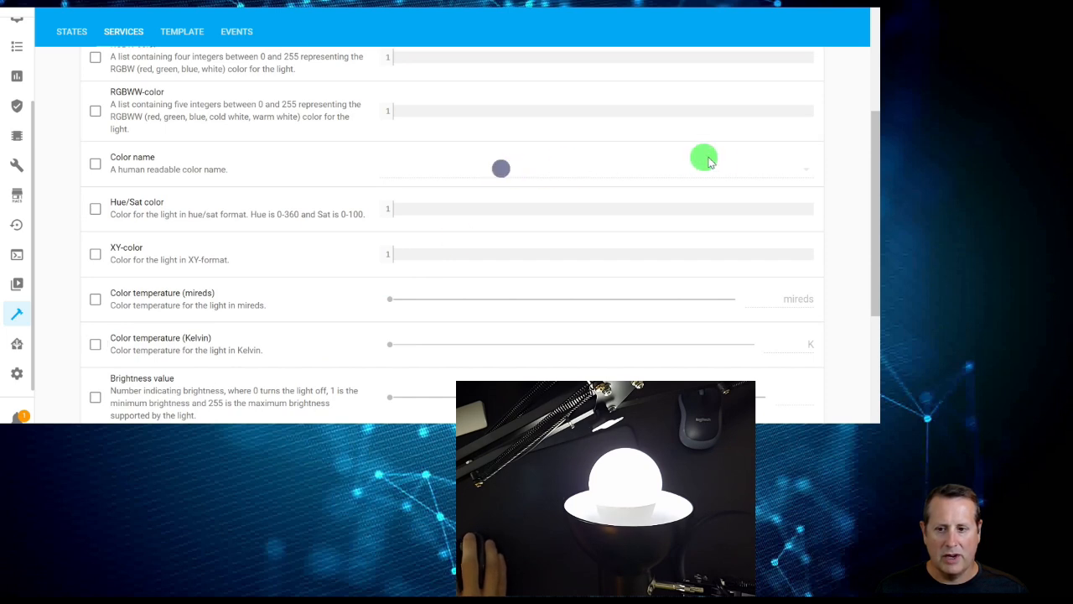
Re-enable Color name, pick a bluish named colour and raise the Brightness slider for the bulb
left_click(94, 163)
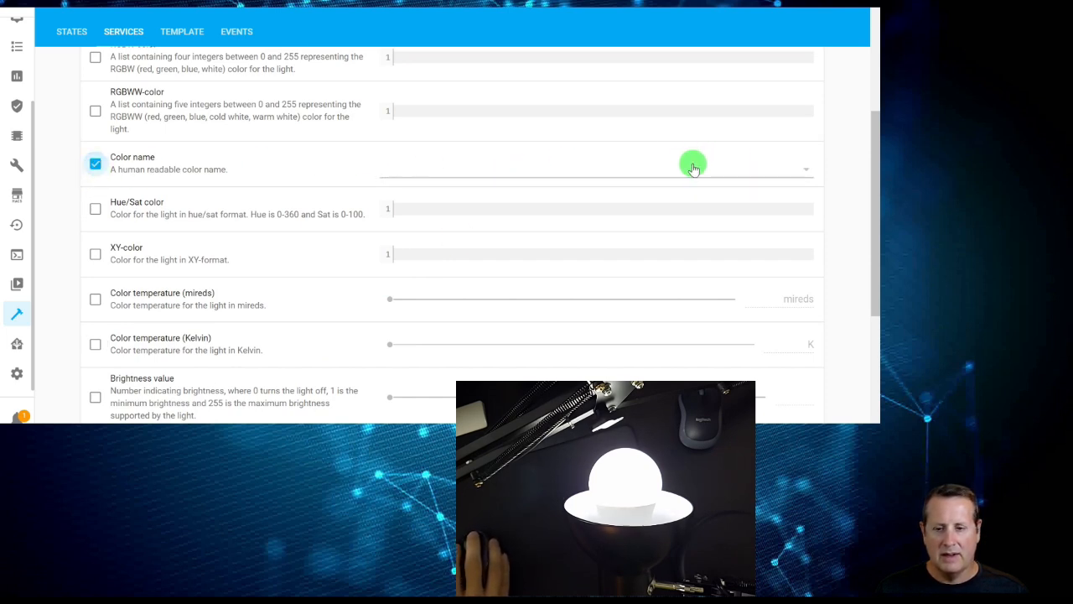
left_click(694, 166)
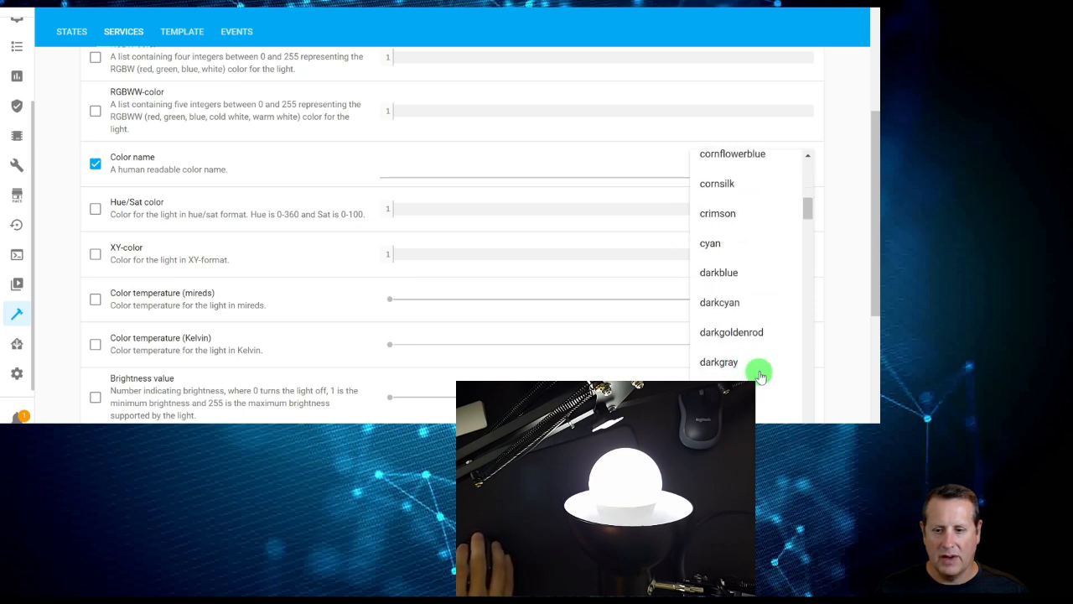
left_click(710, 243)
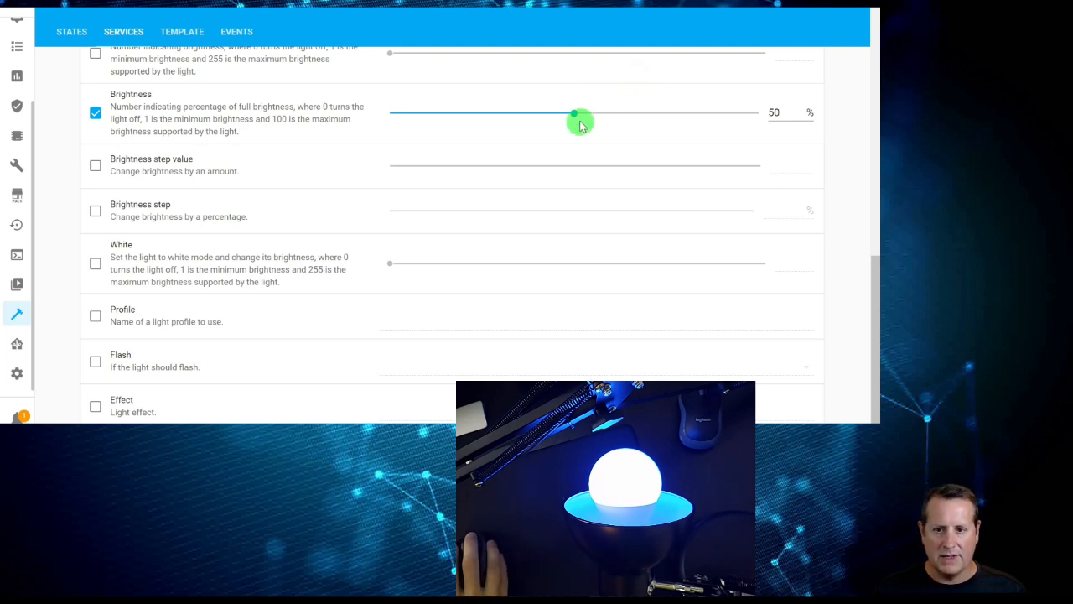
left_click_drag(575, 112, 757, 113)
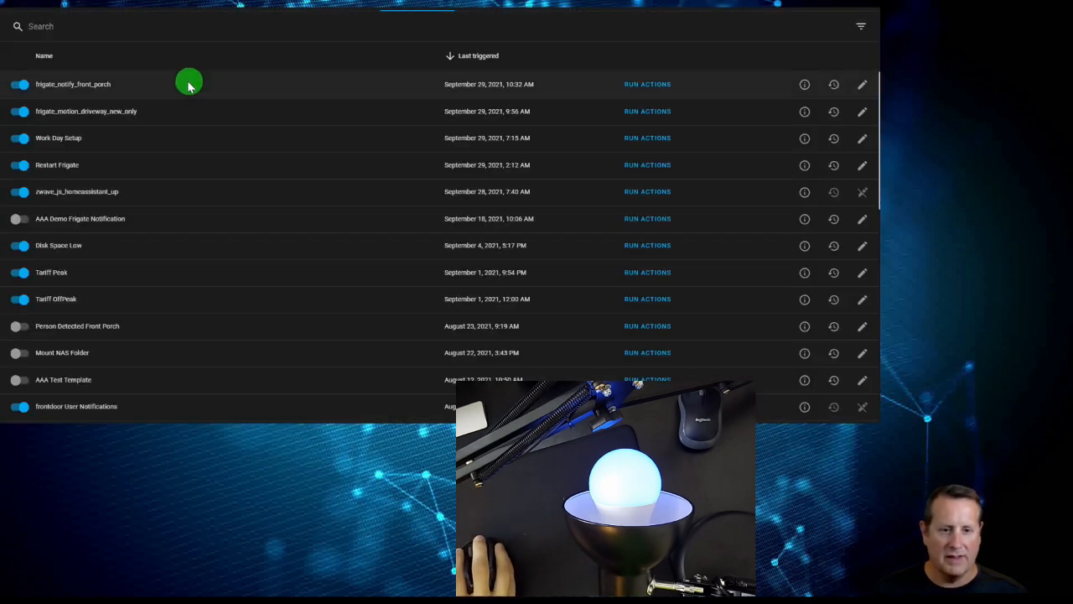
mouse_move(71, 148)
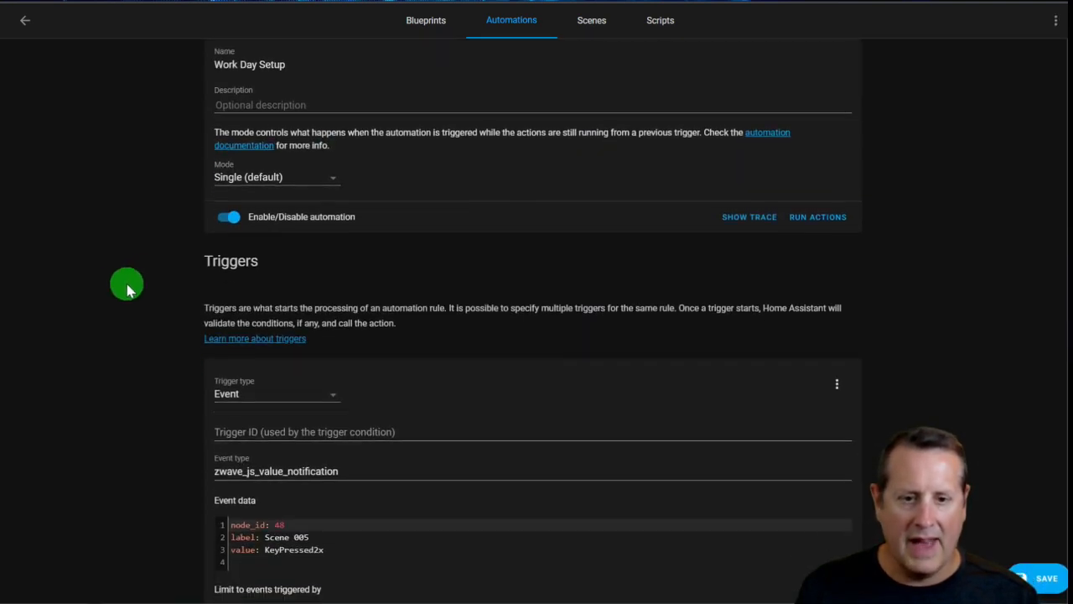
Target the Kauf Bulb in the Work Day Setup automation's light.turn_on action
scroll("down", 3)
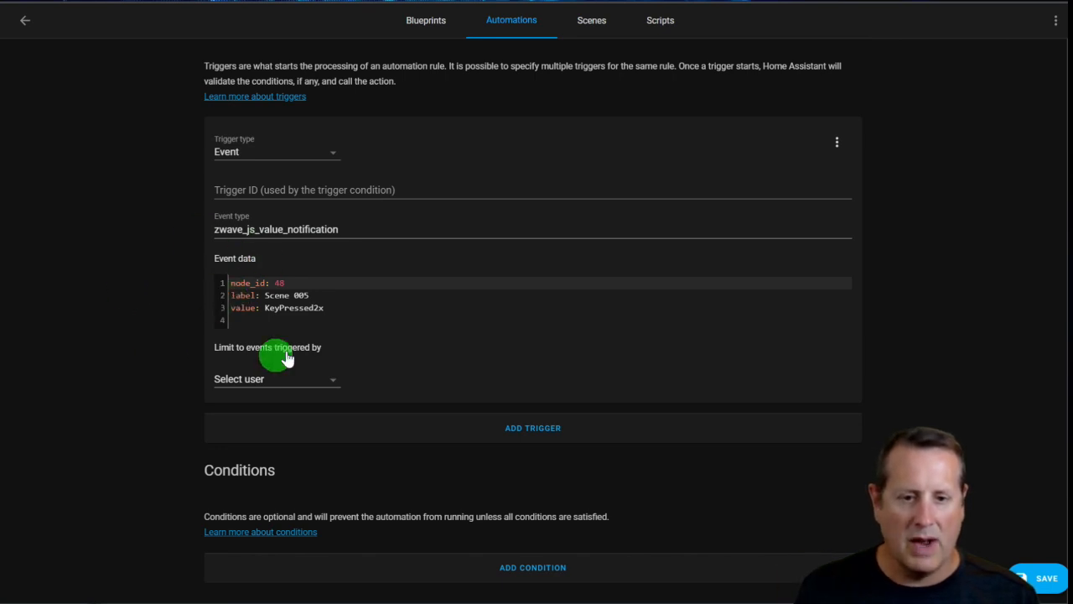
mouse_move(96, 337)
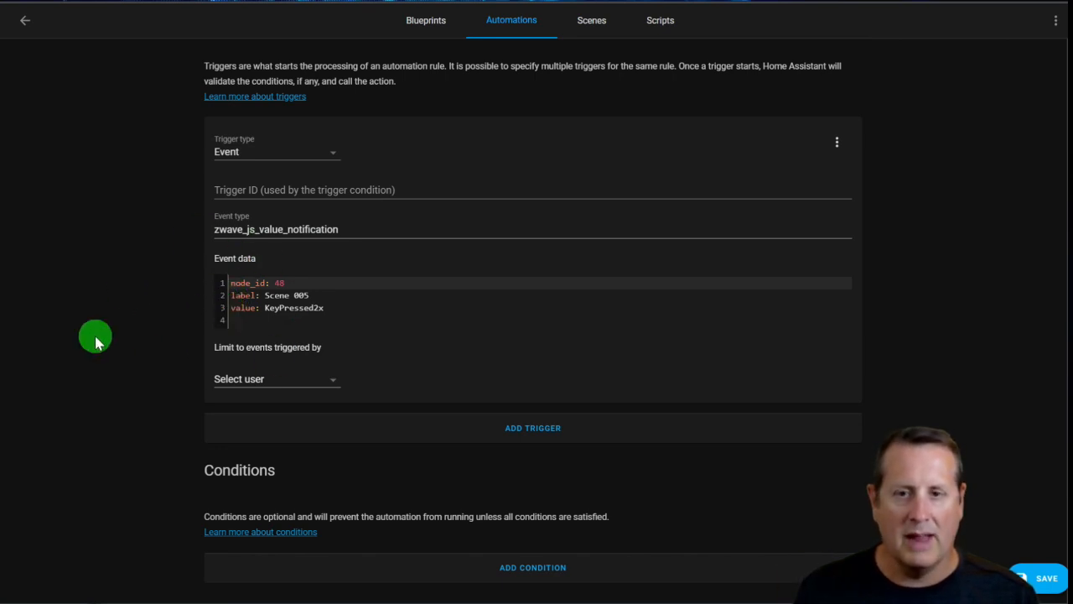
scroll("down", 3)
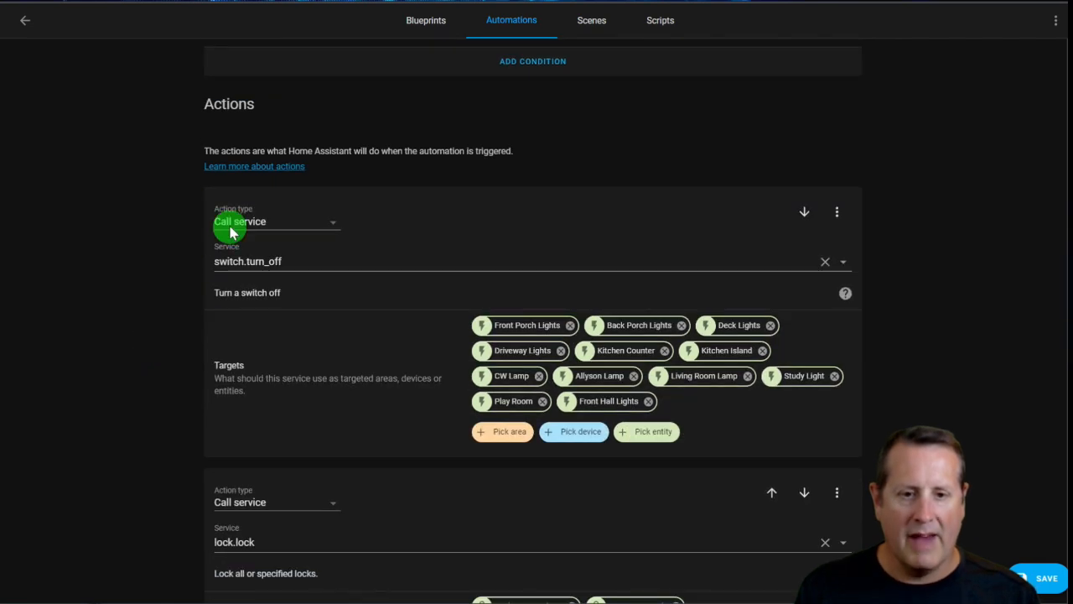
scroll("down", 3)
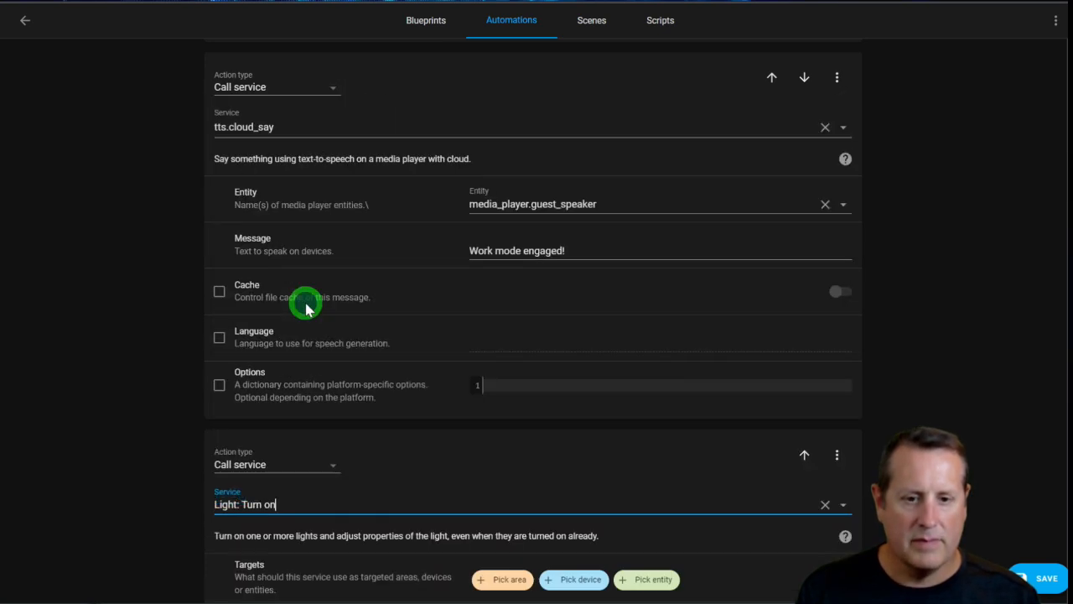
left_click(650, 245)
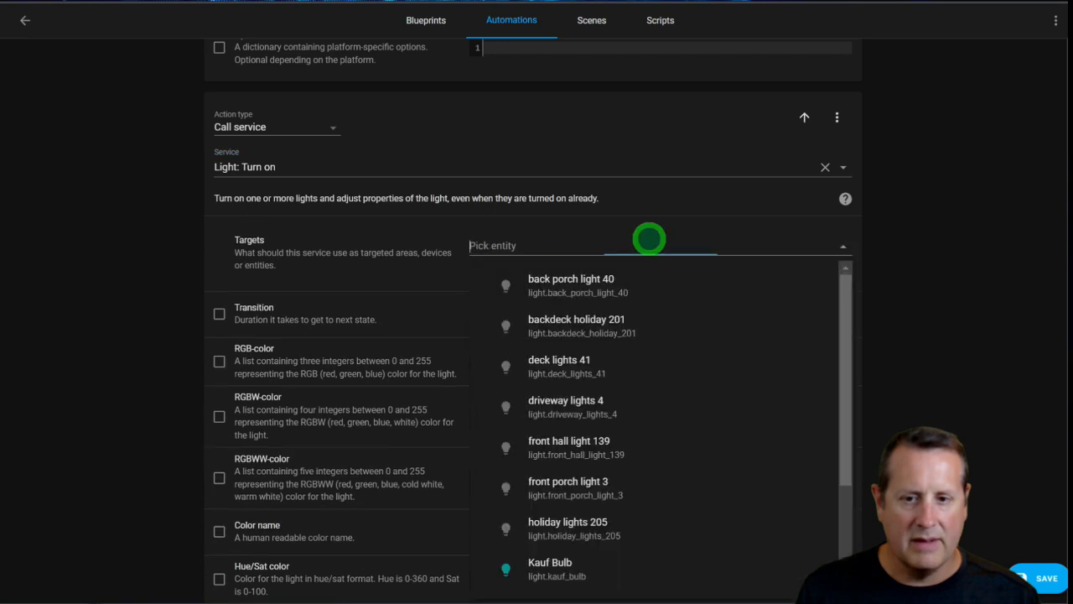
scroll("down", 3)
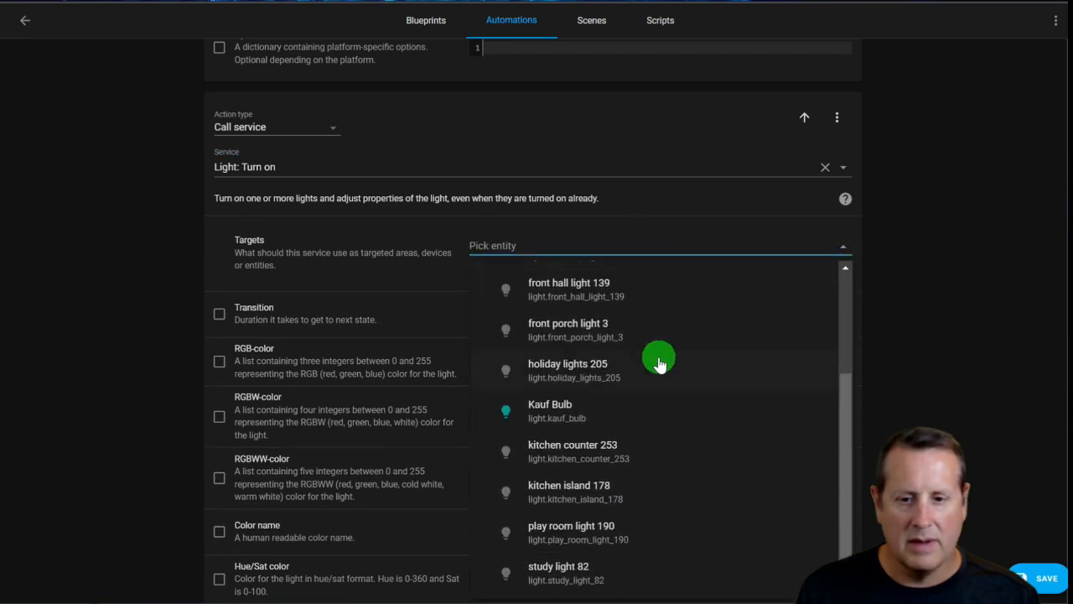
mouse_move(556, 417)
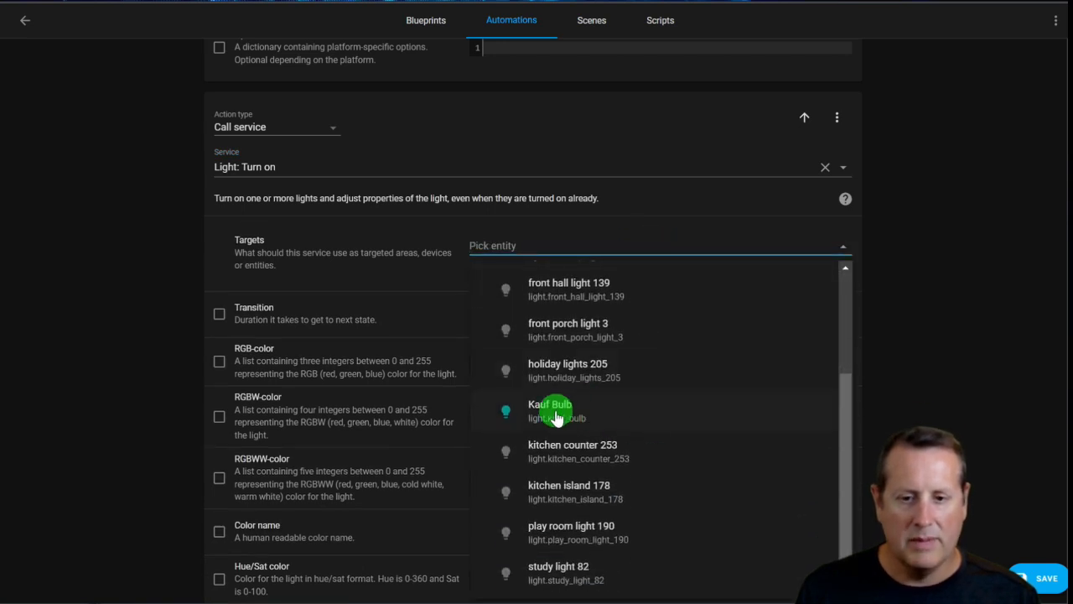
left_click(550, 411)
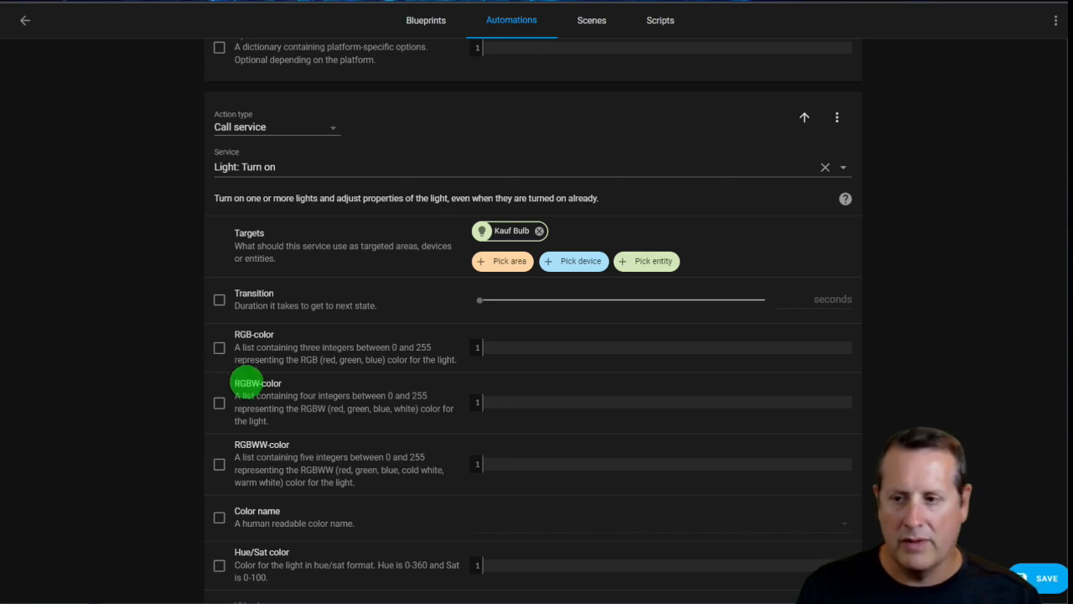
Set the action's Color name to coral and its Brightness to 60%
scroll("down", 3)
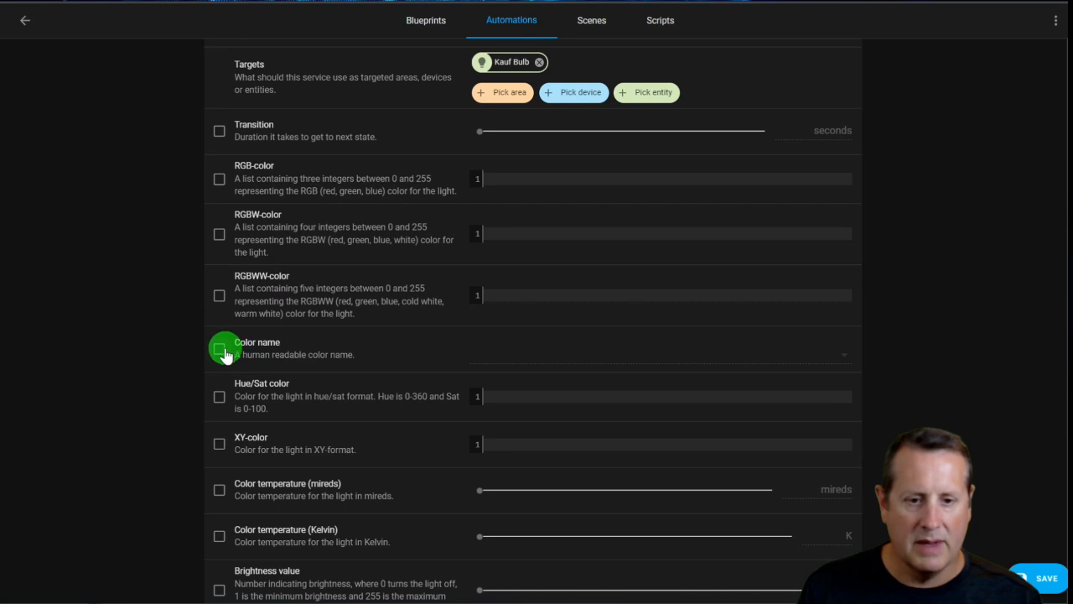
left_click(219, 349)
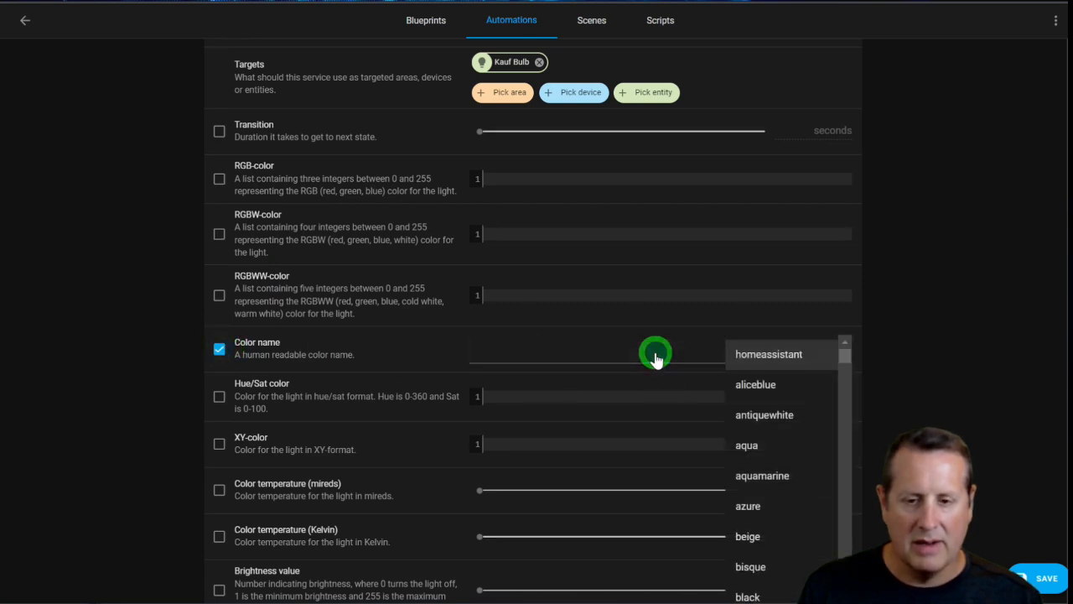
scroll("down", 3)
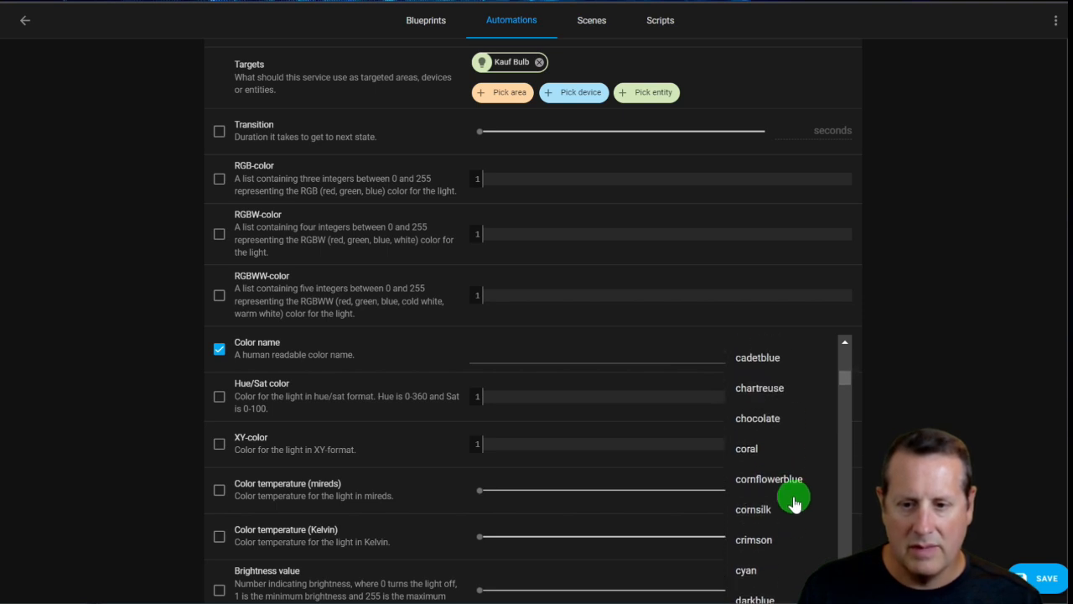
left_click(746, 448)
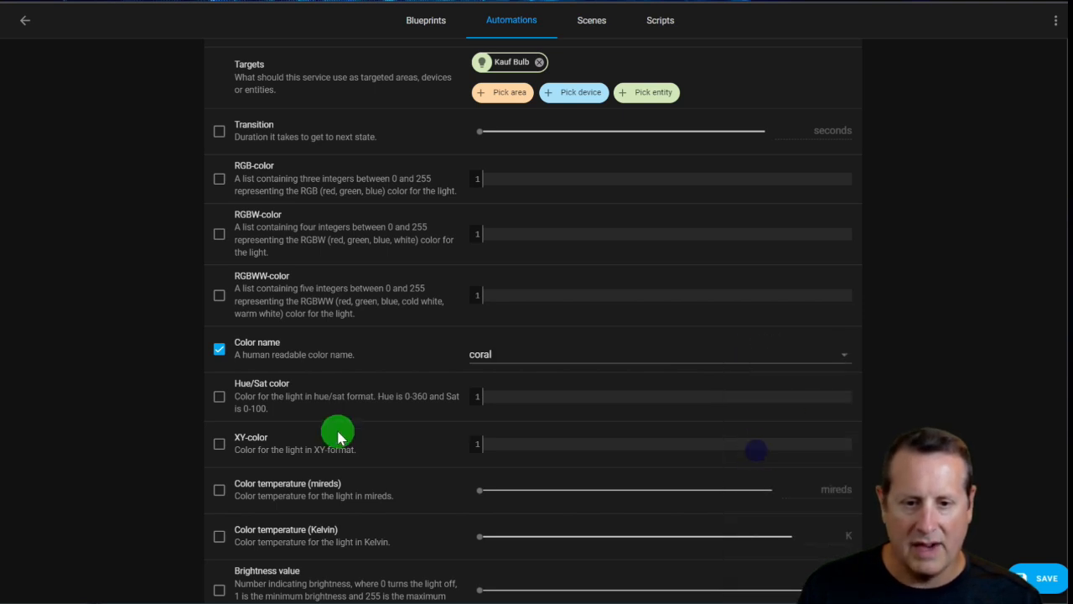
scroll("down", 3)
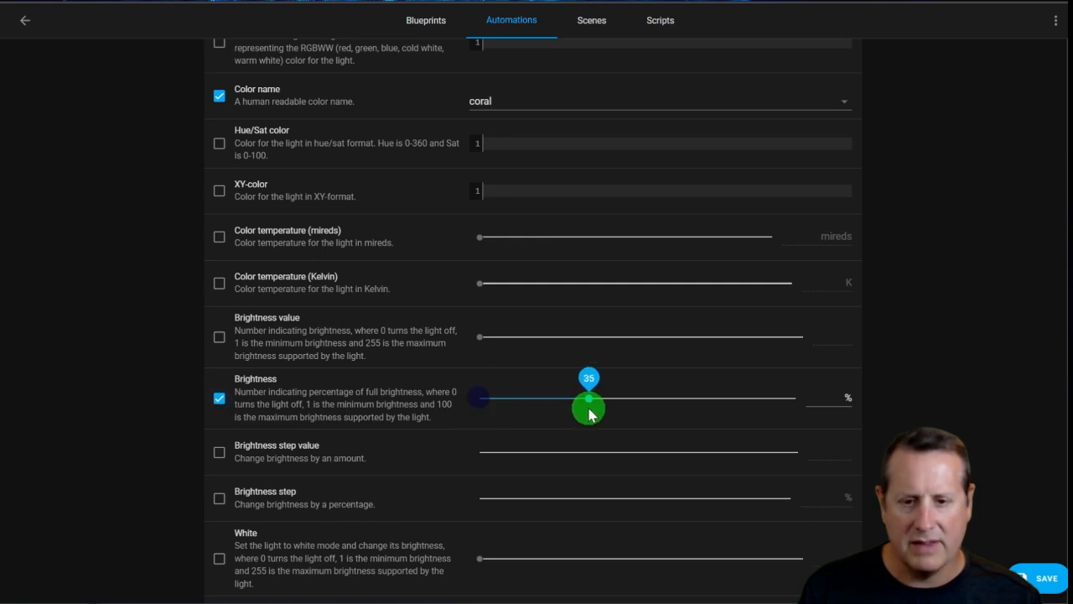
left_click_drag(588, 409, 667, 409)
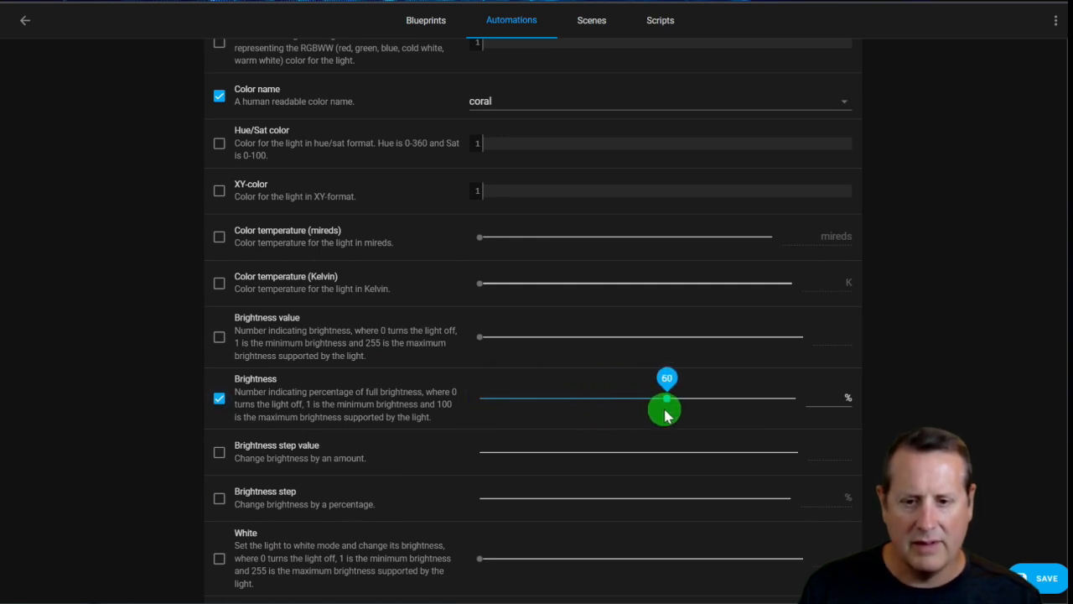
scroll("down", 3)
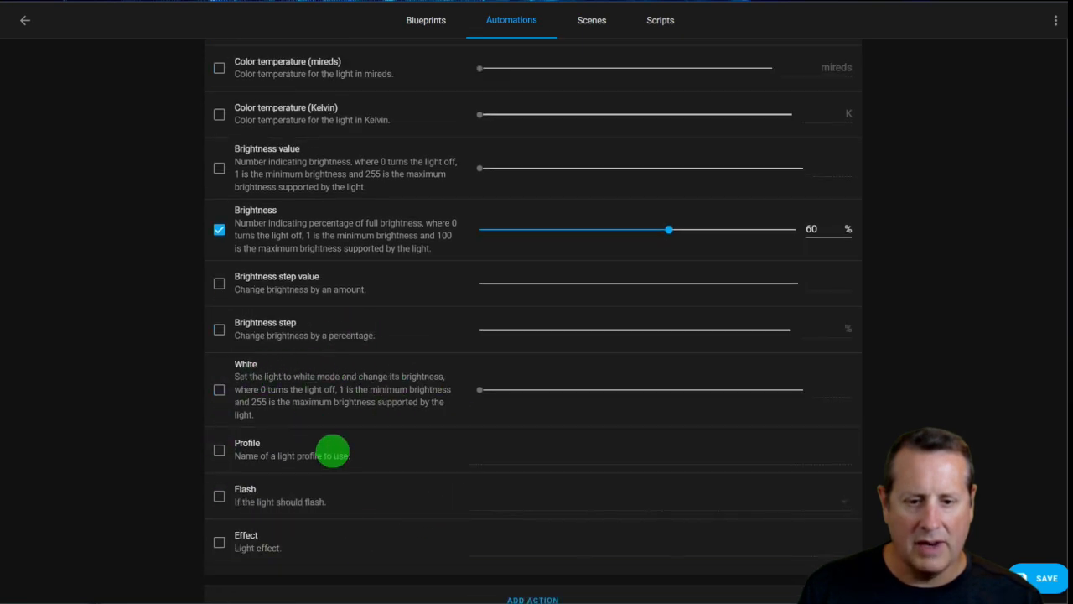
scroll("down", 3)
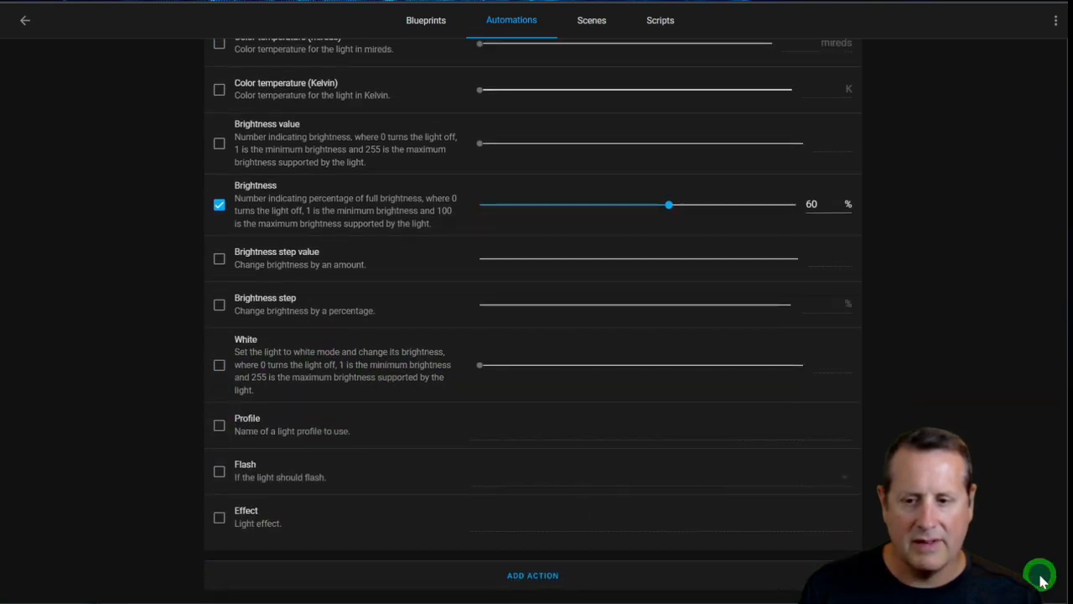
scroll("down", 3)
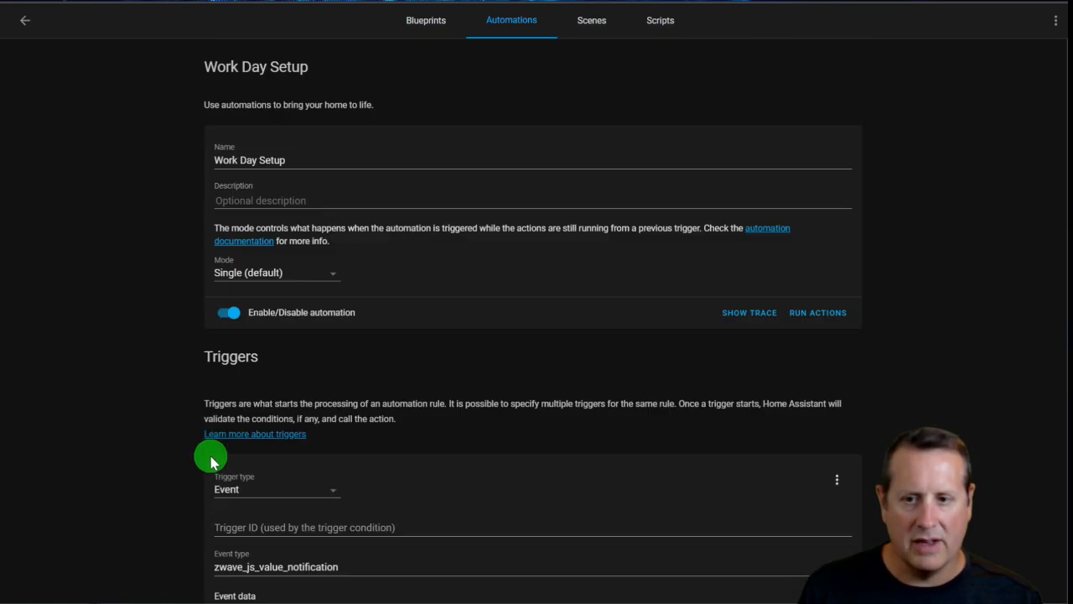
mouse_move(587, 212)
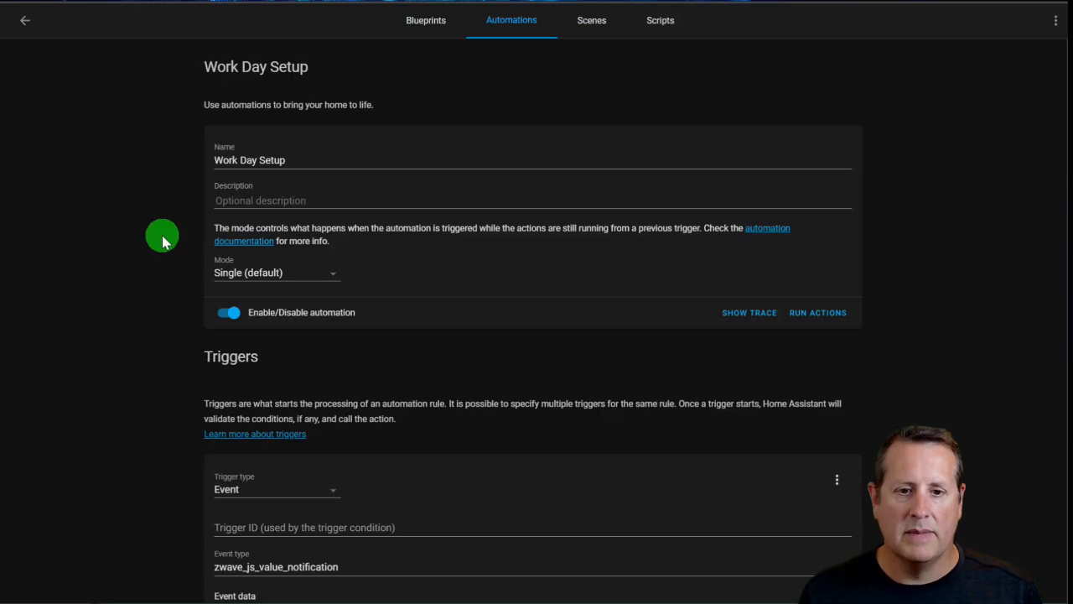
mouse_move(332, 72)
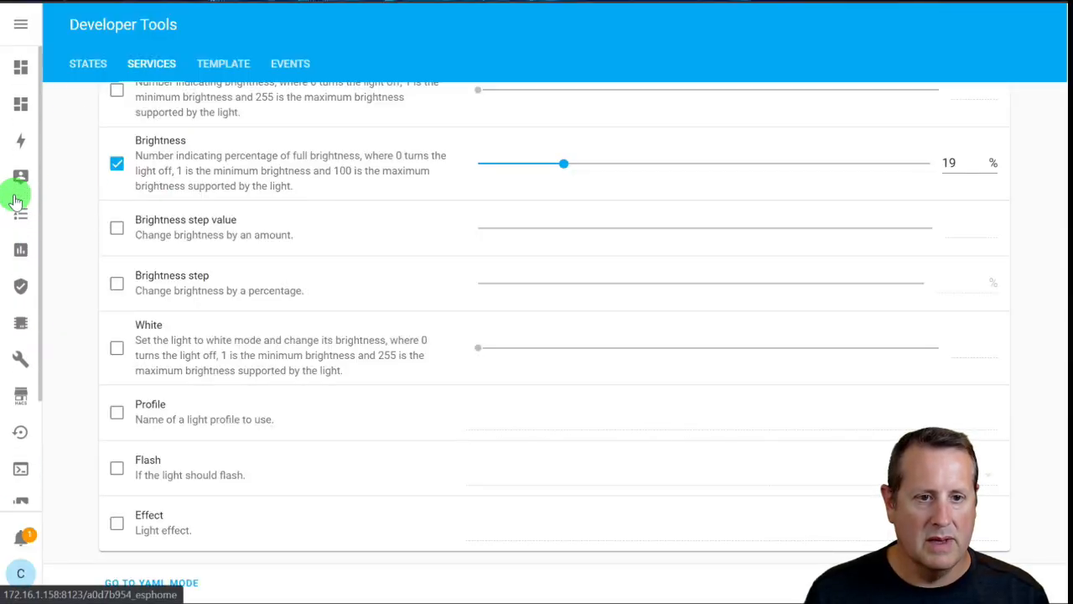
From Integrations, add the Office Kauf Bulb device's cards to the Home view and return to Overview
left_click(20, 67)
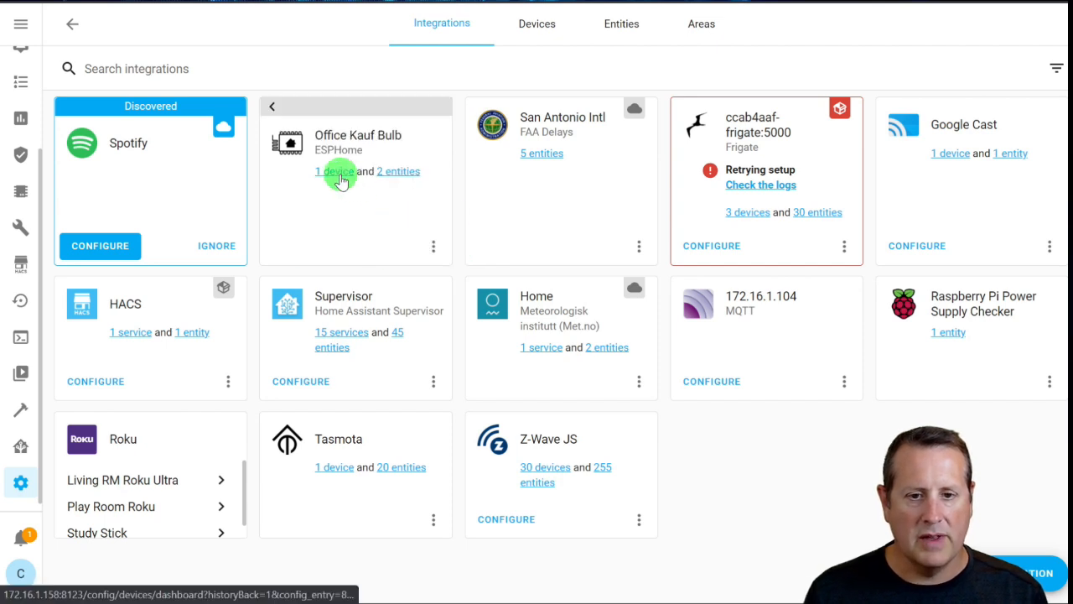
left_click(331, 171)
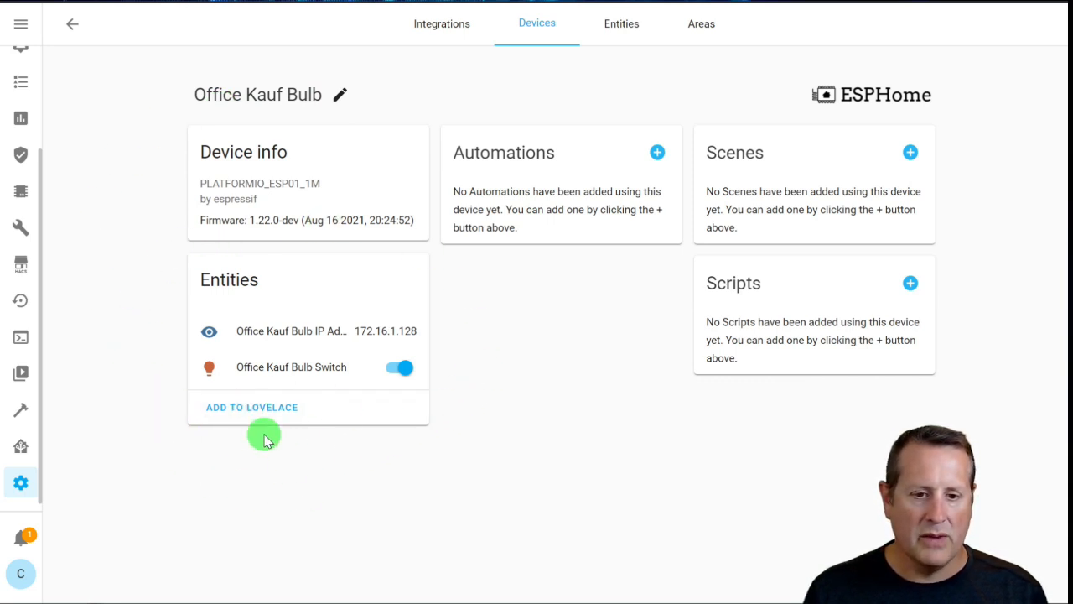
left_click(251, 407)
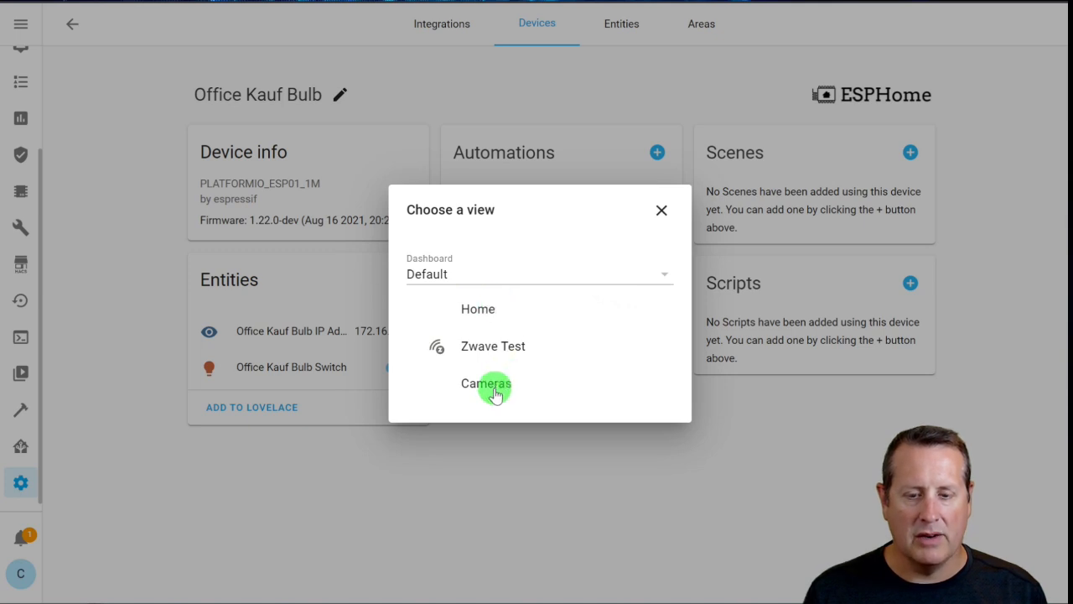
left_click(487, 383)
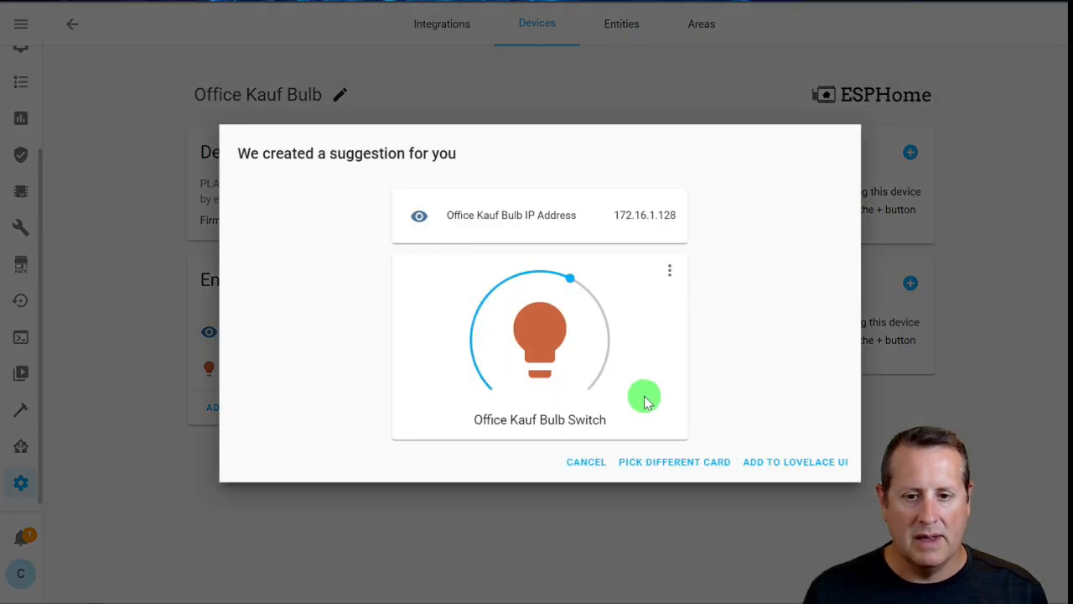
mouse_move(763, 462)
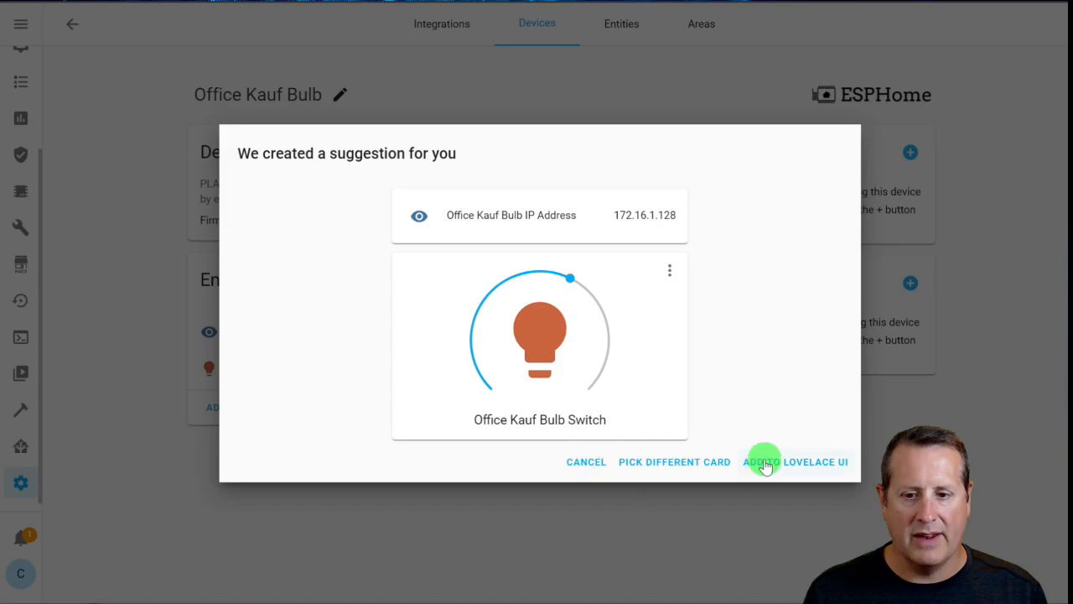
left_click(776, 461)
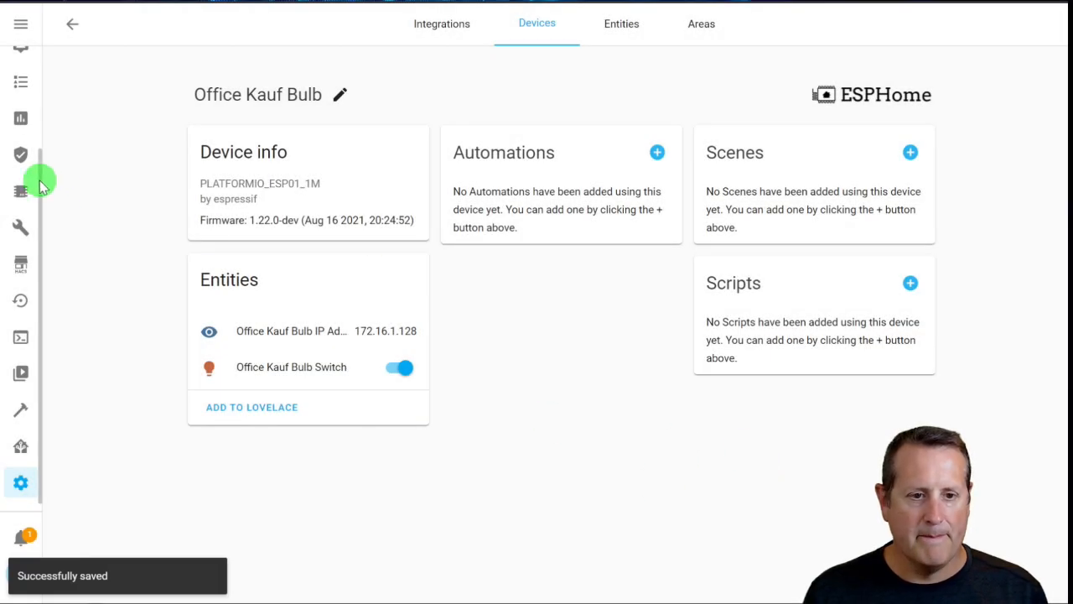
left_click(21, 67)
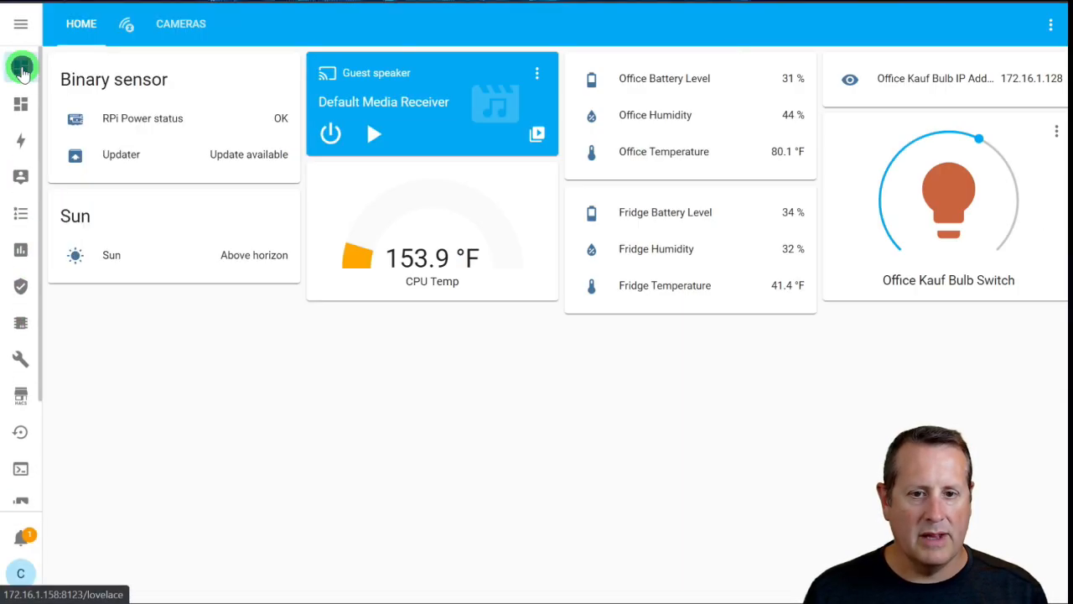
View the Office Kauf Bulb card on the Home dashboard and check its detail controls
left_click(21, 67)
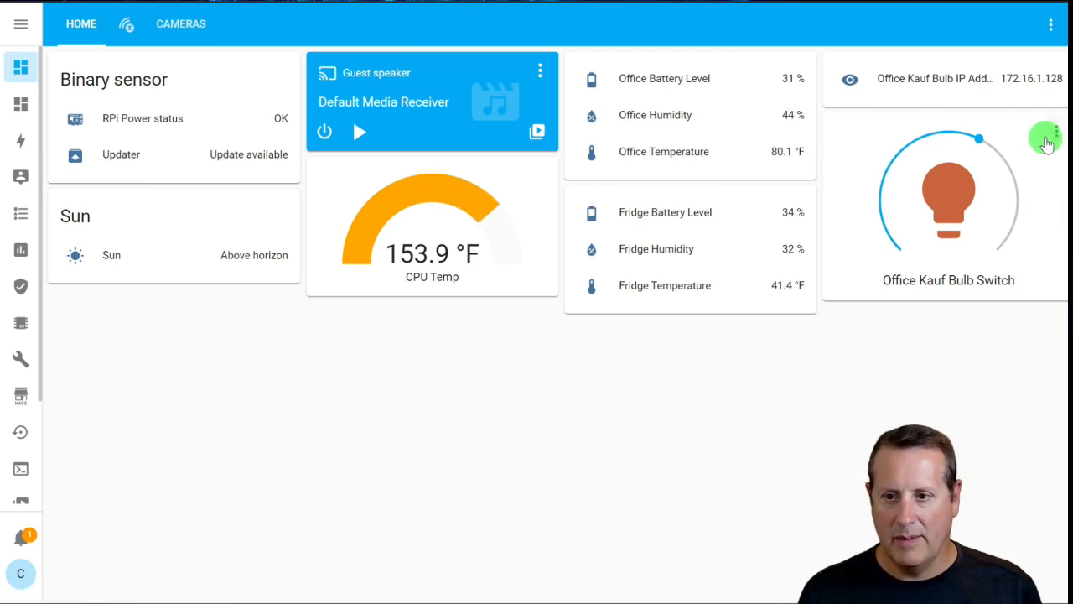
left_click(949, 193)
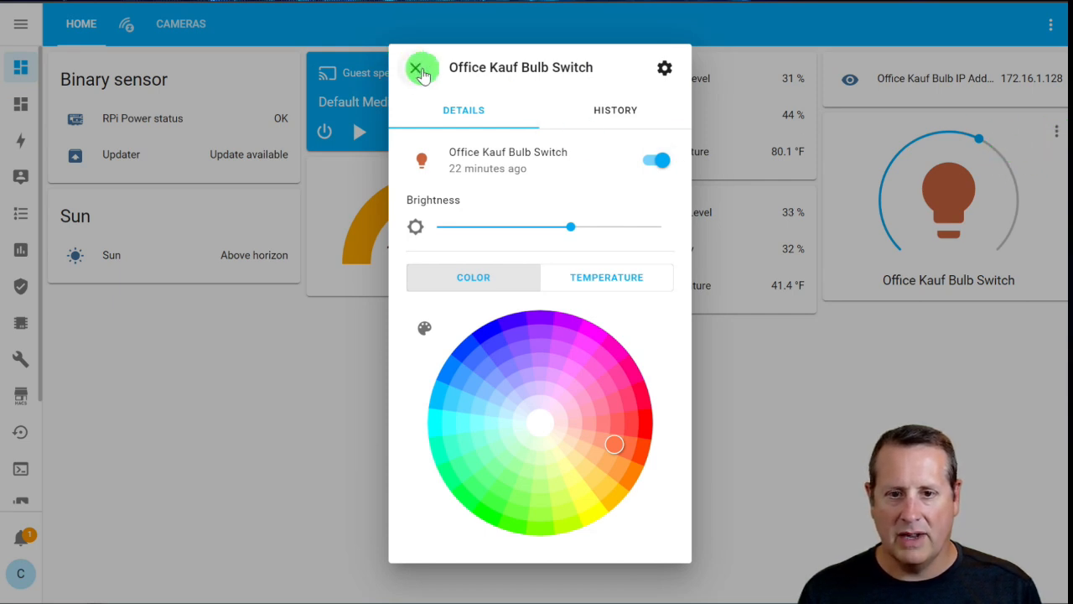
left_click(422, 68)
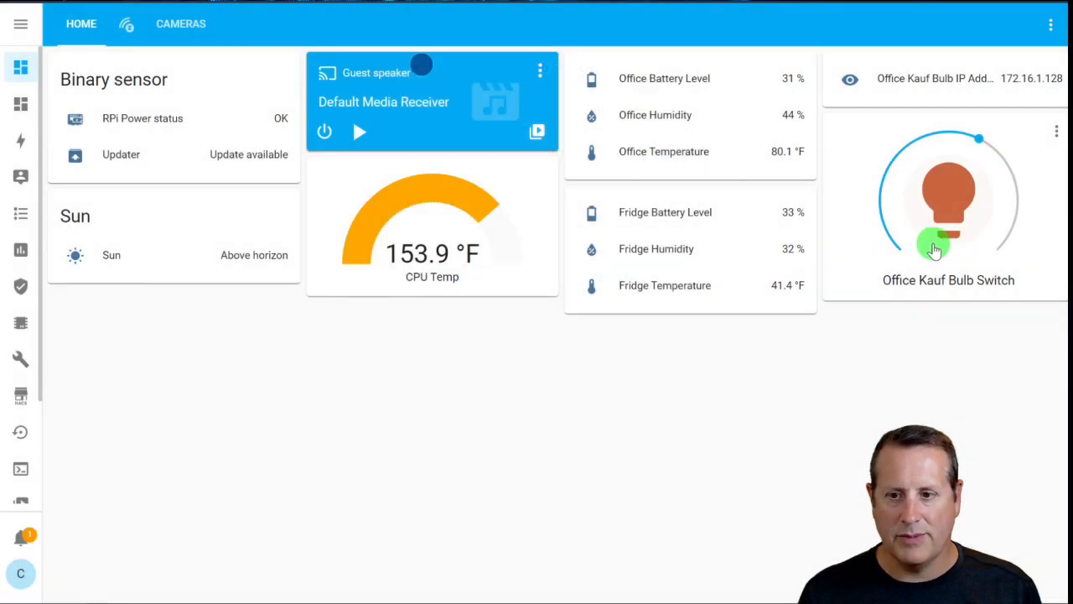
left_click(948, 244)
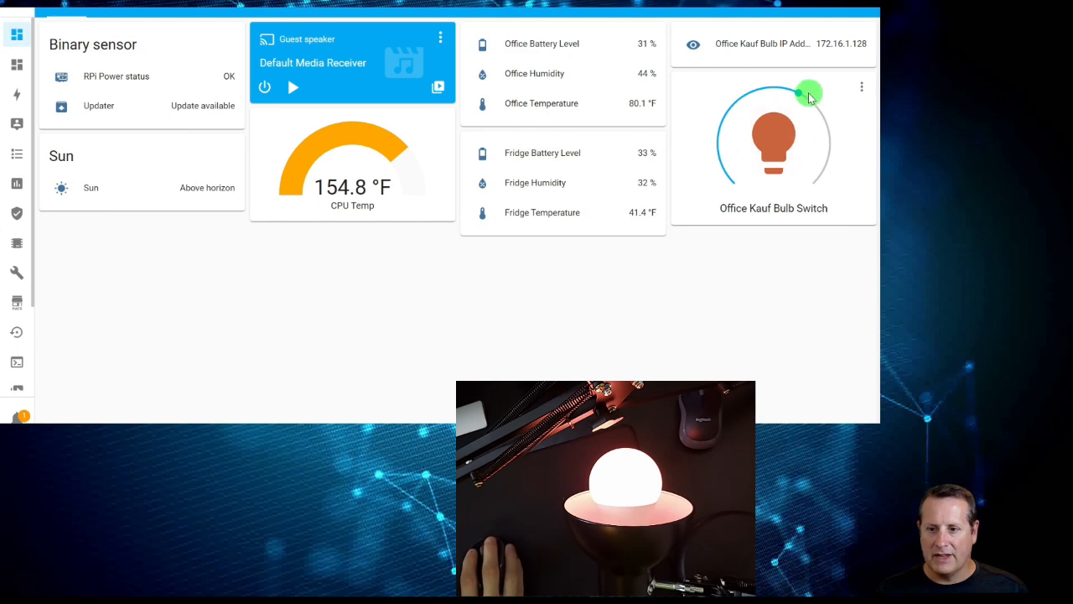
Dim the bulb from its card's brightness arc down to 10% and brighten it again
left_click_drag(810, 92, 744, 99)
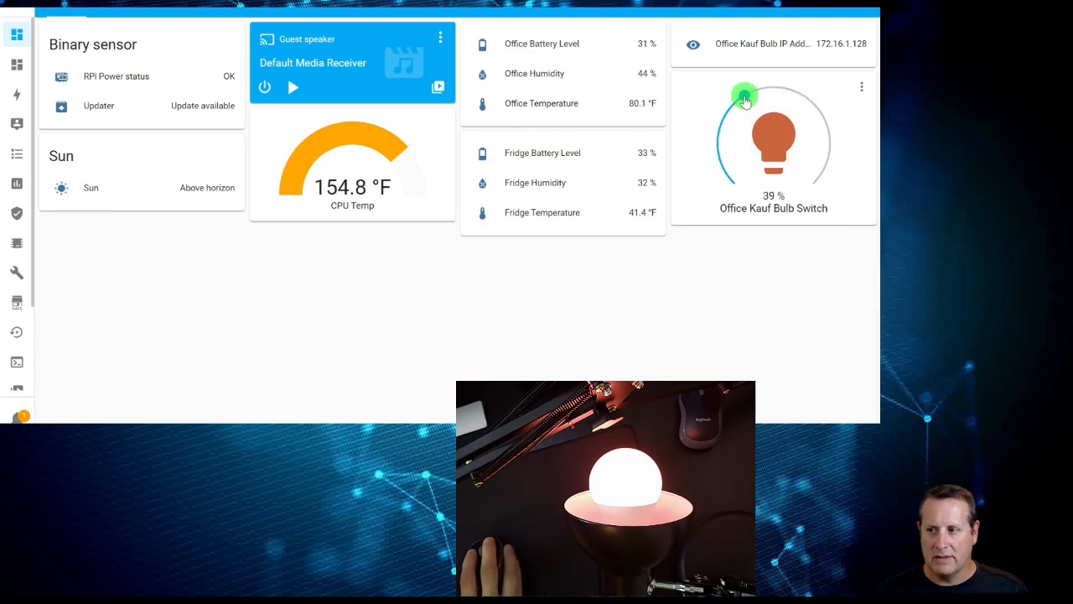
left_click_drag(744, 95, 724, 165)
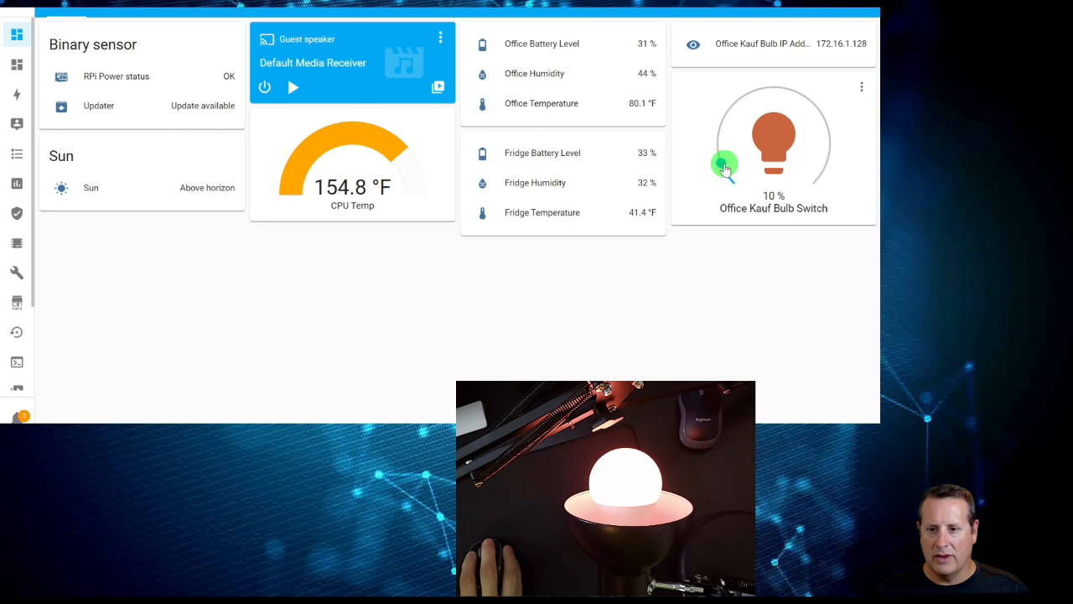
left_click_drag(725, 165, 725, 112)
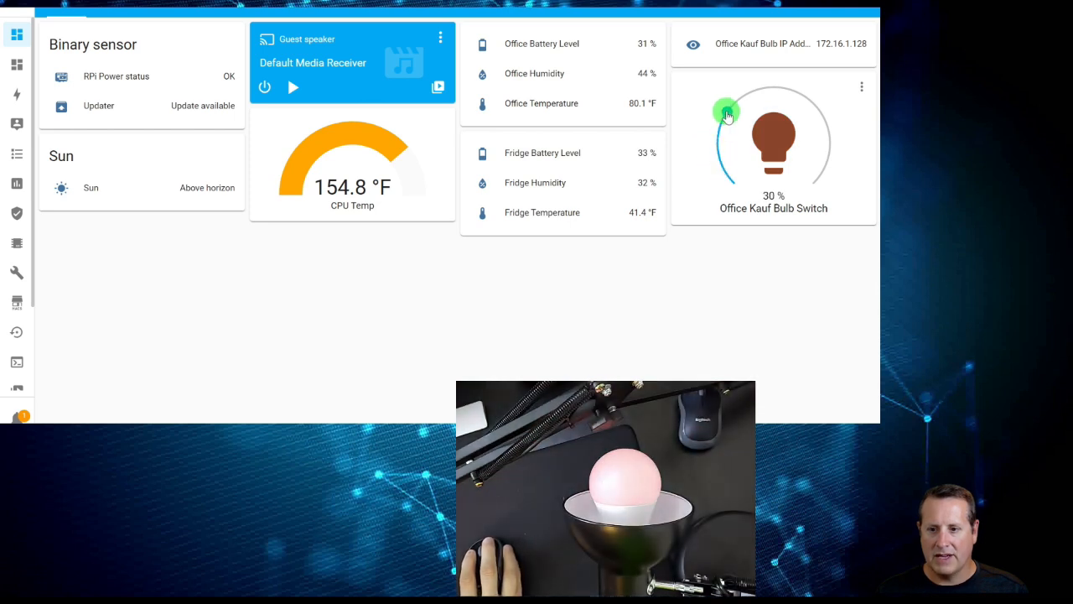
left_click_drag(726, 113, 812, 103)
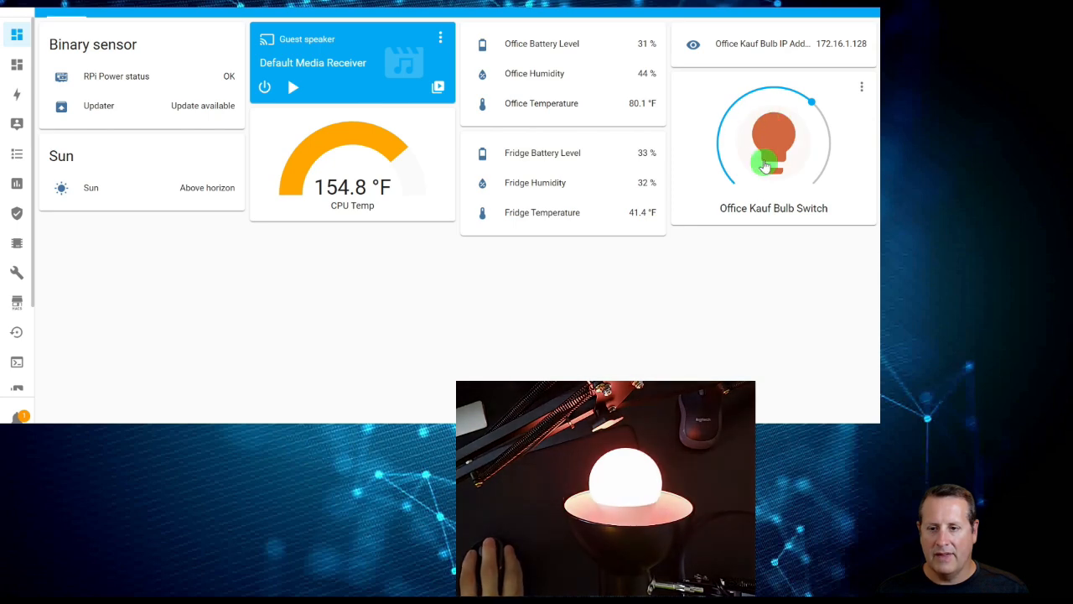
Recolour the bulb blue from its more-info colour wheel
left_click(773, 138)
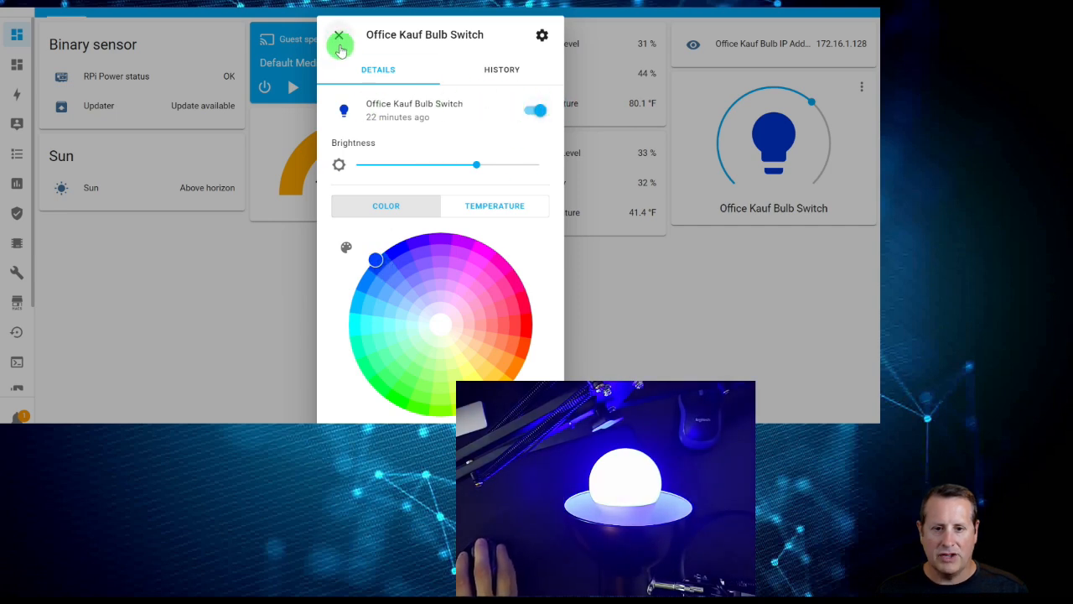
left_click(340, 40)
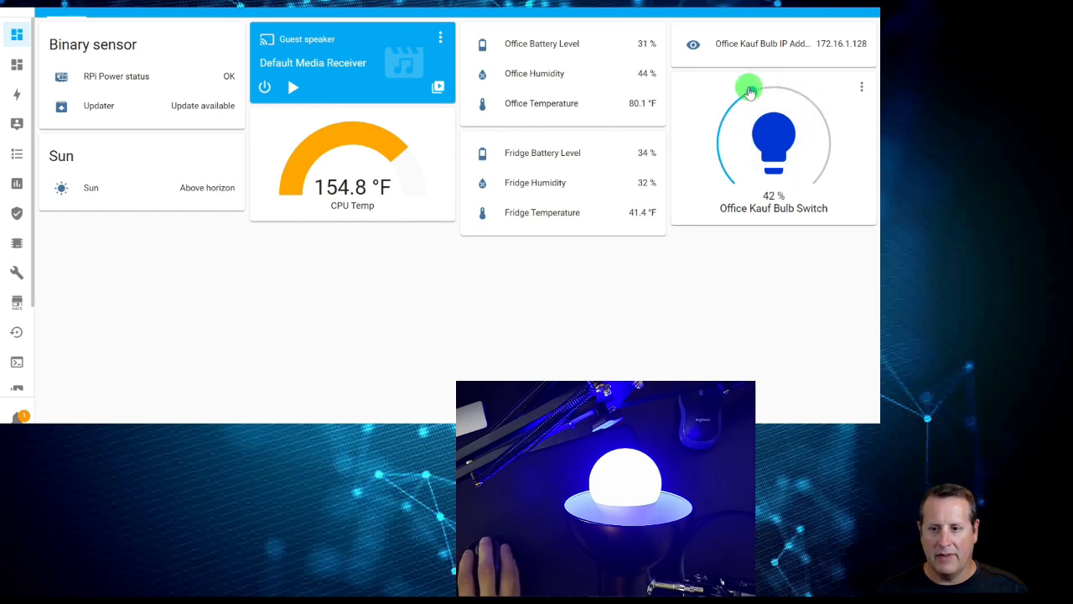
Dim the blue bulb on the card's arc, then raise it to 93% brightness
left_click_drag(749, 86, 718, 143)
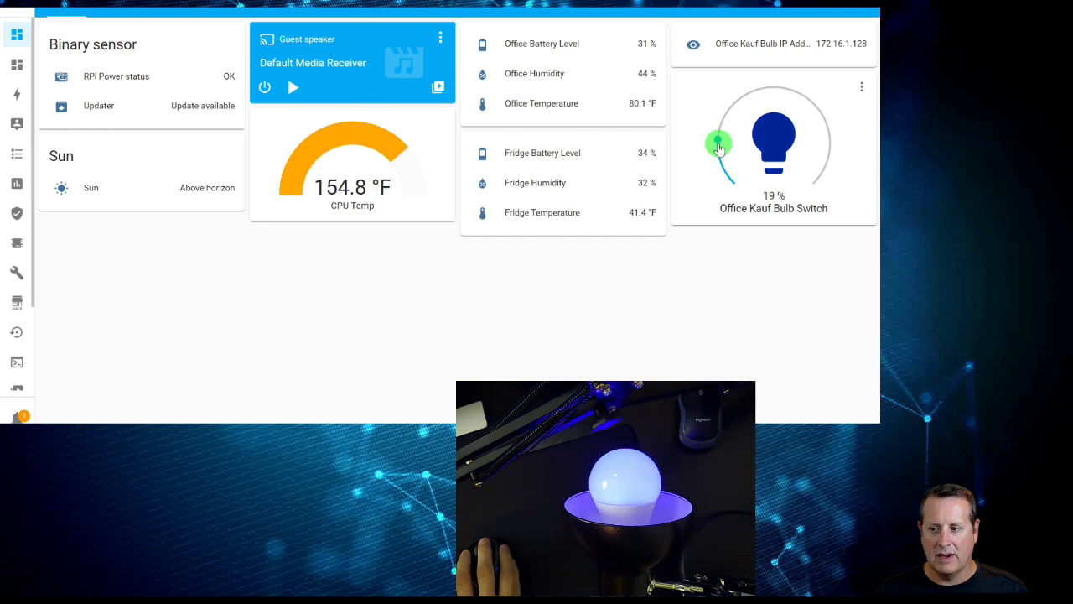
left_click_drag(719, 142, 803, 105)
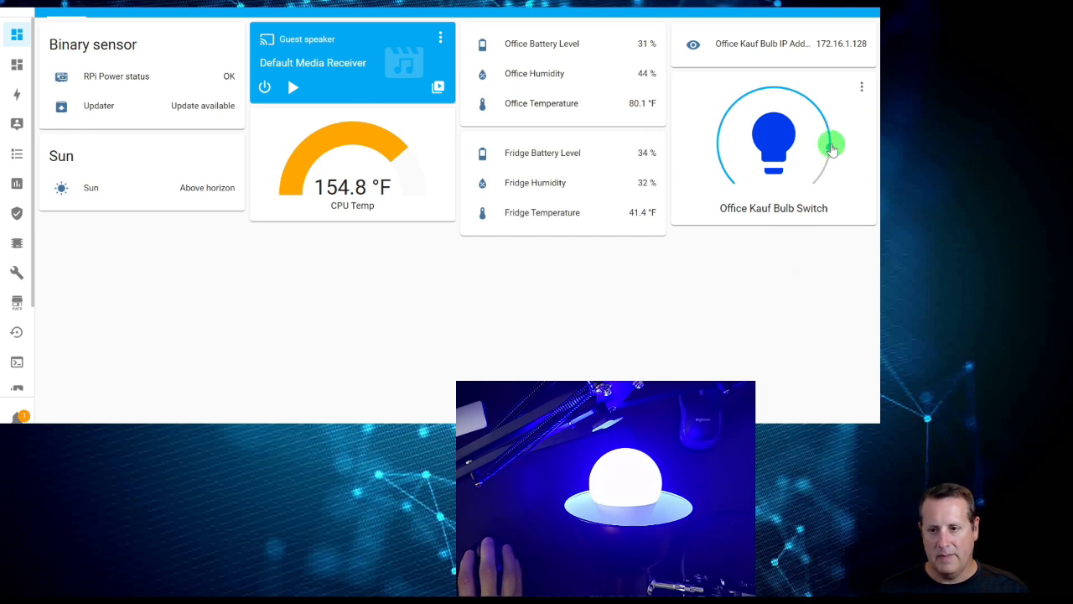
left_click_drag(833, 146, 826, 186)
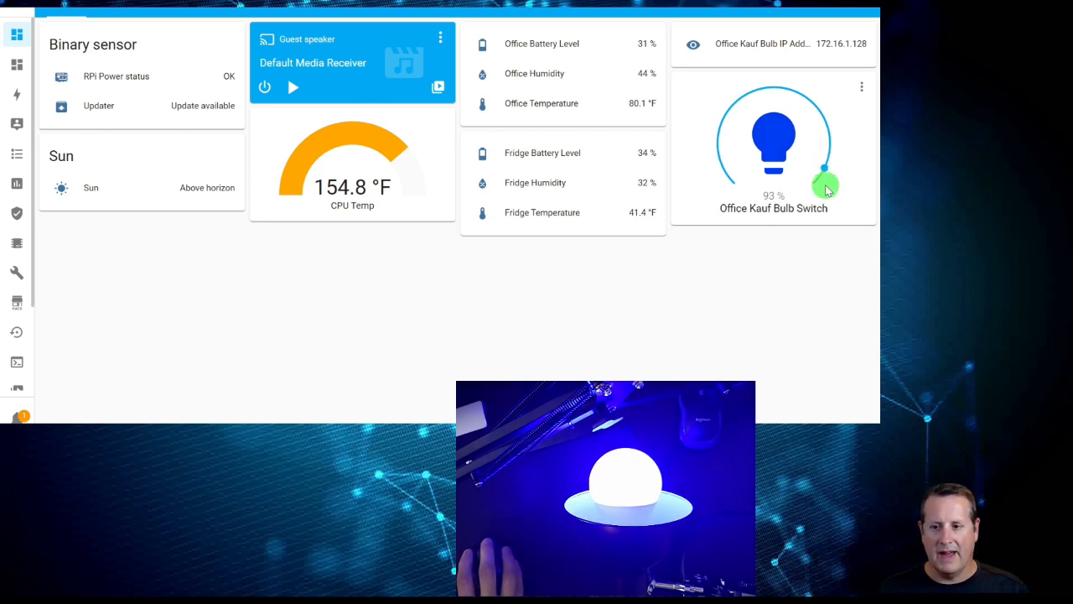